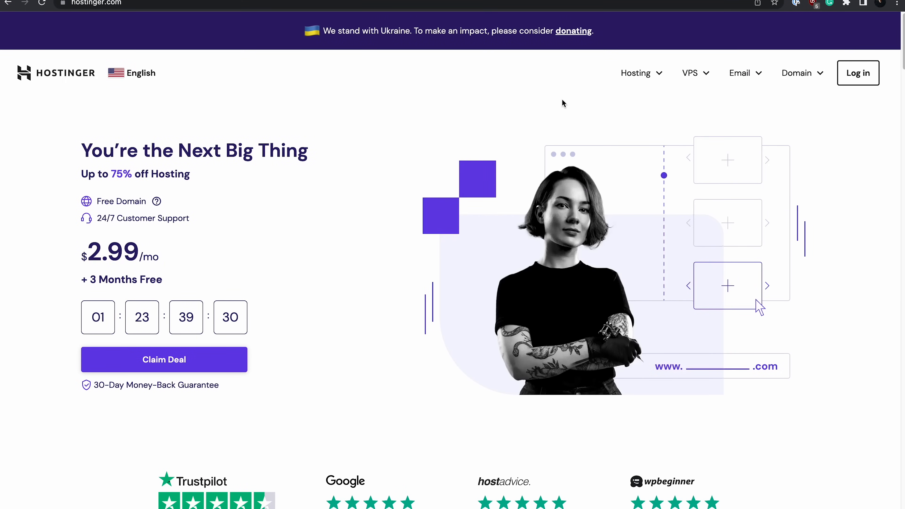
Go to Hostinger's Website Builder product page and reach the $2.99/mo Website Builder & Web Hosting plan.
left_click(637, 73)
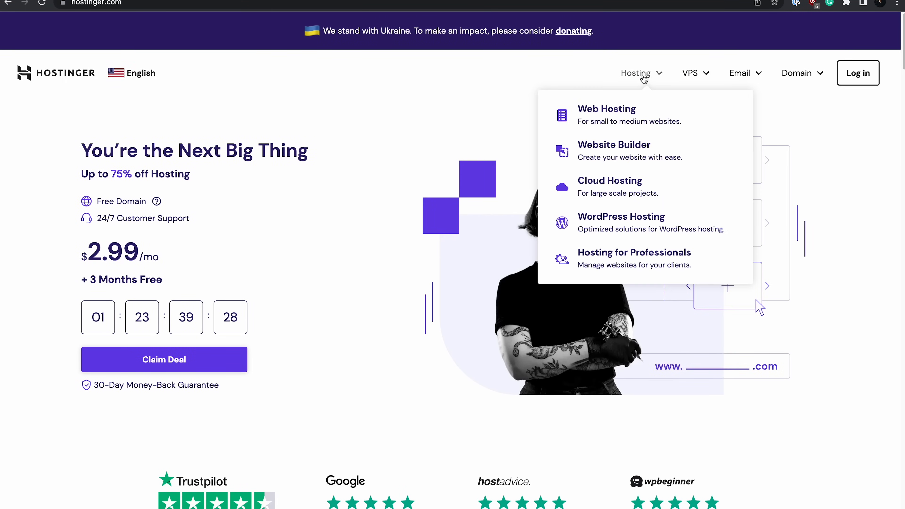
left_click(614, 151)
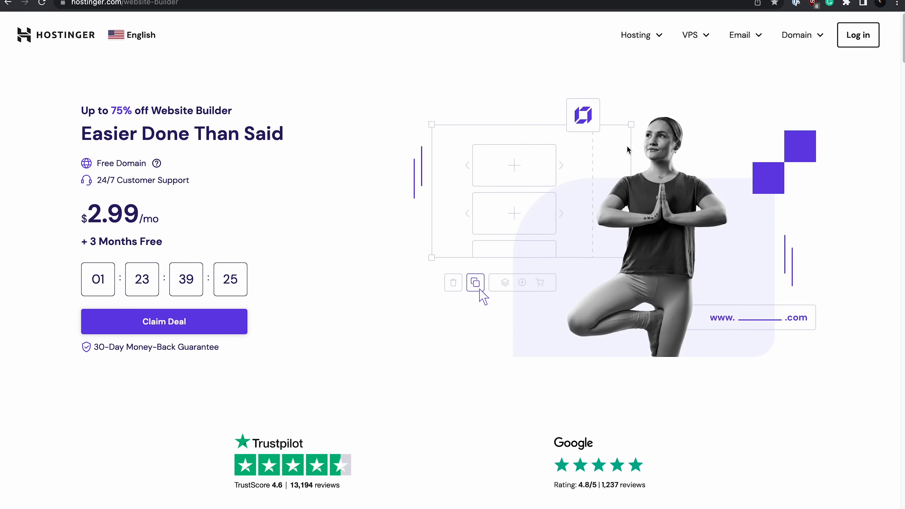
scroll("down", 3)
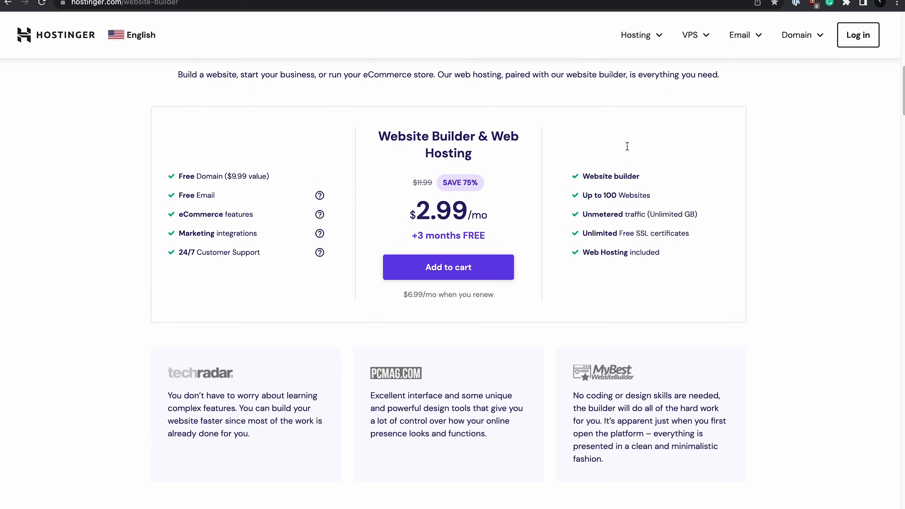
scroll("down", 3)
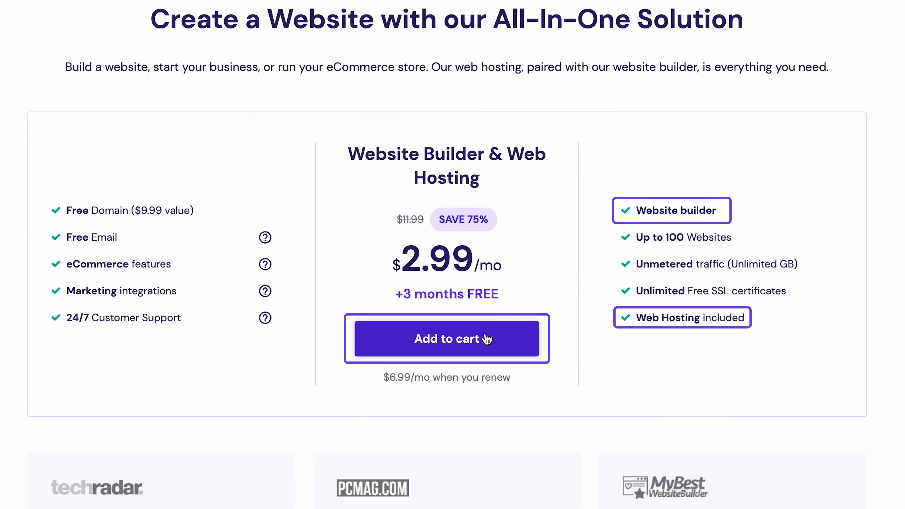
left_click(447, 339)
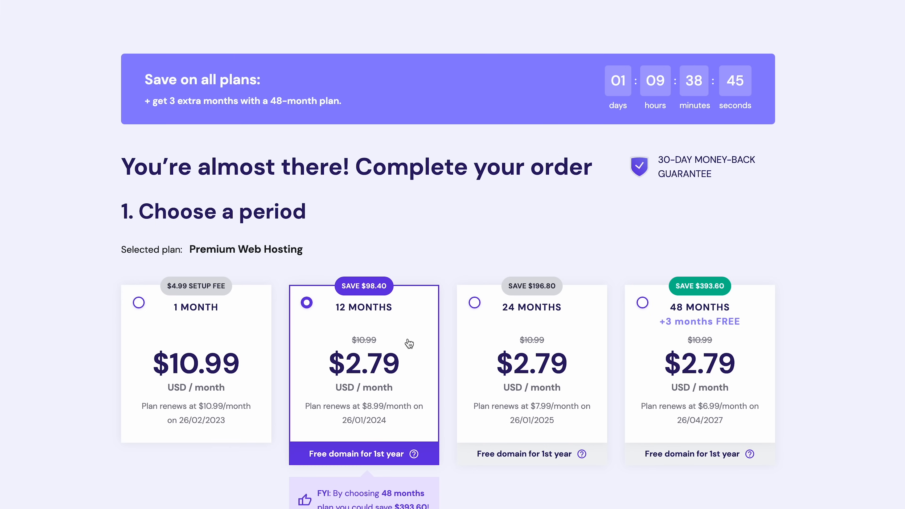
scroll("down", 3)
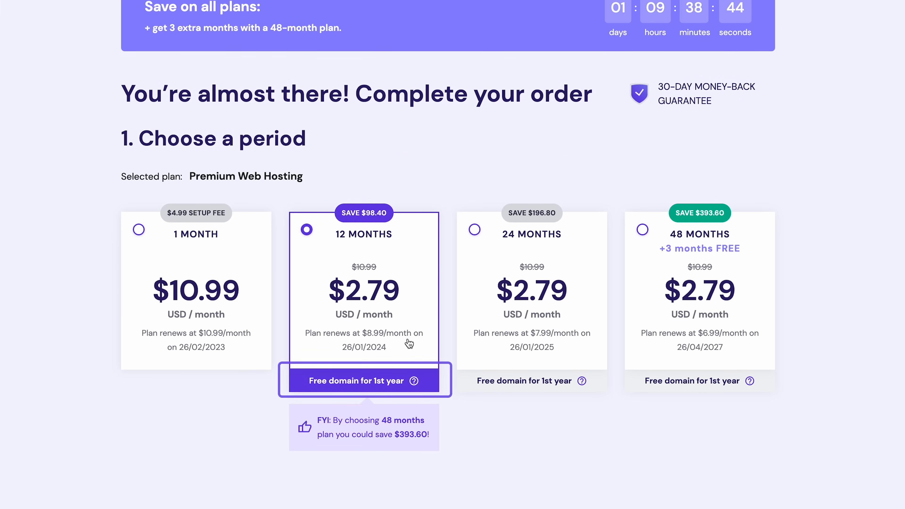
scroll("down", 3)
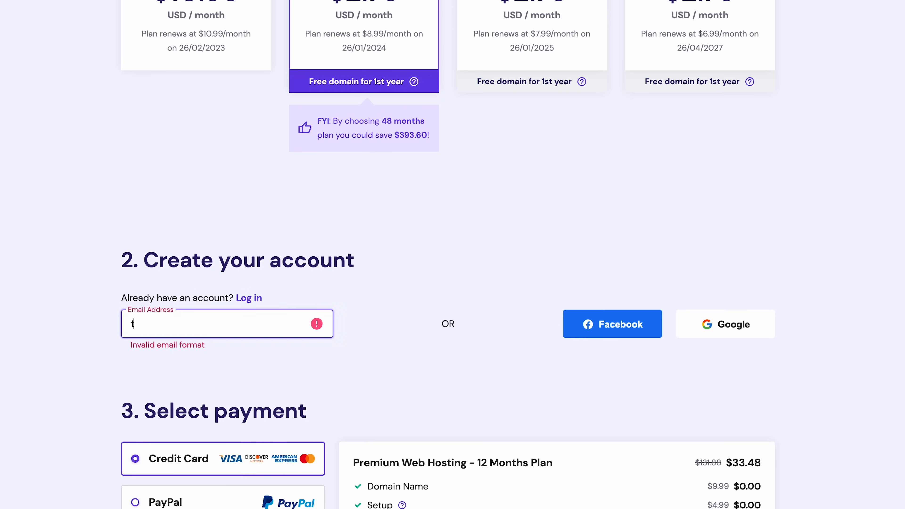
type("test@gmail.com")
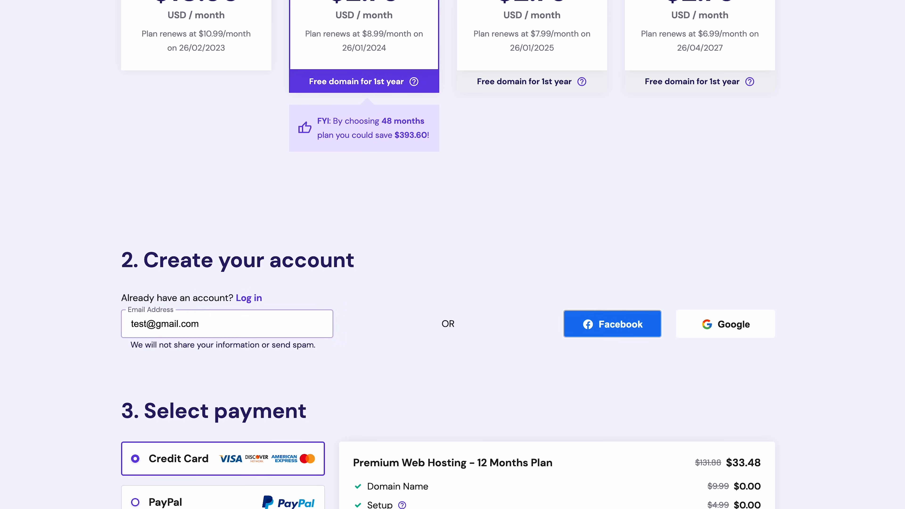
scroll("down", 3)
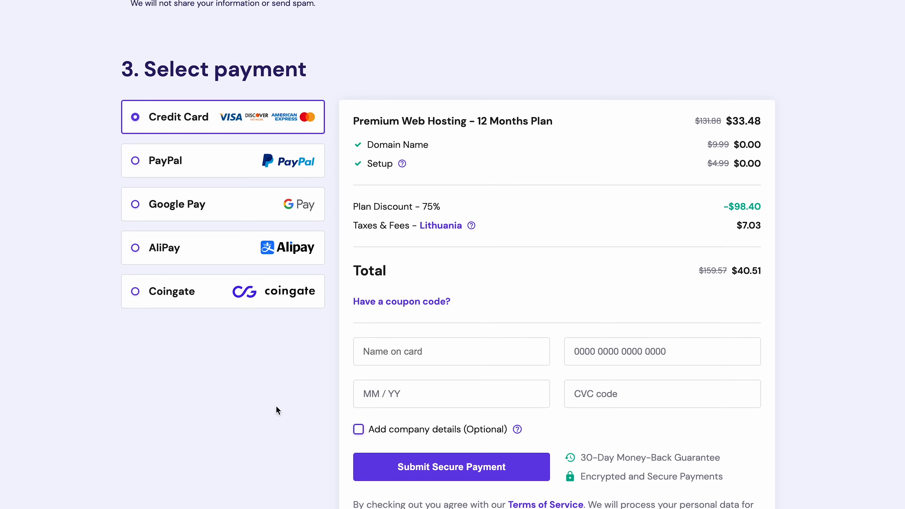
Apply the coupon code HA10 to the order.
left_click(400, 301)
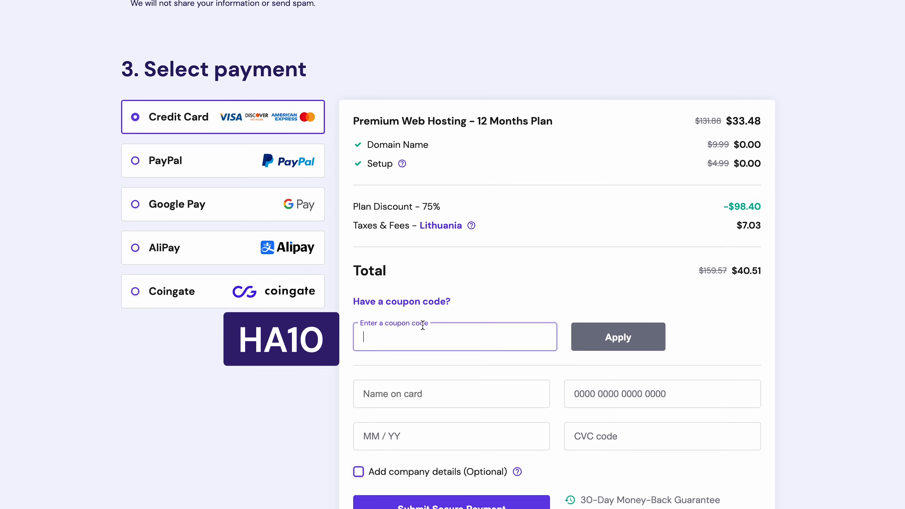
type("HA10")
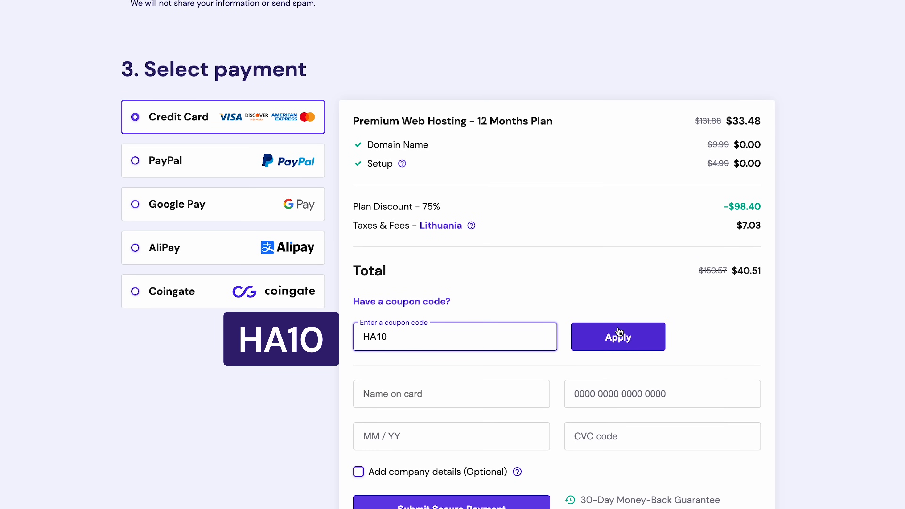
left_click(618, 337)
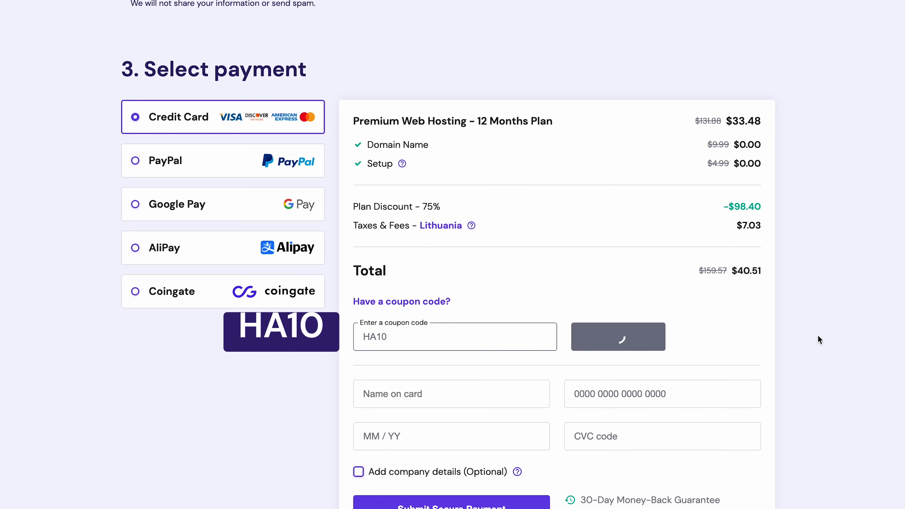
left_click(618, 336)
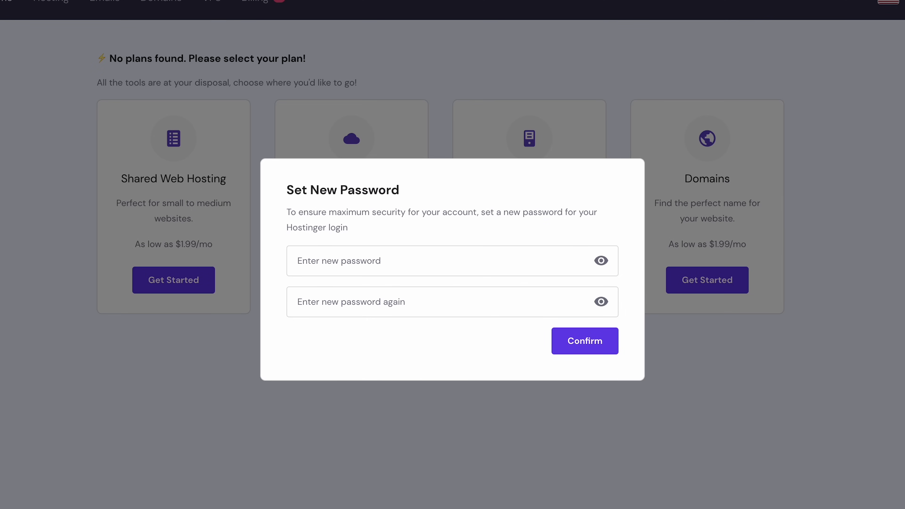
Enter the new hPanel account password in both fields and confirm it.
left_click(452, 260)
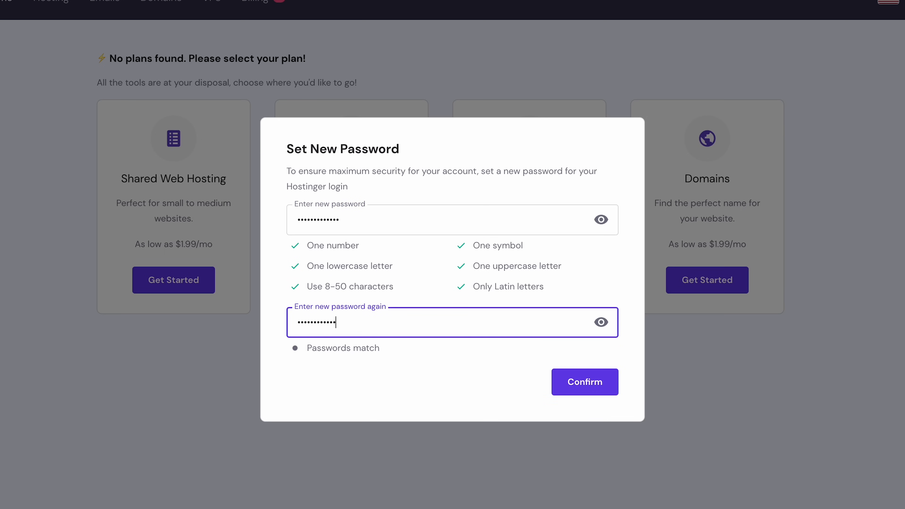
left_click(584, 382)
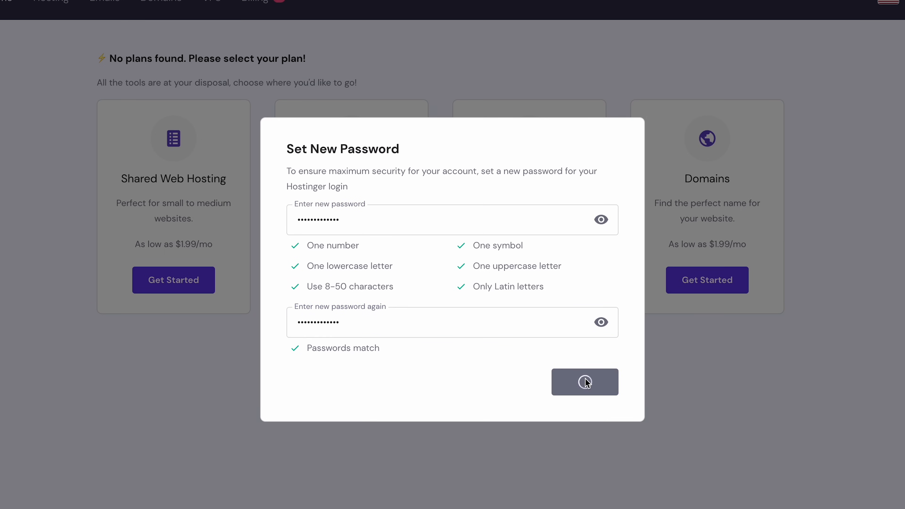
left_click(584, 382)
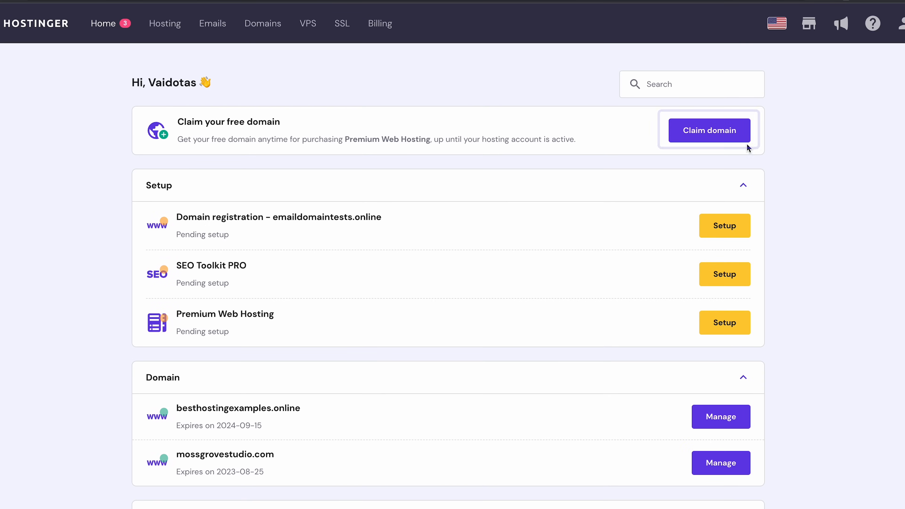
Claim besthostingtestweb with the .com extension as the free domain.
left_click(709, 130)
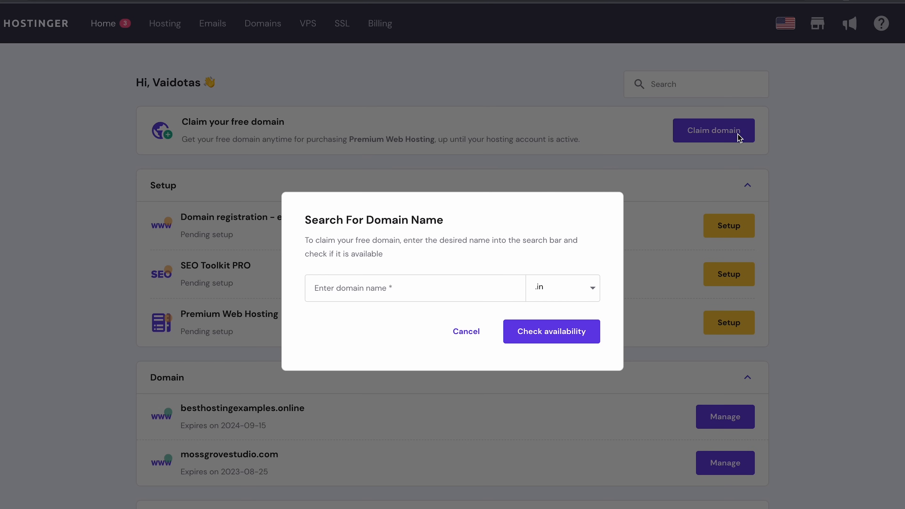
type("besthostingtestweb")
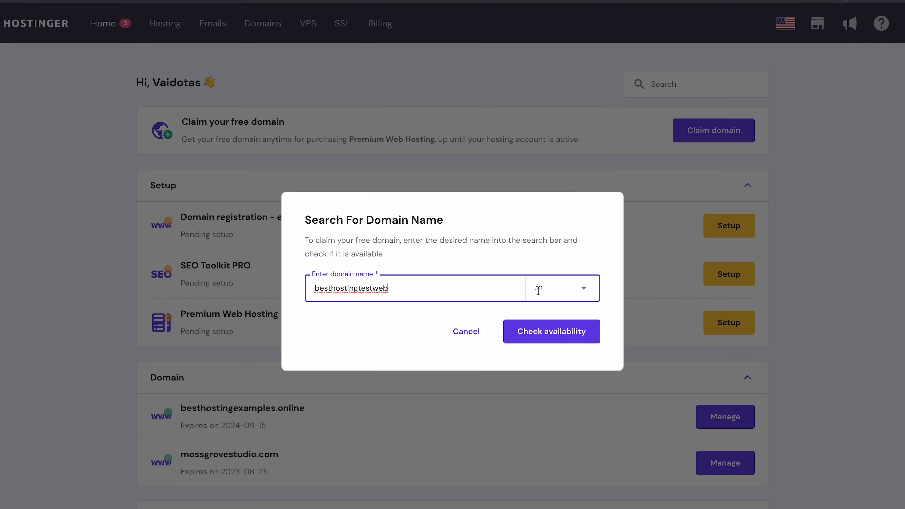
left_click(582, 288)
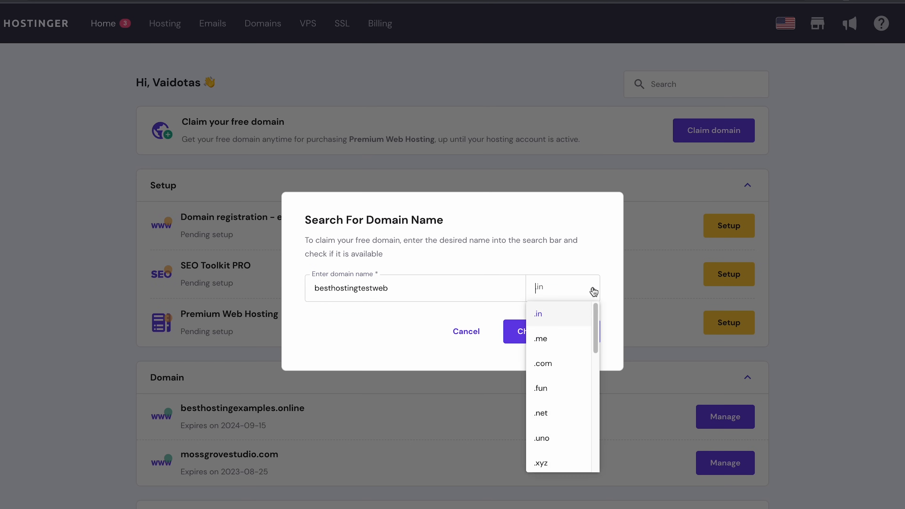
mouse_move(564, 371)
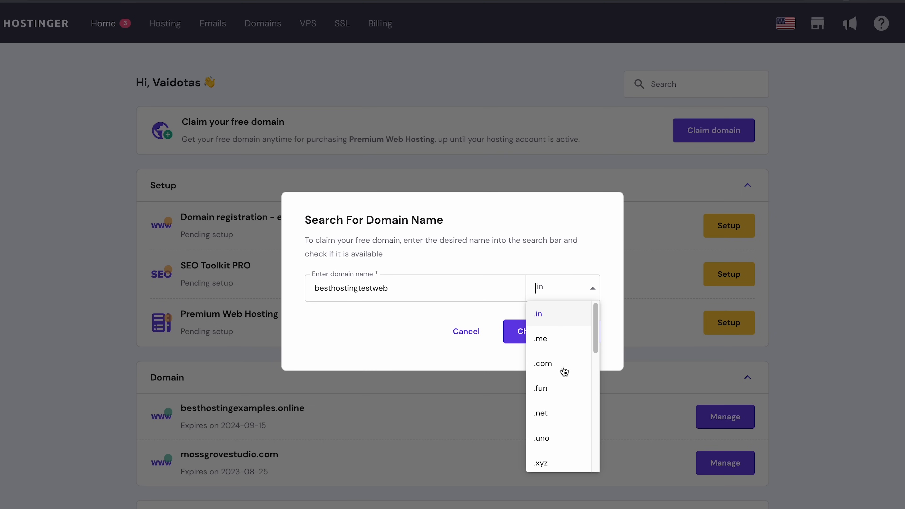
left_click(542, 363)
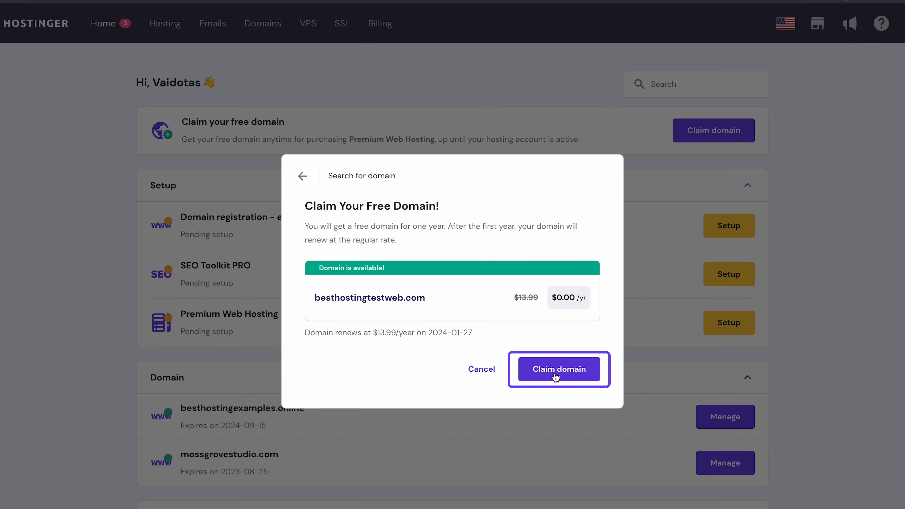
left_click(558, 369)
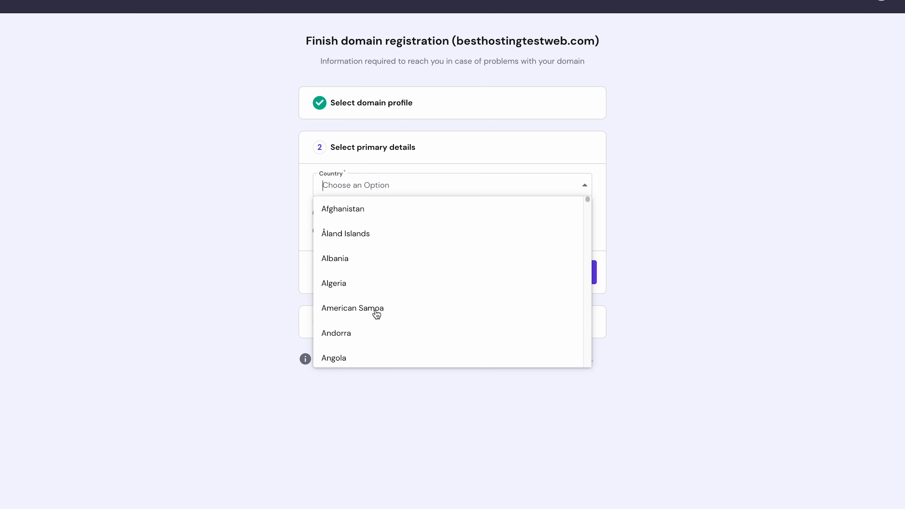
Set the country to Lithuania, finish registration of besthostingtestweb.com and continue to its domain overview.
type("lith")
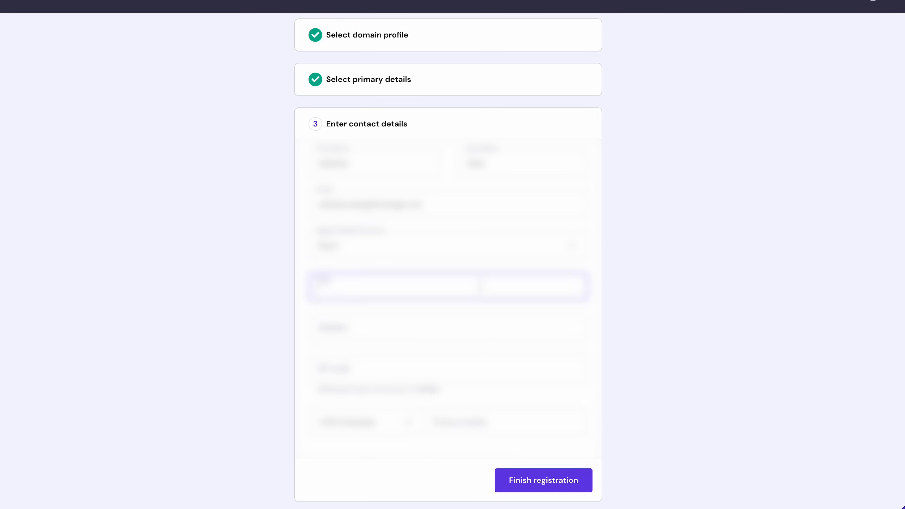
left_click(542, 480)
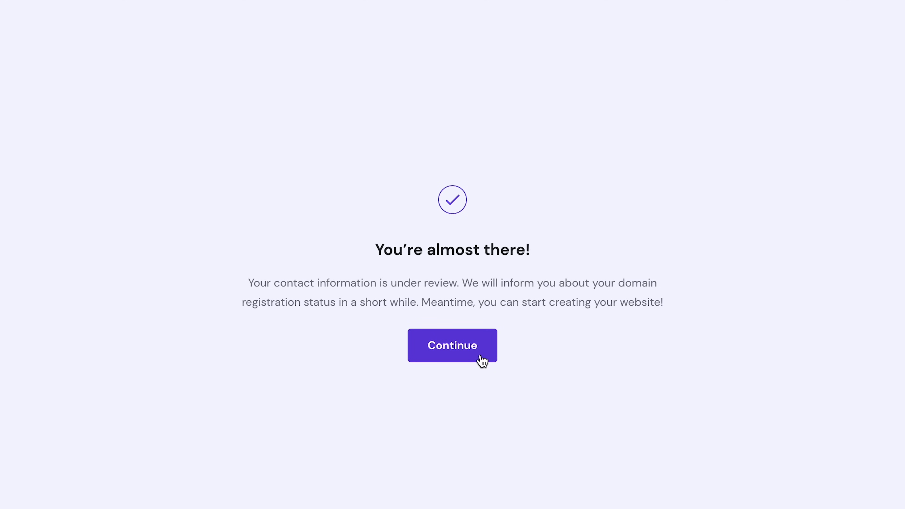
left_click(452, 345)
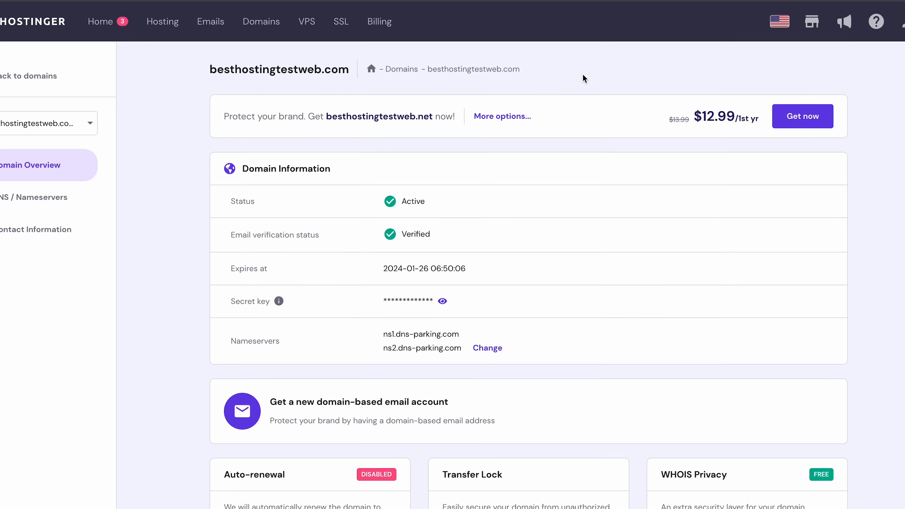
scroll("down", 3)
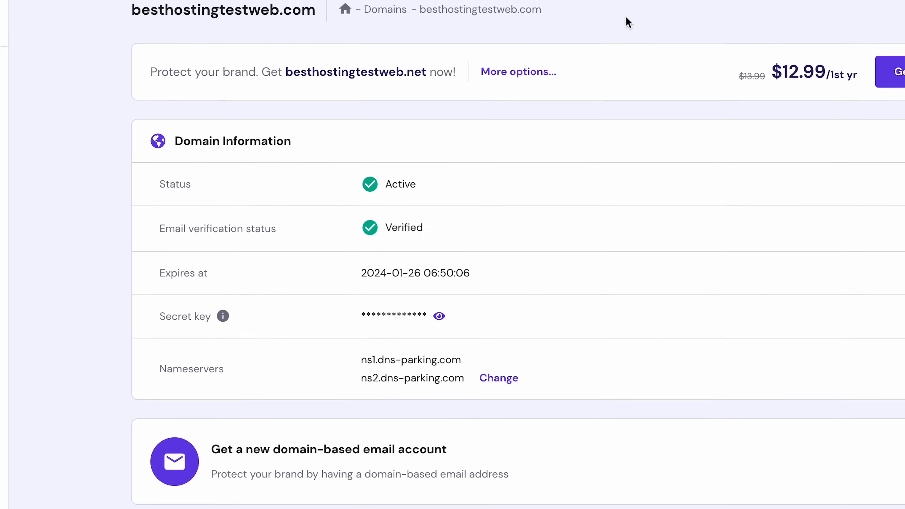
scroll("down", 3)
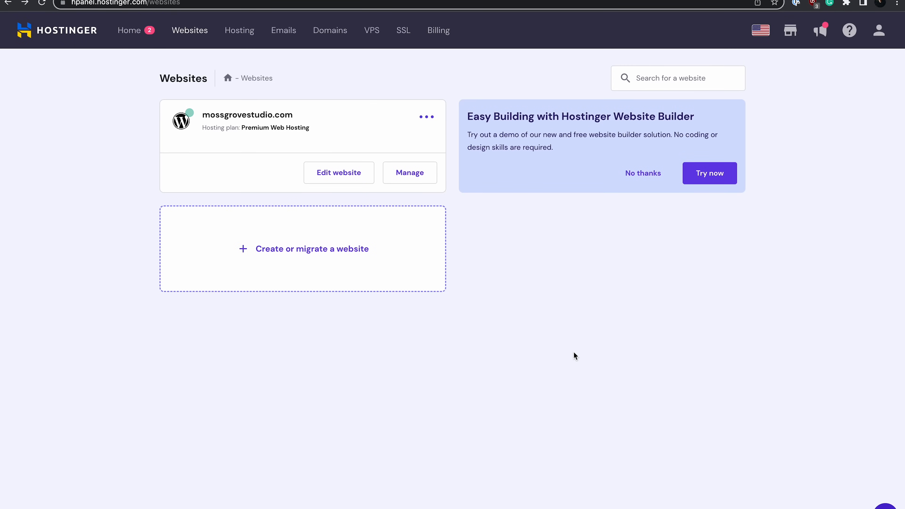
mouse_move(402, 257)
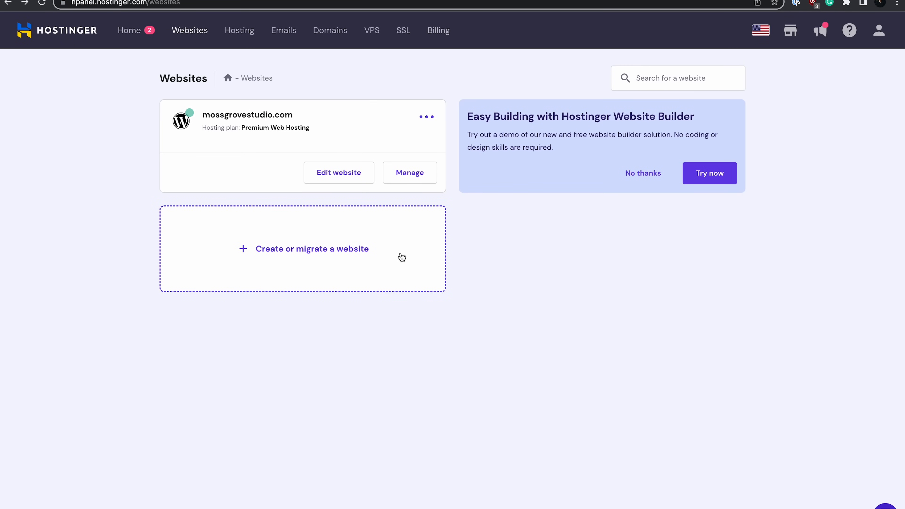
Create a new website with Hostinger Website Builder on the besthostingexamples.online domain.
left_click(312, 249)
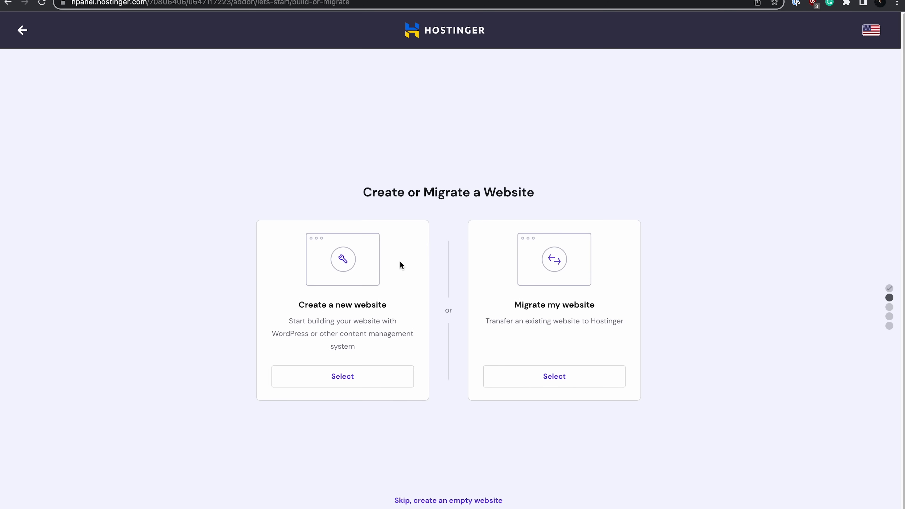
left_click(342, 376)
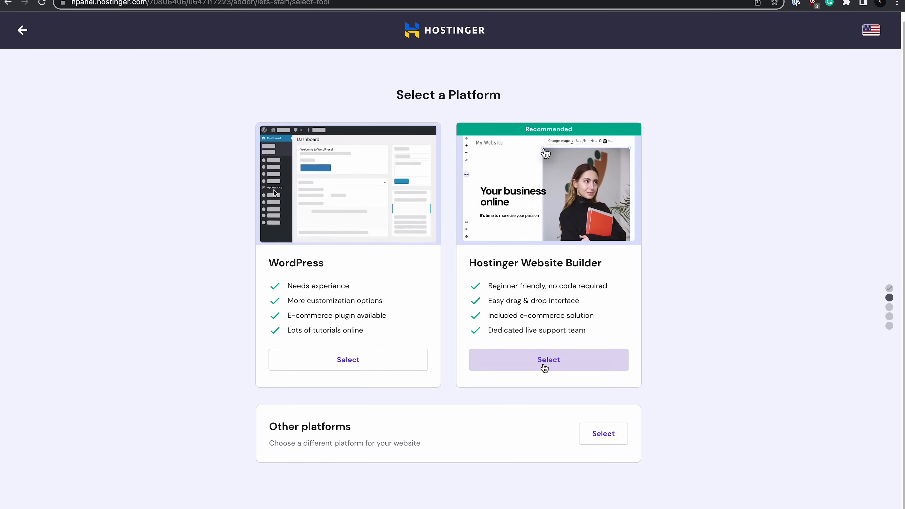
left_click(548, 360)
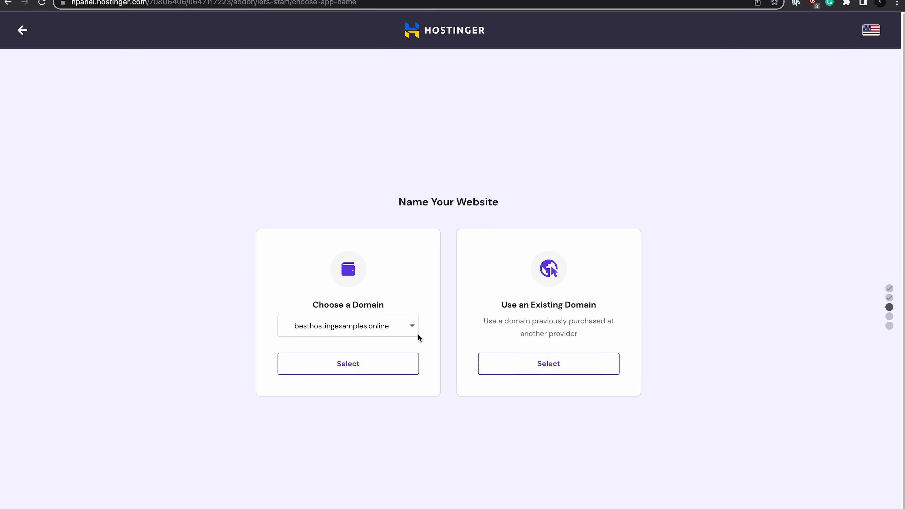
left_click(347, 326)
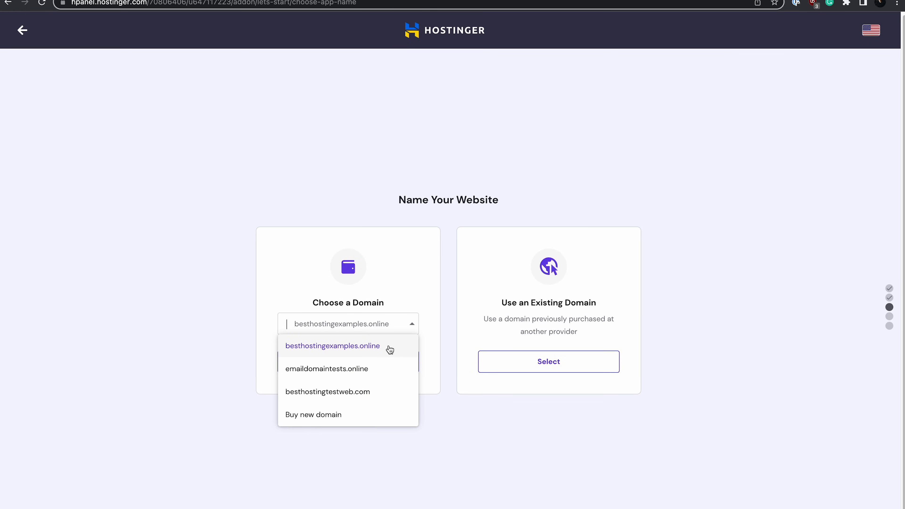
left_click(333, 345)
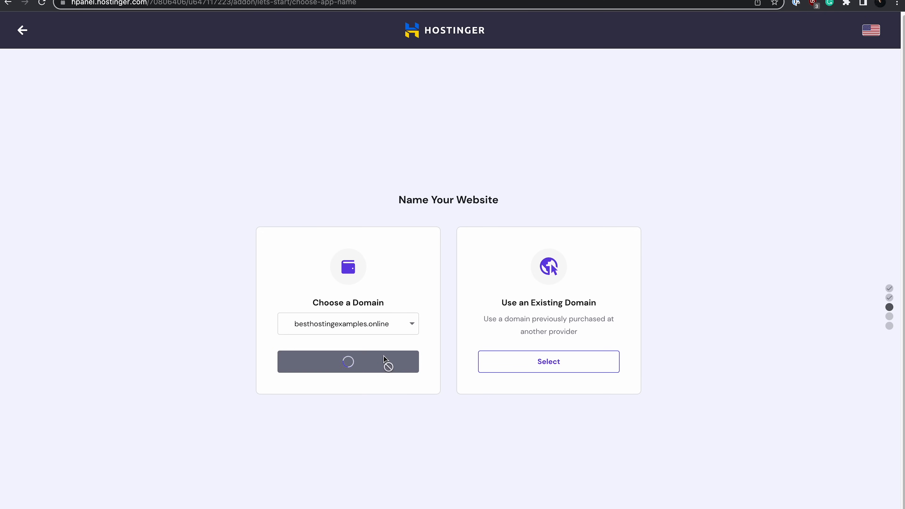
left_click(347, 362)
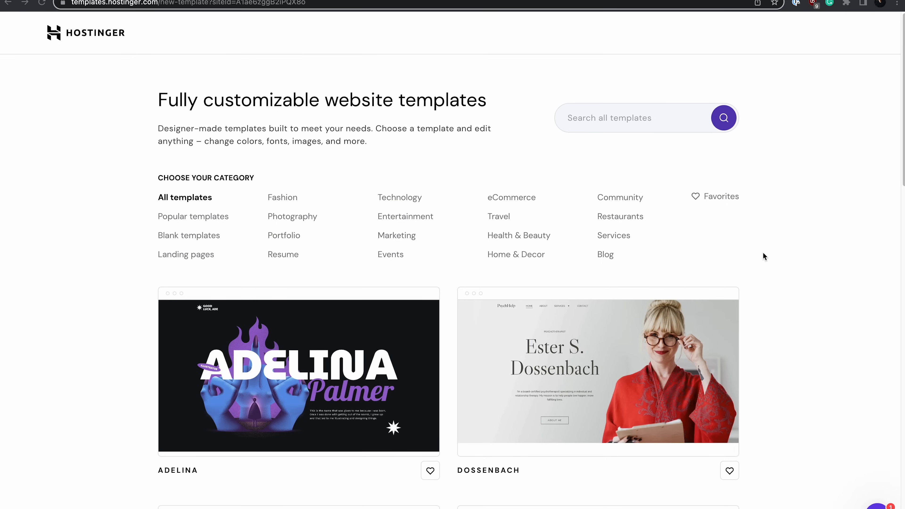
Browse the template gallery and start building with the Niqvist band template.
scroll("down", 3)
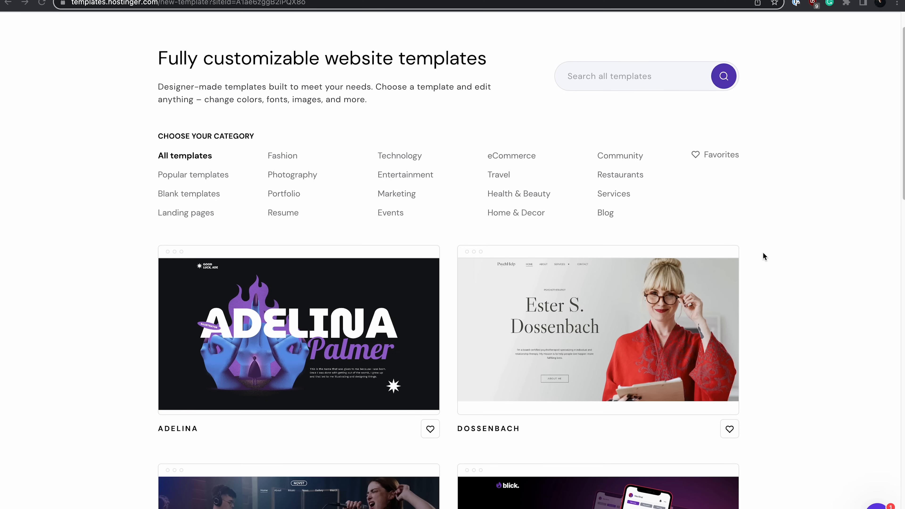
scroll("down", 3)
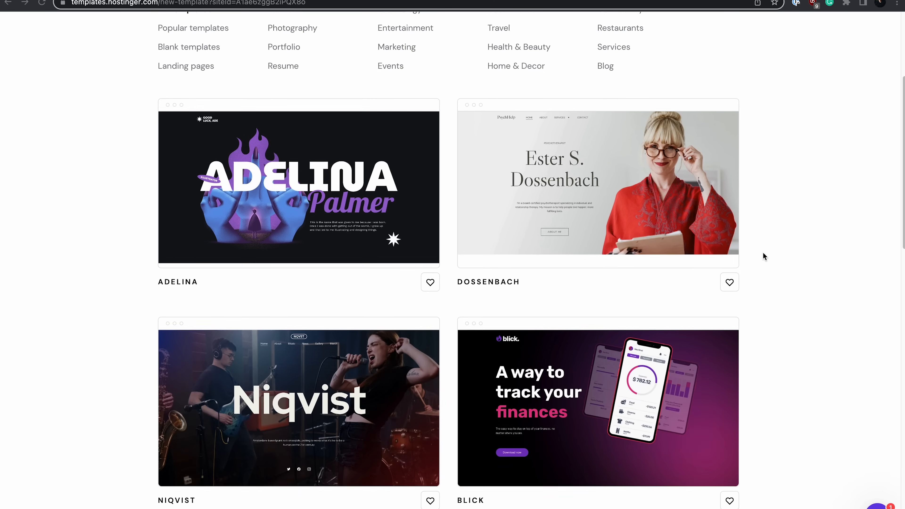
scroll("down", 3)
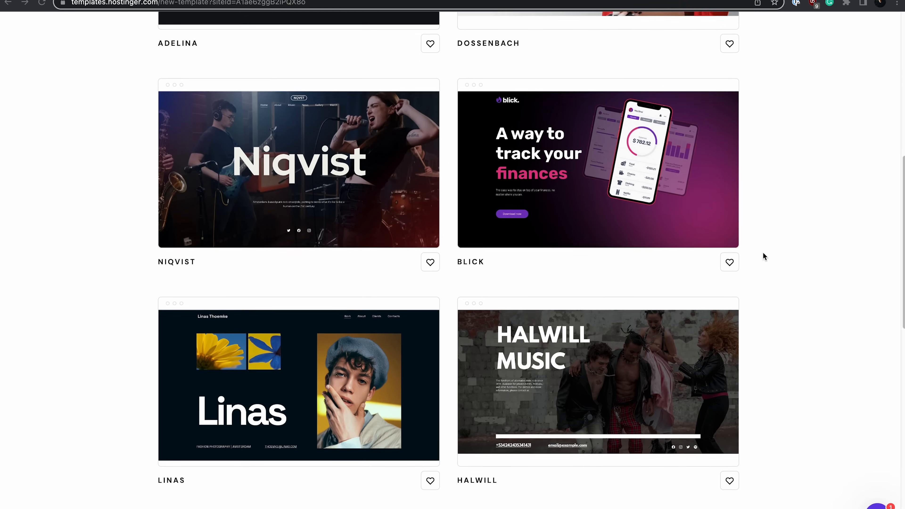
scroll("down", 3)
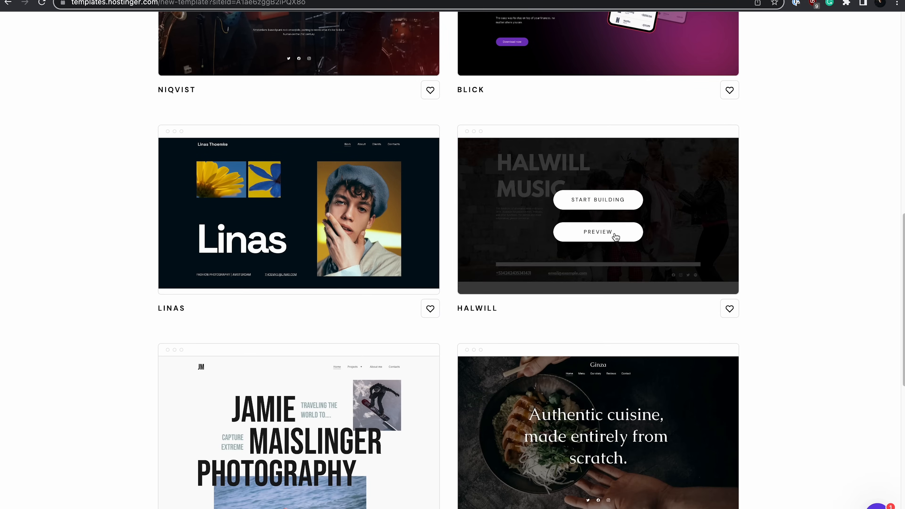
mouse_move(634, 238)
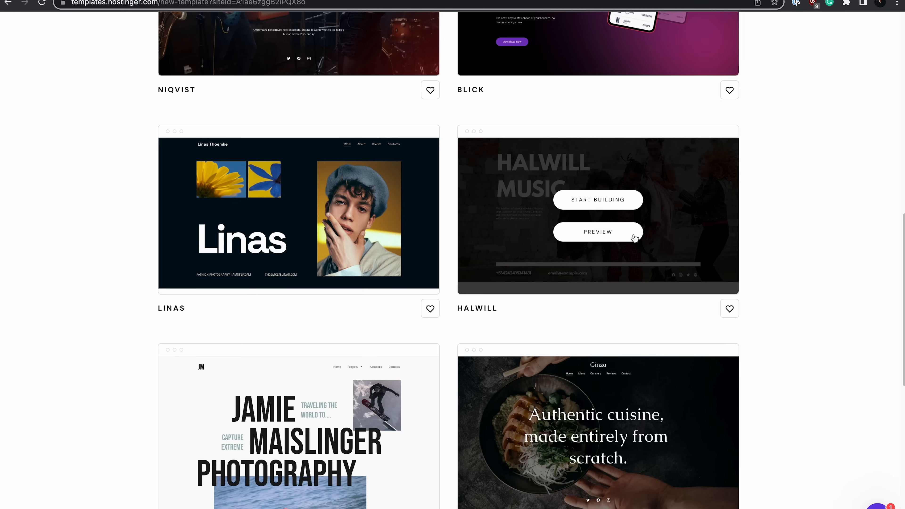
mouse_move(693, 215)
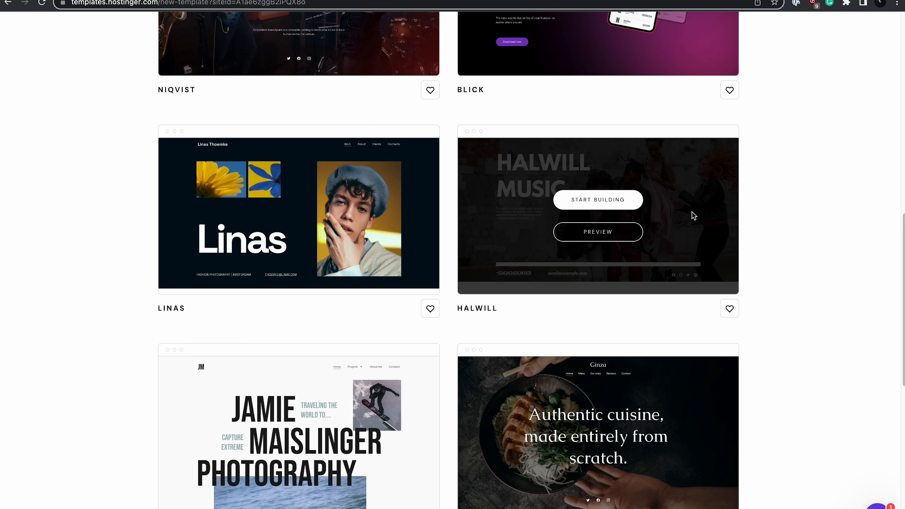
mouse_move(418, 251)
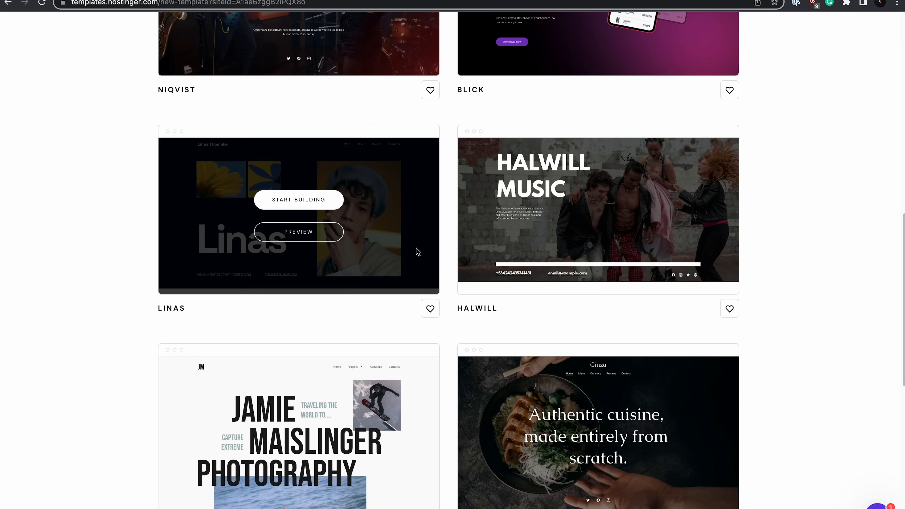
scroll("up", 3)
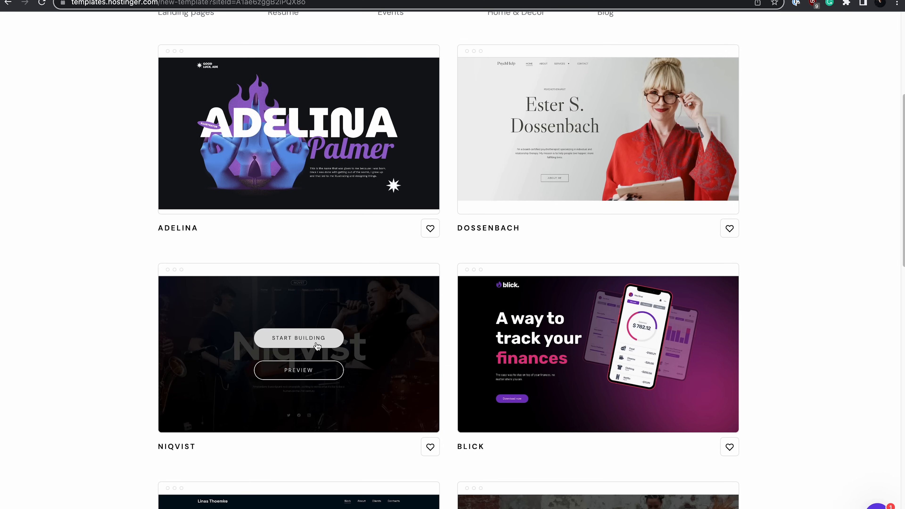
left_click(298, 338)
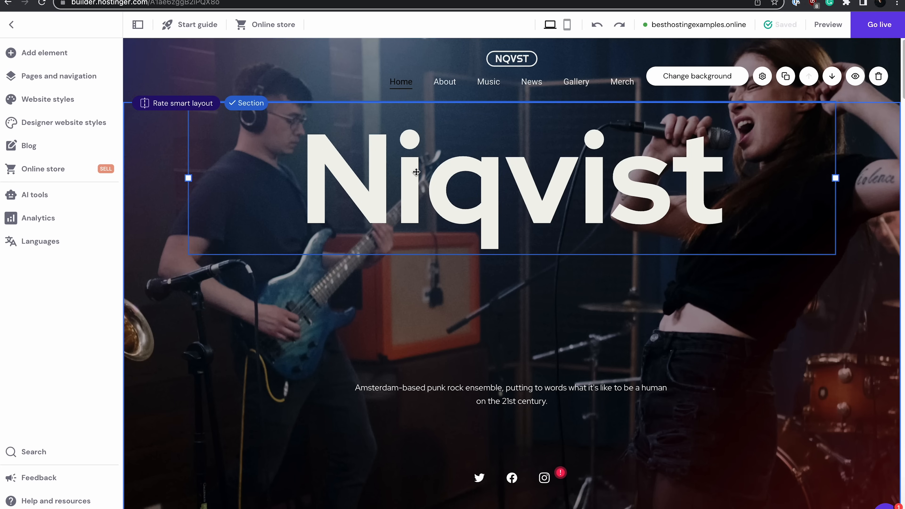
mouse_move(418, 172)
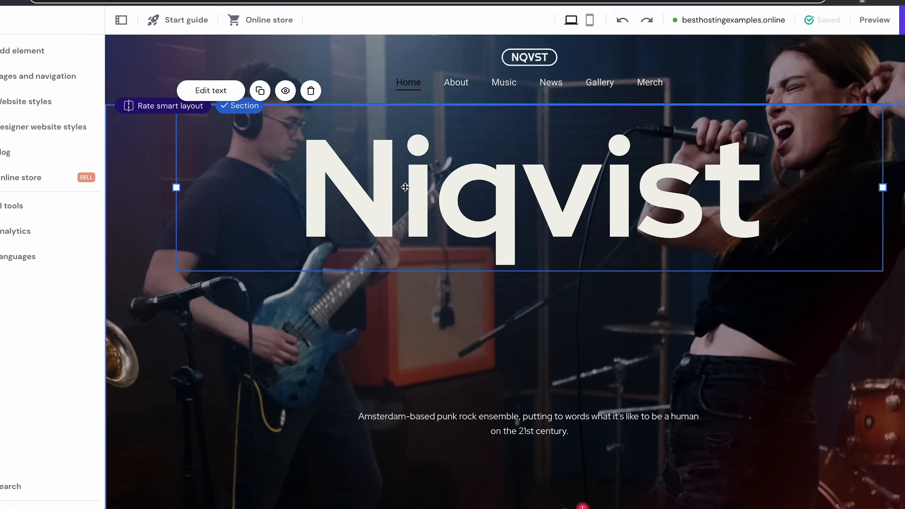
Inspect the Niqvist heading's text toolbar and the editor's top toolbar buttons.
double_click(404, 187)
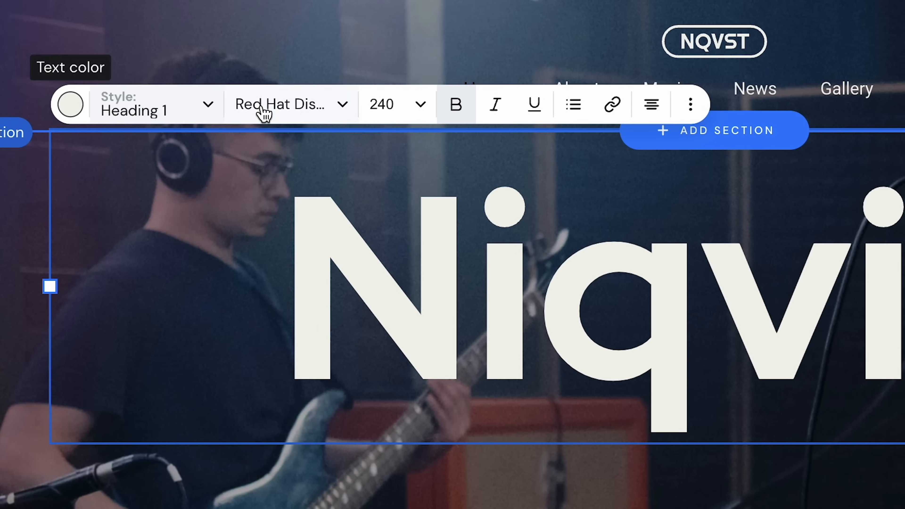
mouse_move(342, 109)
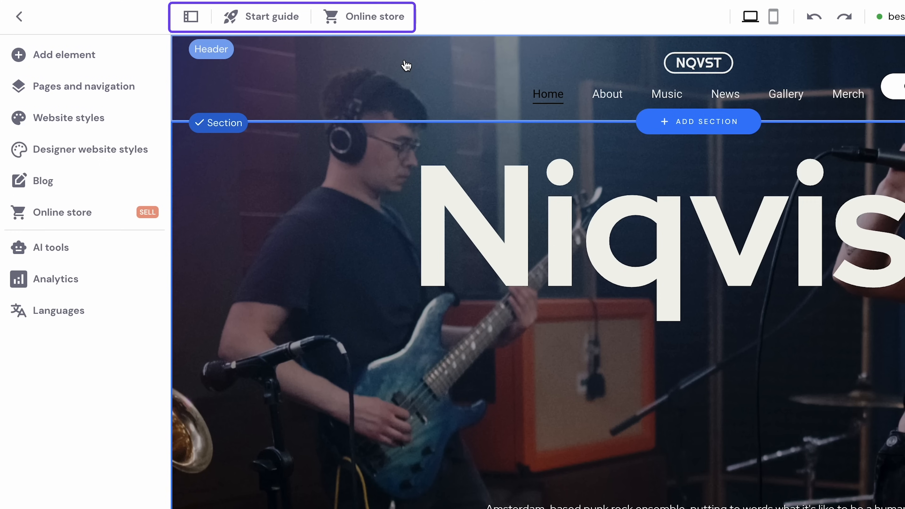
left_click(191, 16)
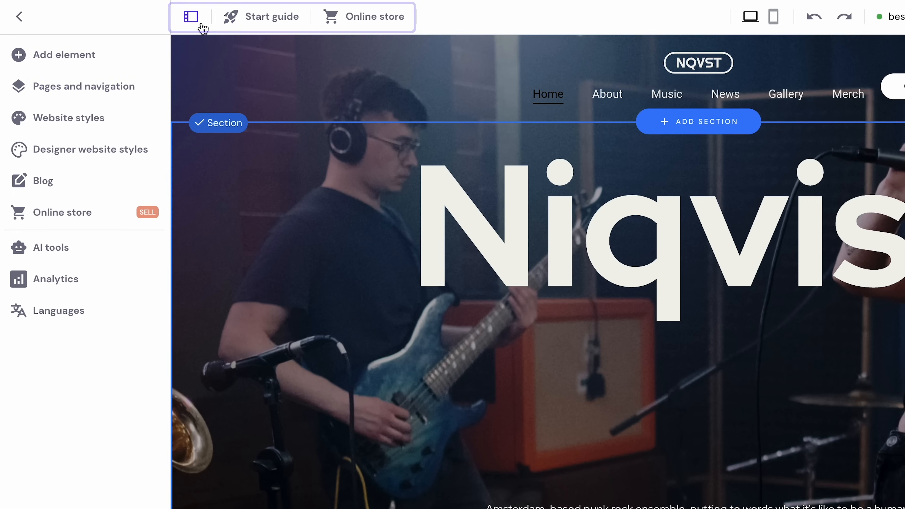
left_click(191, 16)
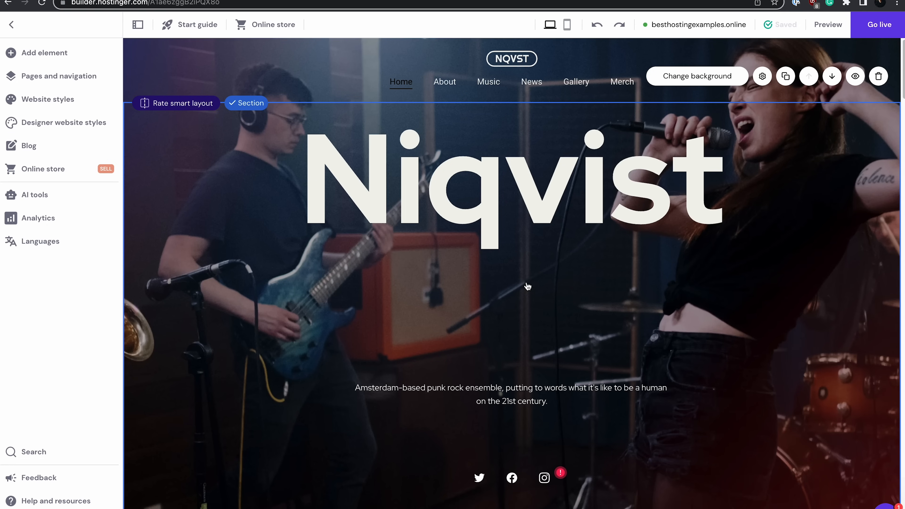
Replace the hero heading Niqvist with 'Home page'.
left_click(511, 179)
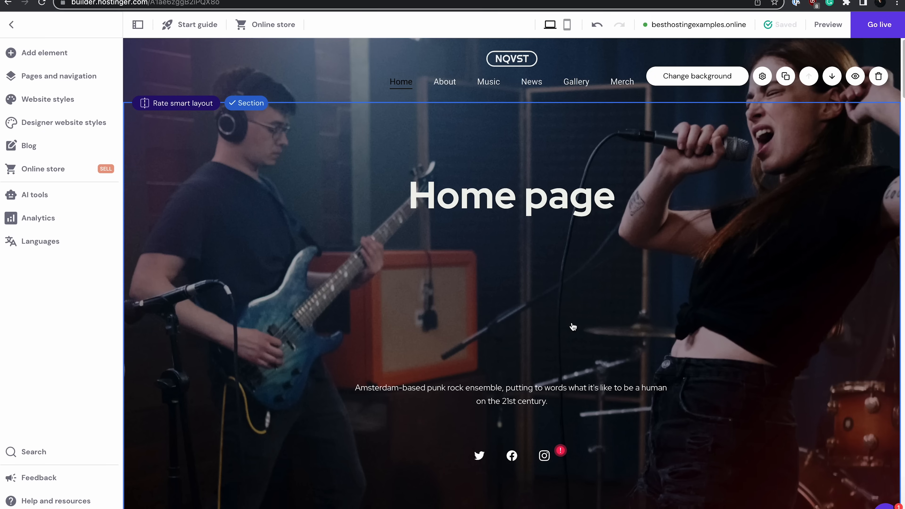
Review the Home page's options in the Pages and navigation panel.
left_click(511, 195)
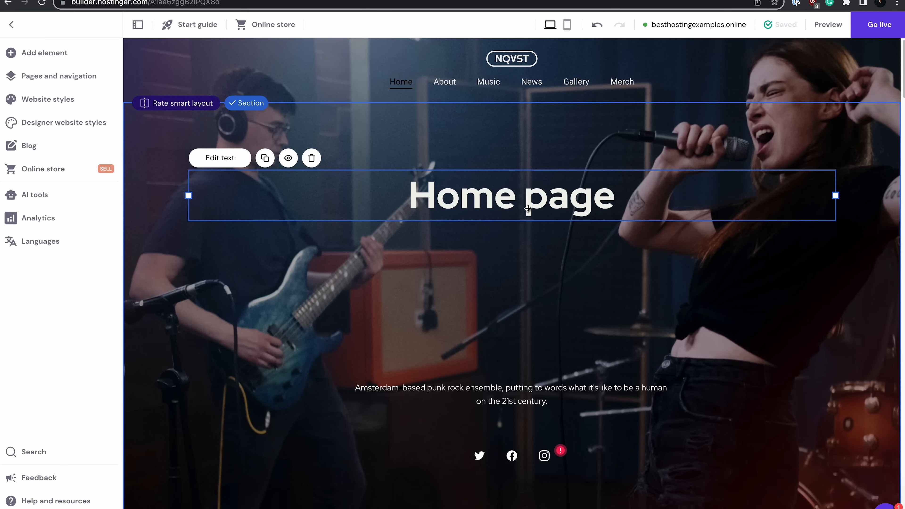
mouse_move(511, 203)
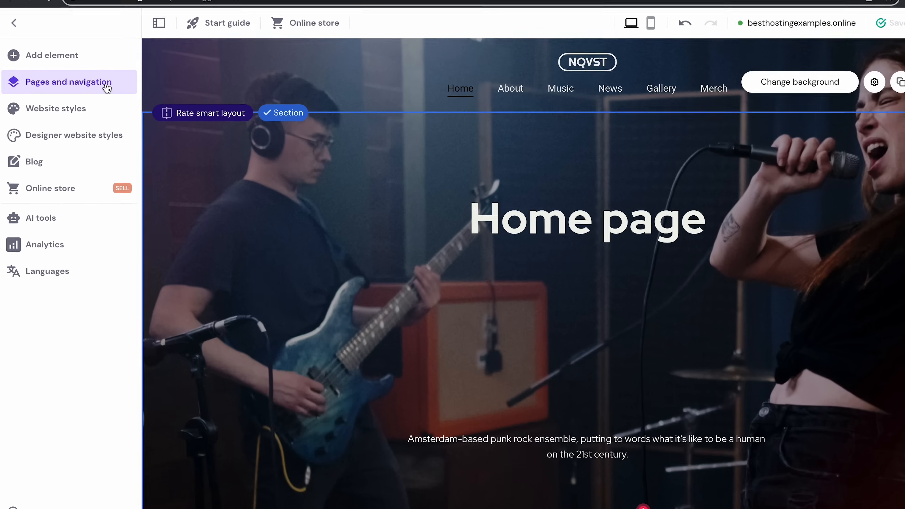
left_click(67, 81)
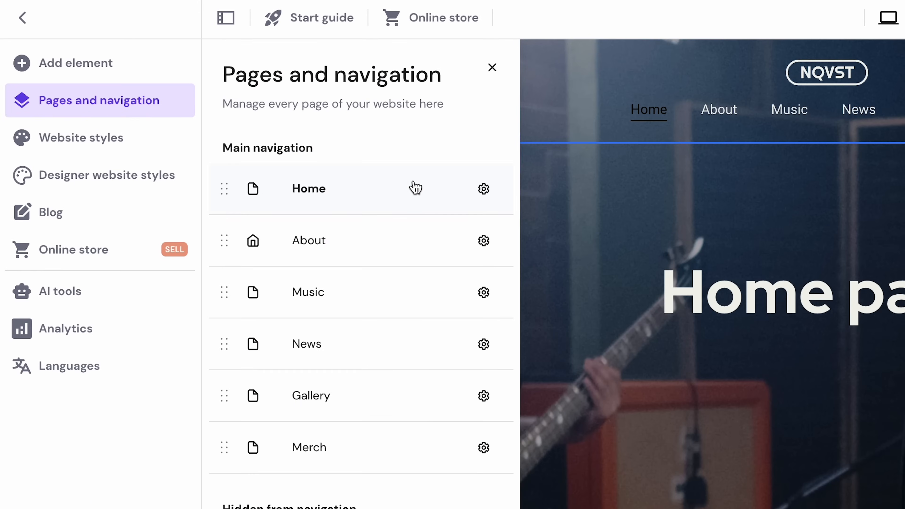
mouse_move(483, 190)
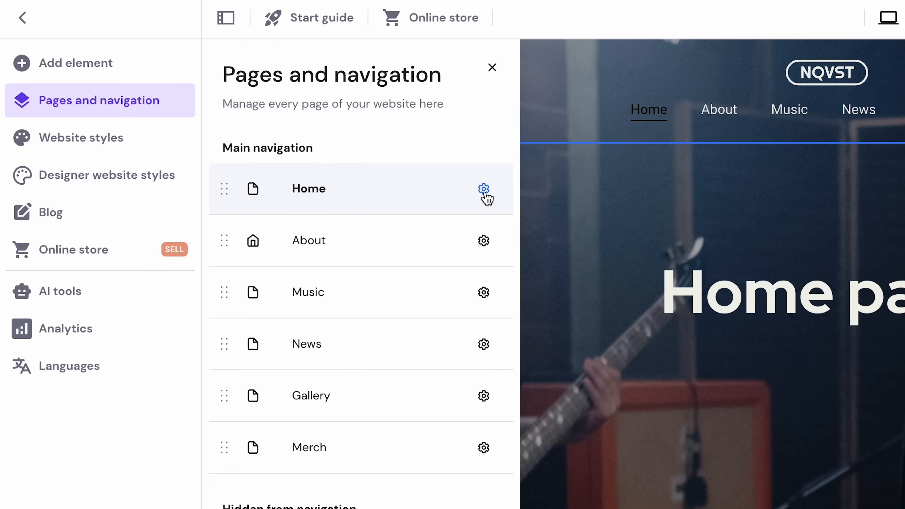
left_click(484, 191)
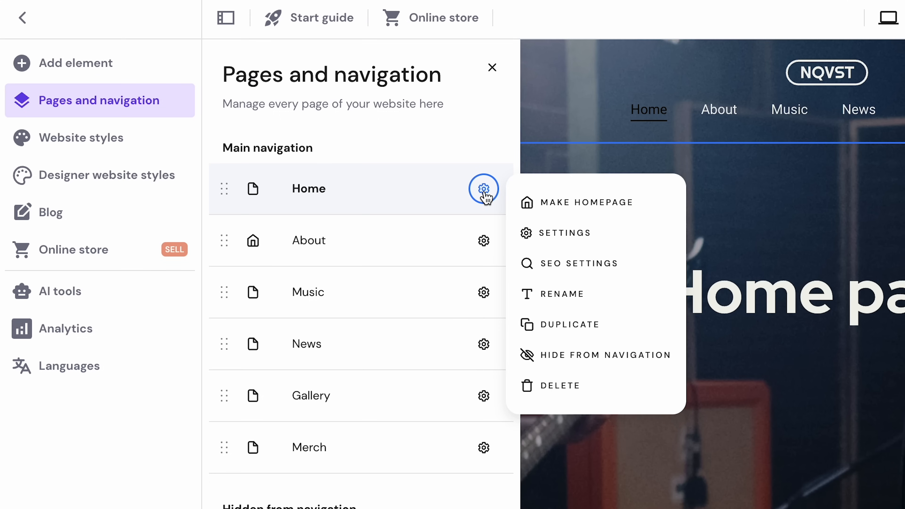
mouse_move(655, 208)
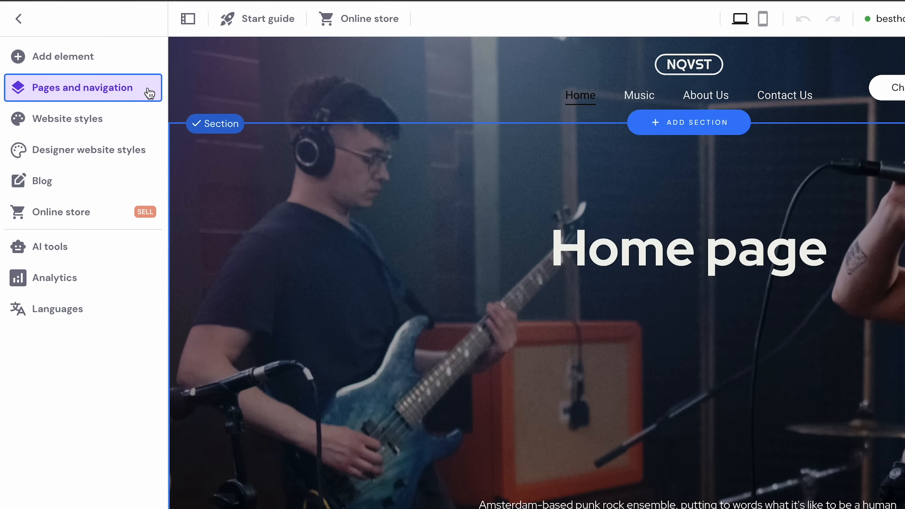
Delete the Music page from Pages and navigation, confirming the deletion.
left_click(83, 88)
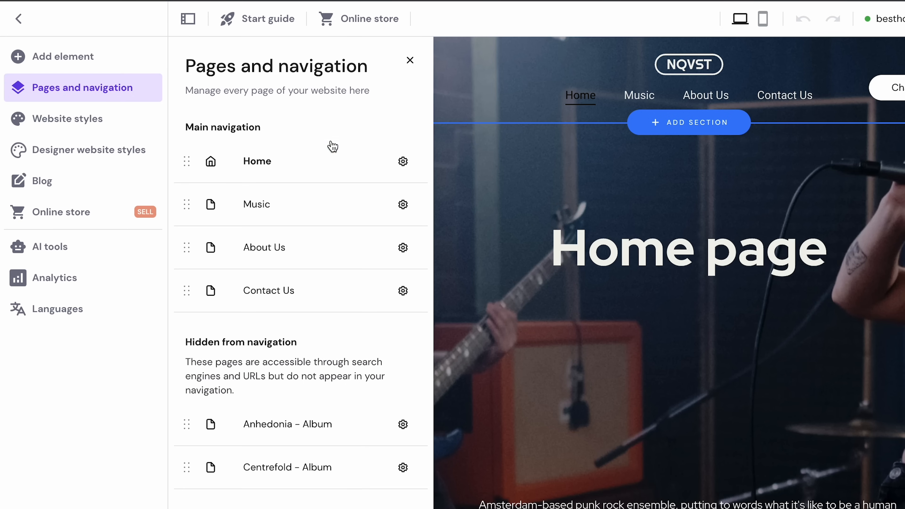
left_click(402, 204)
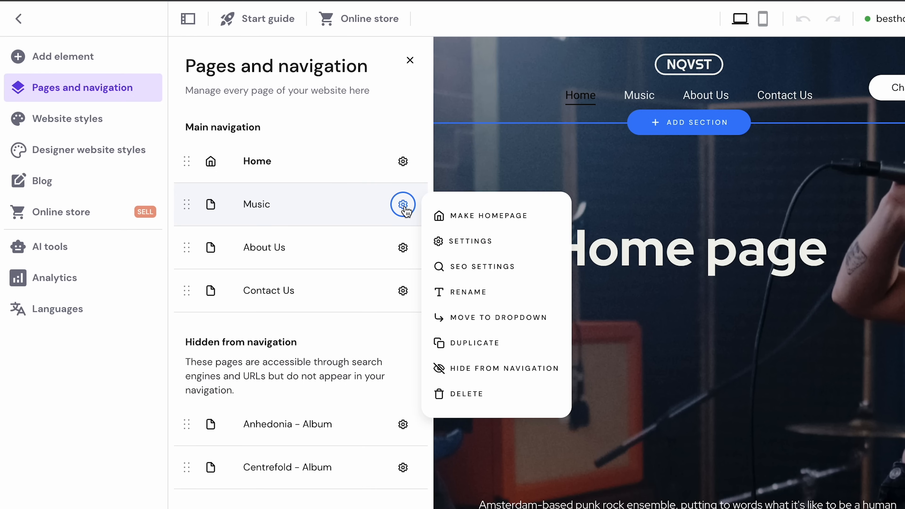
left_click(464, 393)
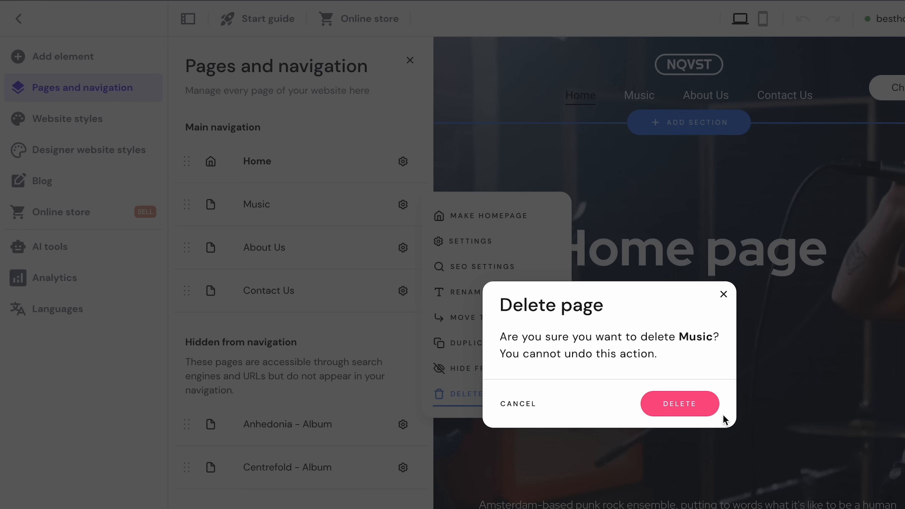
left_click(680, 404)
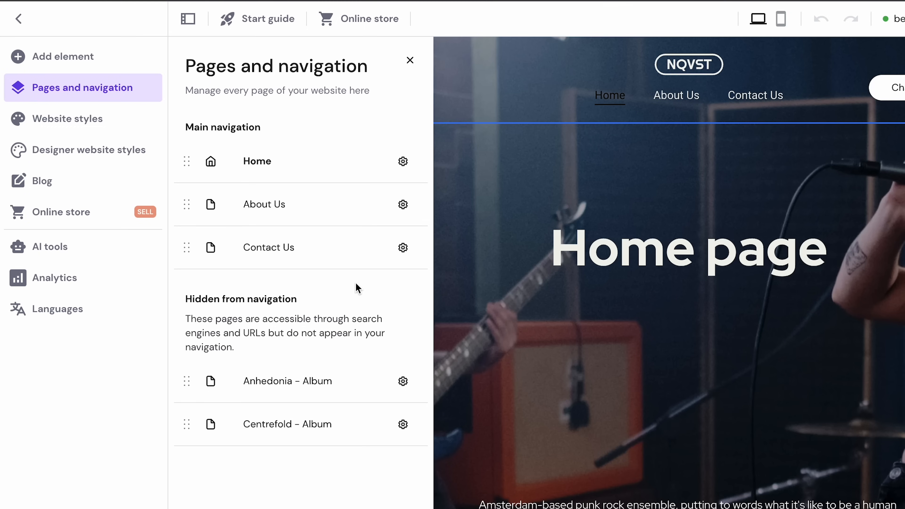
scroll("down", 3)
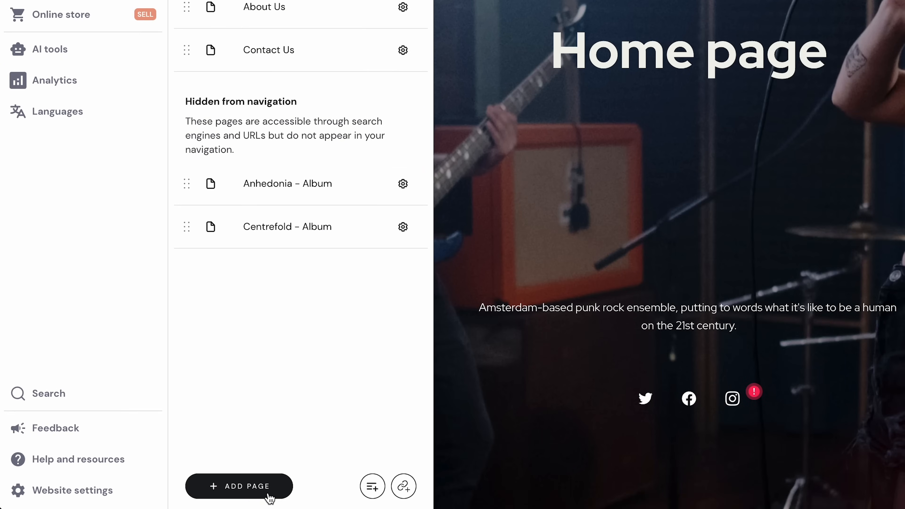
Add an empty page named 'Products and Services', keep it visible in navigation, and save.
left_click(239, 486)
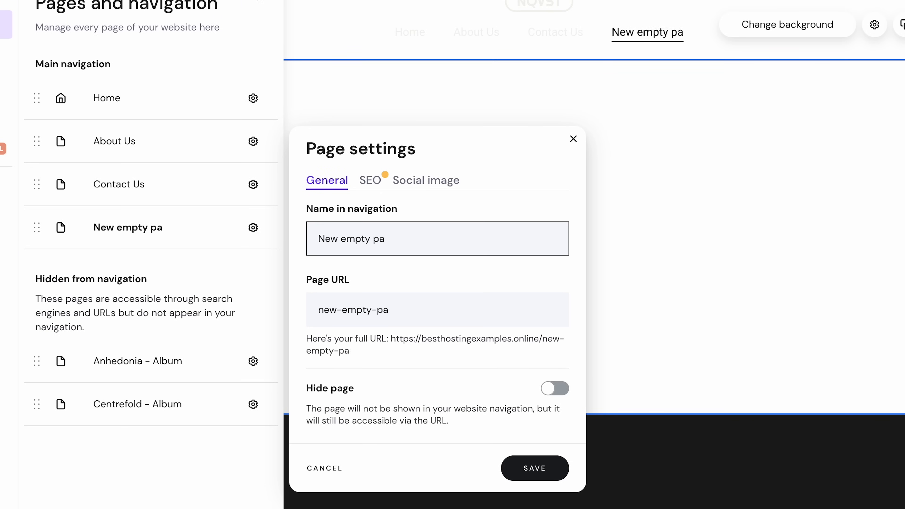
type("Products and Services")
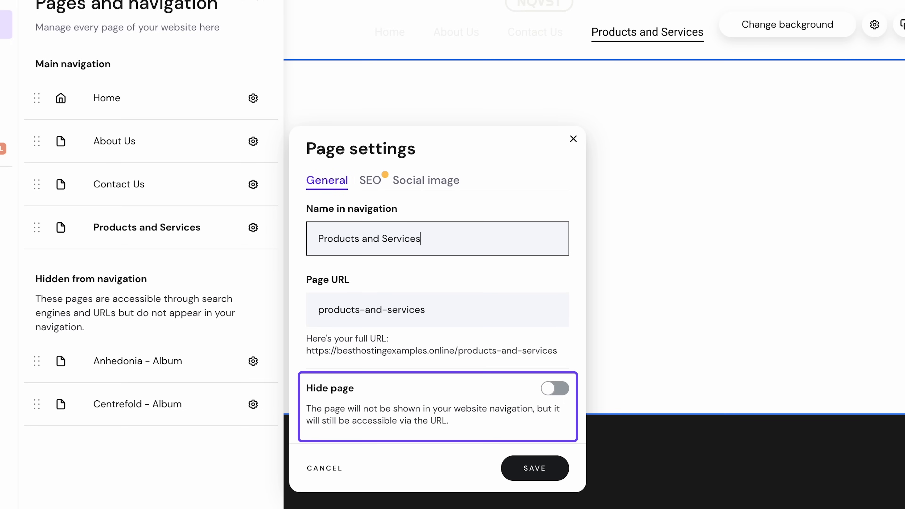
left_click(554, 388)
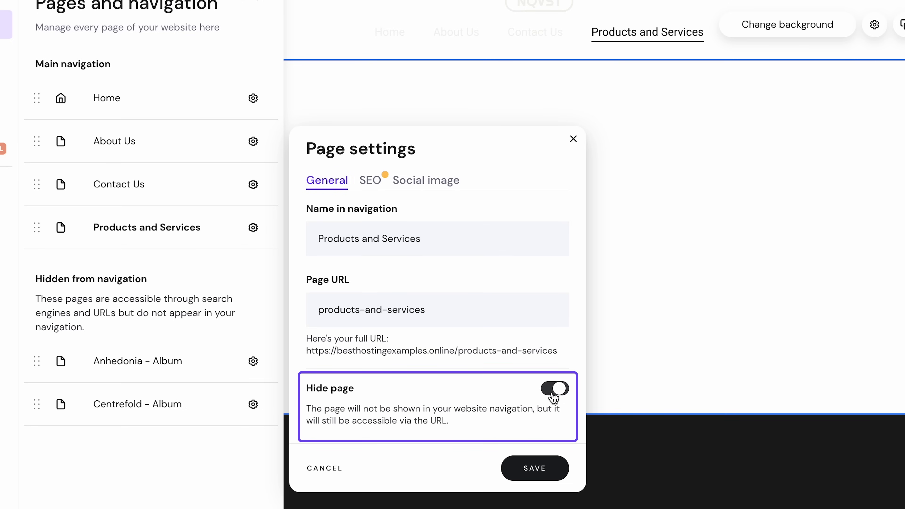
left_click(554, 389)
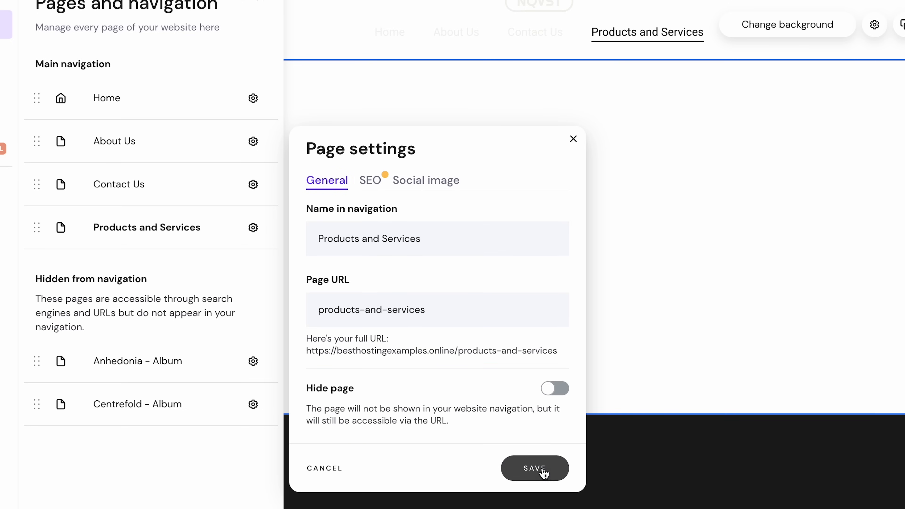
left_click(535, 468)
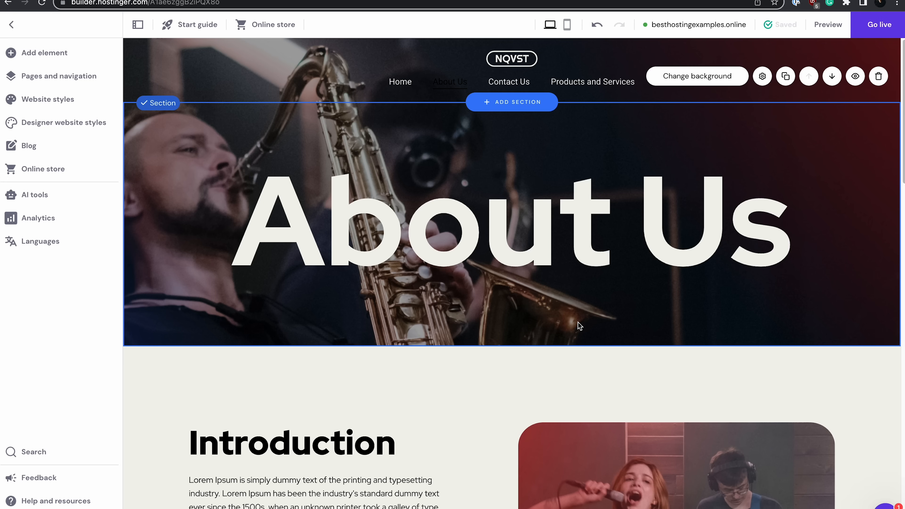
Scroll through the About Us sections and select a team member's description text.
scroll("down", 3)
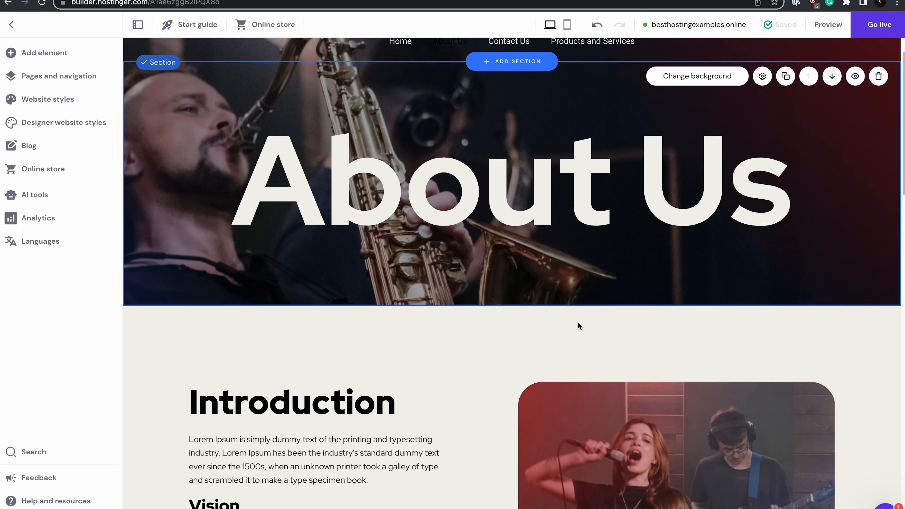
scroll("down", 3)
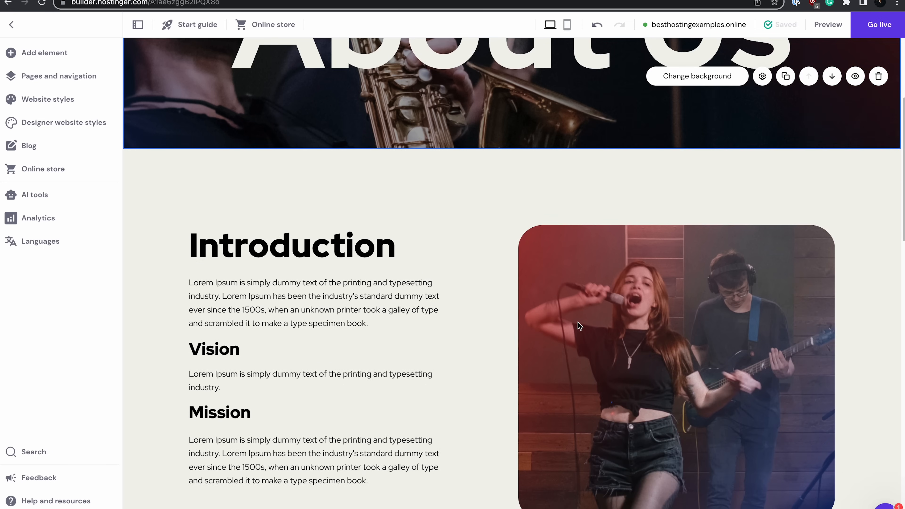
scroll("down", 3)
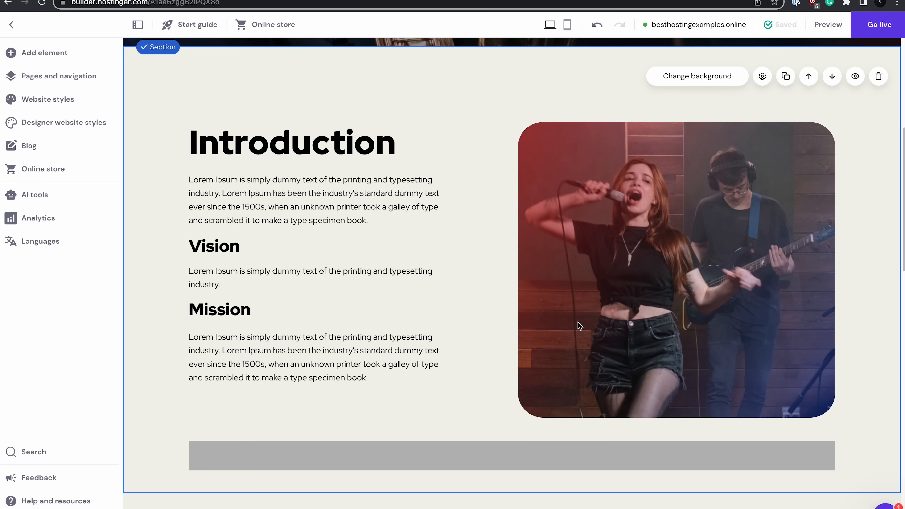
scroll("down", 3)
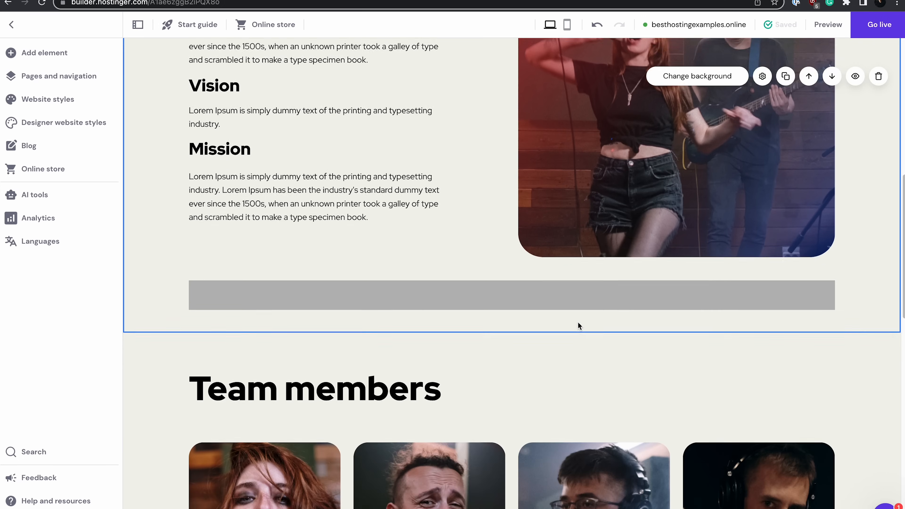
scroll("down", 3)
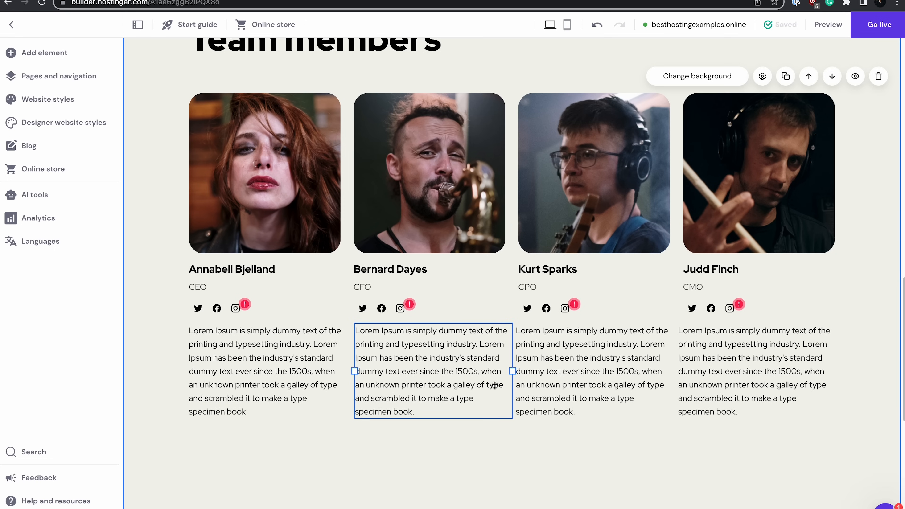
left_click(855, 369)
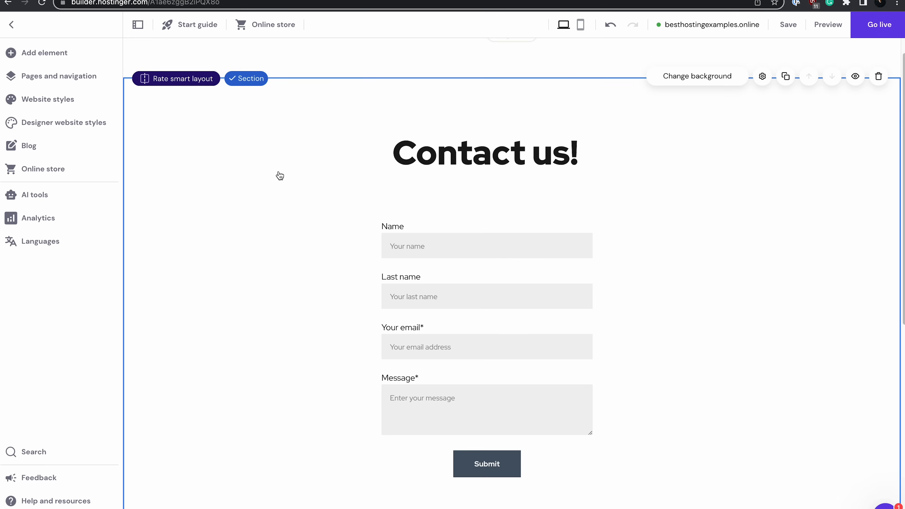
Review the social icons' Style and Layout options, returning to the Links list.
left_click(44, 53)
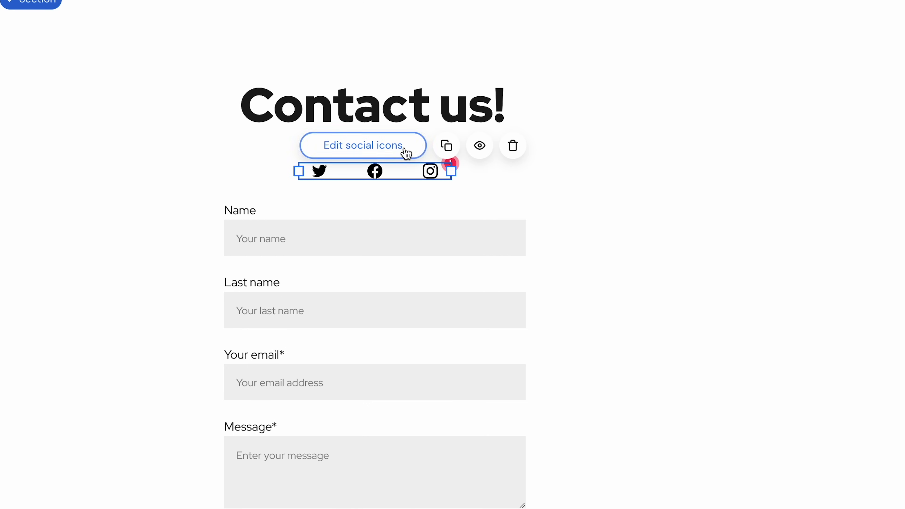
left_click(362, 145)
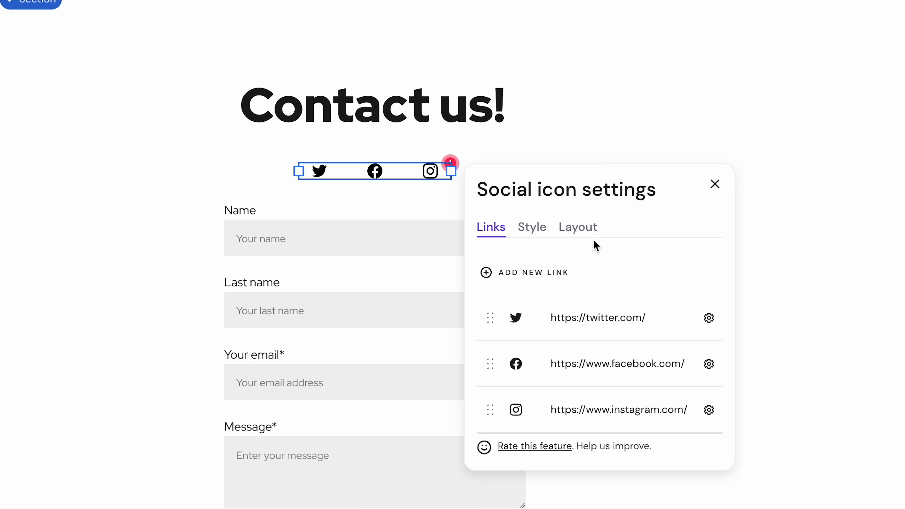
left_click(531, 226)
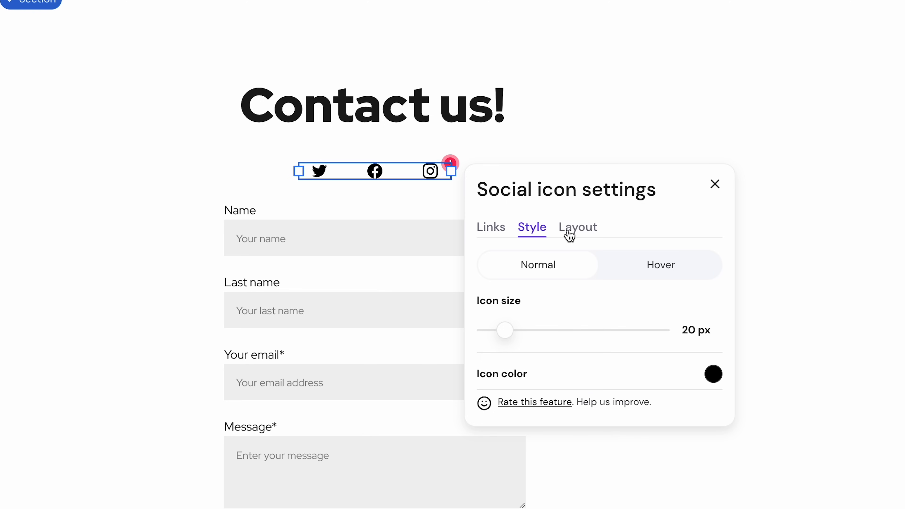
left_click(577, 226)
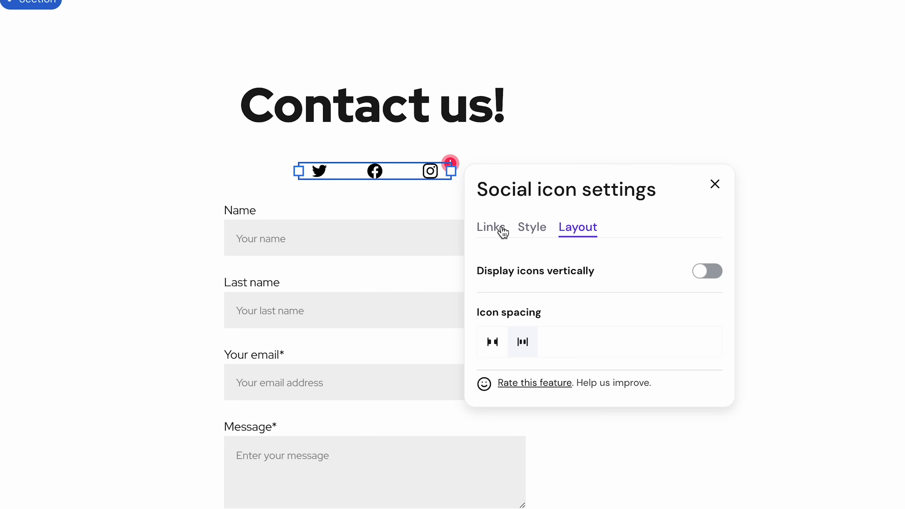
left_click(490, 227)
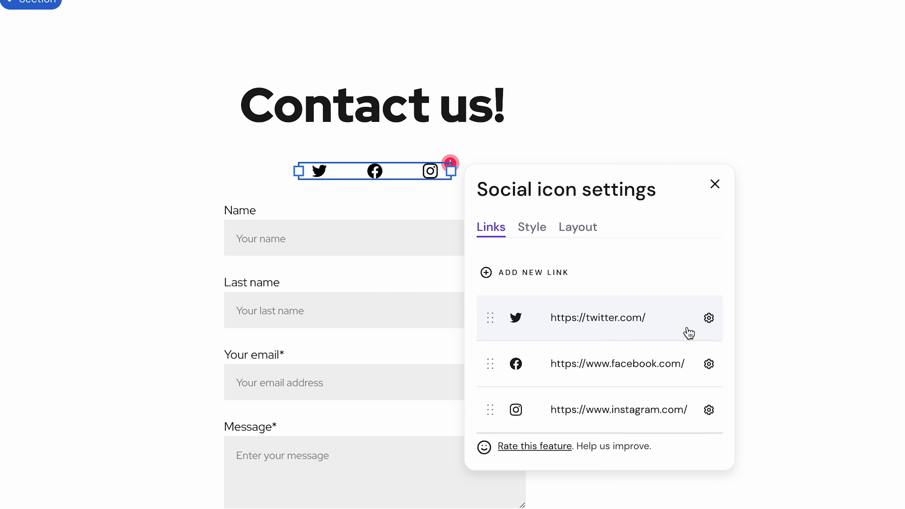
mouse_move(685, 327)
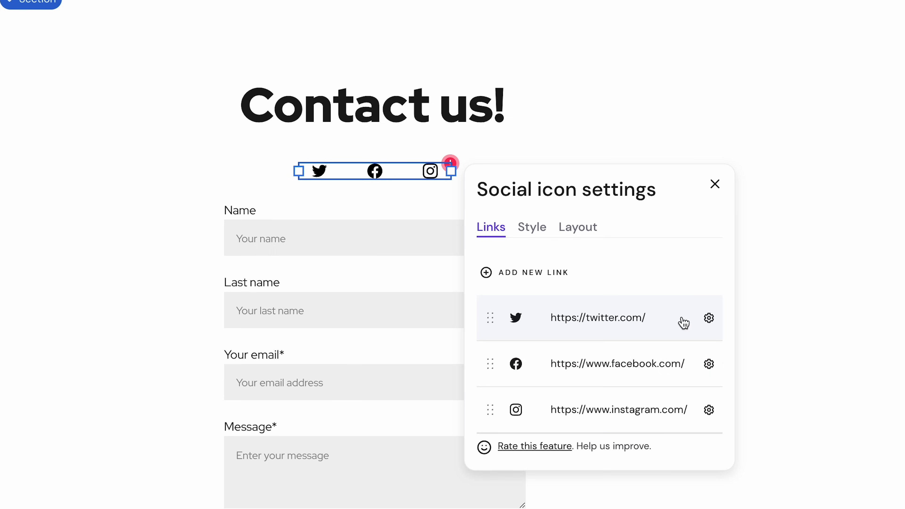
mouse_move(709, 318)
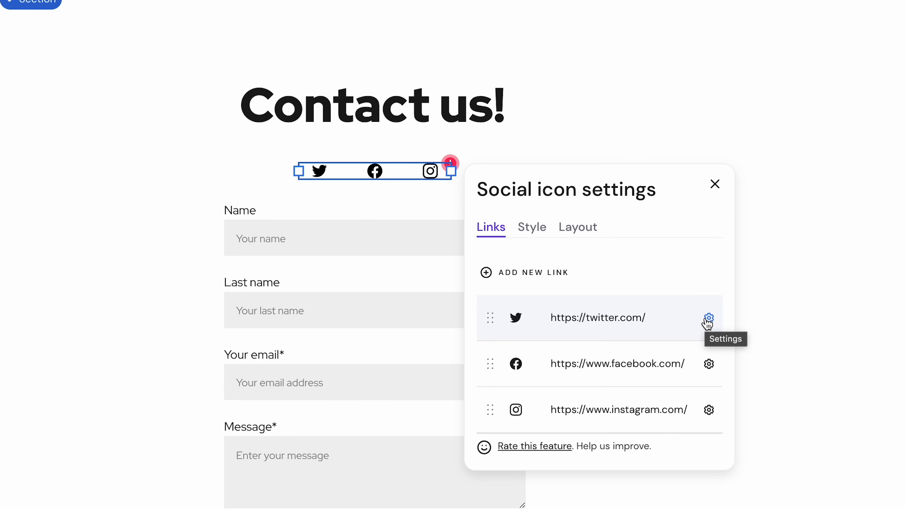
Remove the Twitter link, then add a LinkedIn link and a test@gmail email link.
left_click(709, 318)
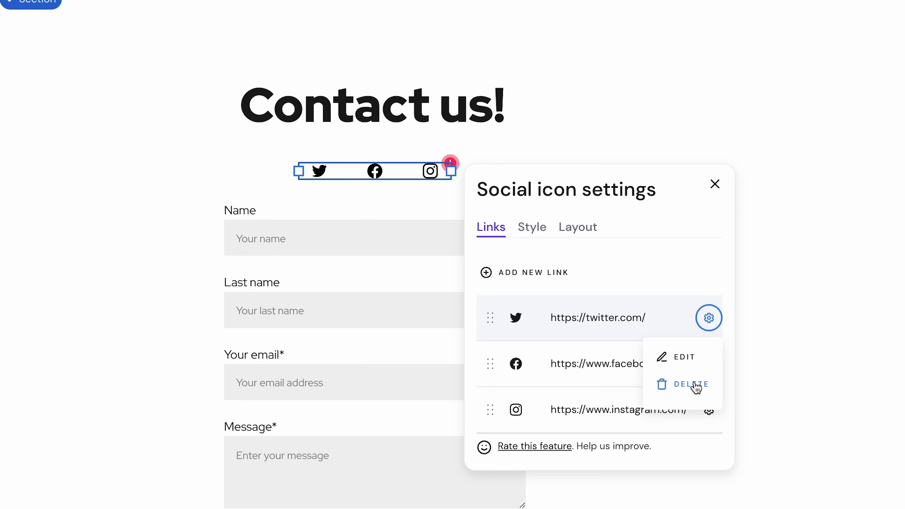
left_click(692, 385)
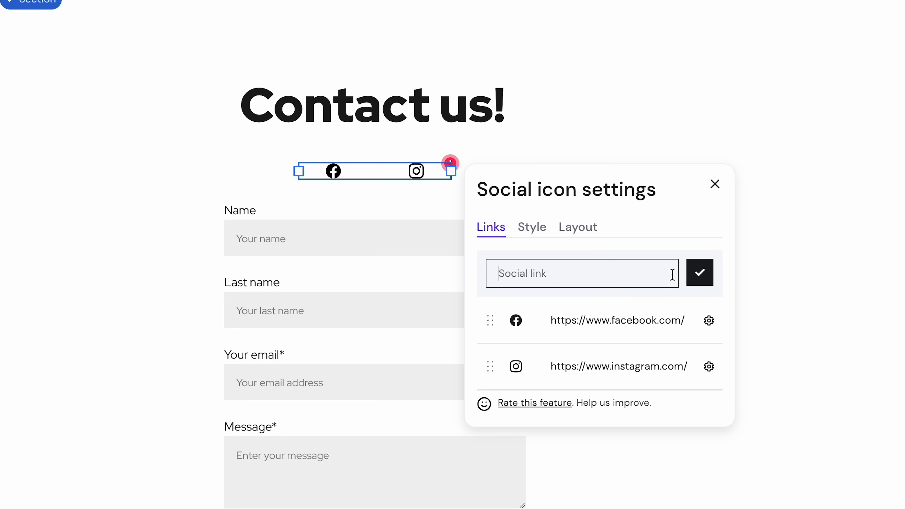
type("linkedi")
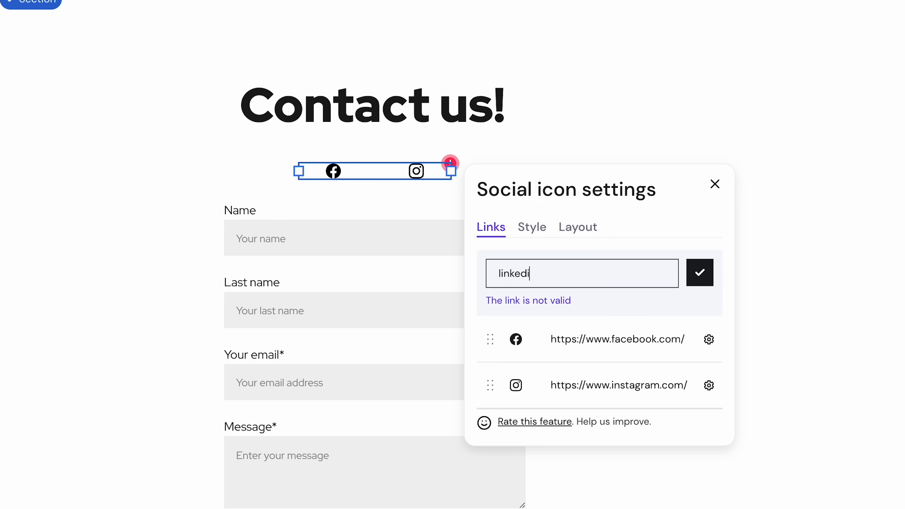
left_click(700, 273)
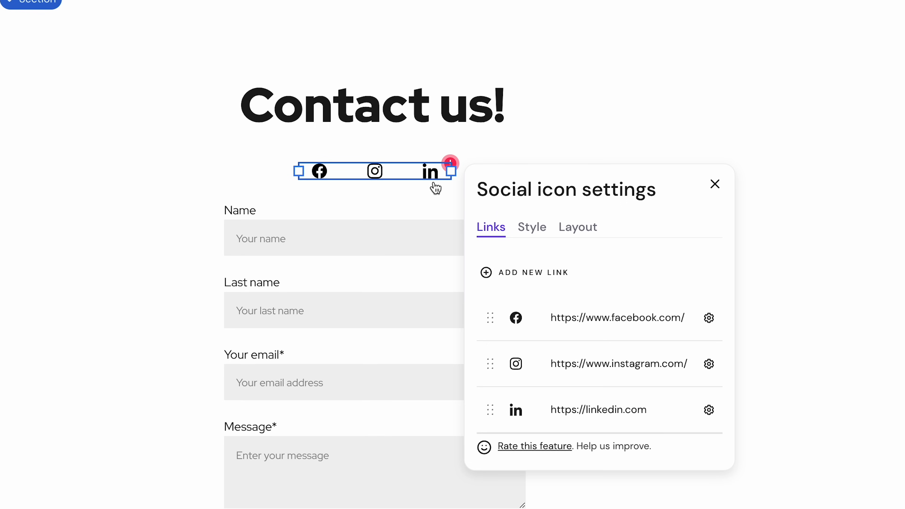
left_click(532, 272)
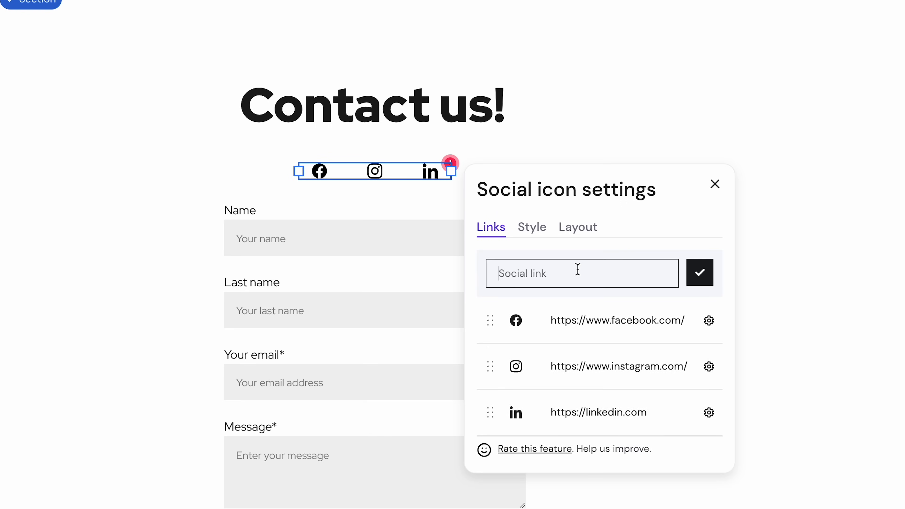
type("test@gmail.")
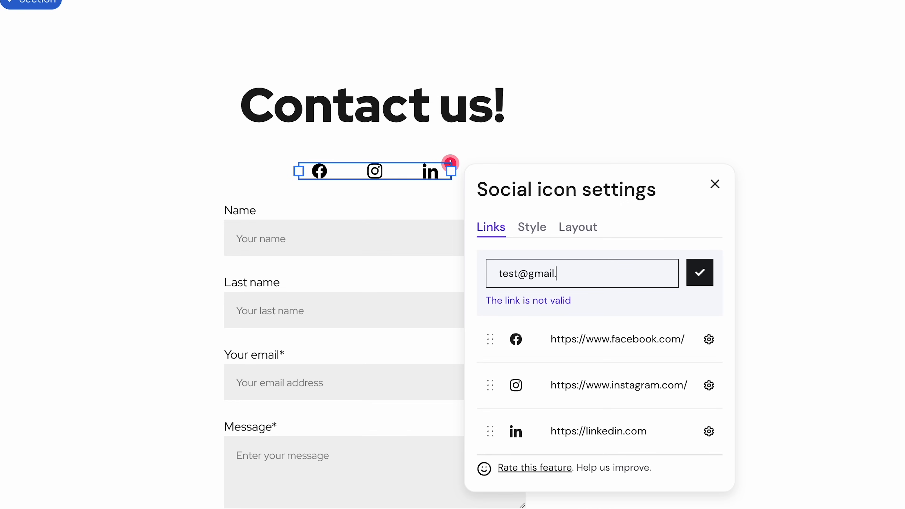
left_click(699, 272)
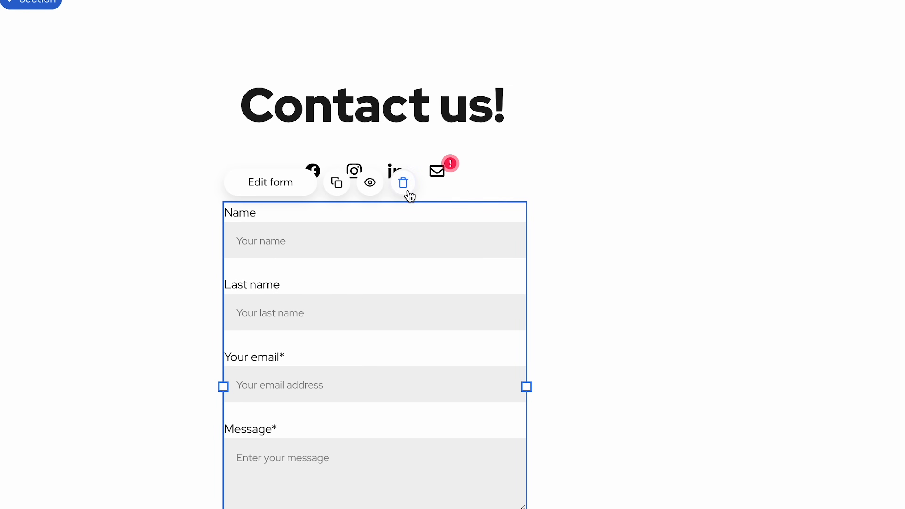
Delete the existing contact form and browse Add element for a Form element.
left_click(403, 182)
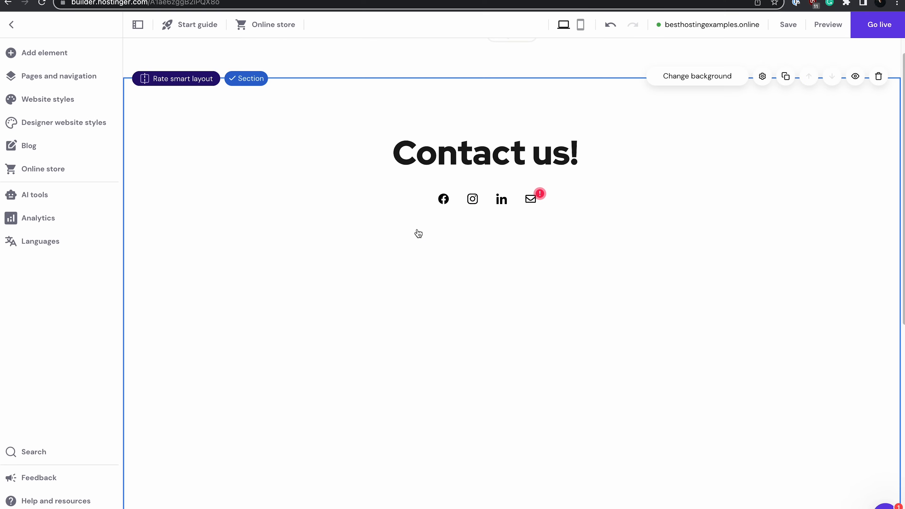
left_click(44, 53)
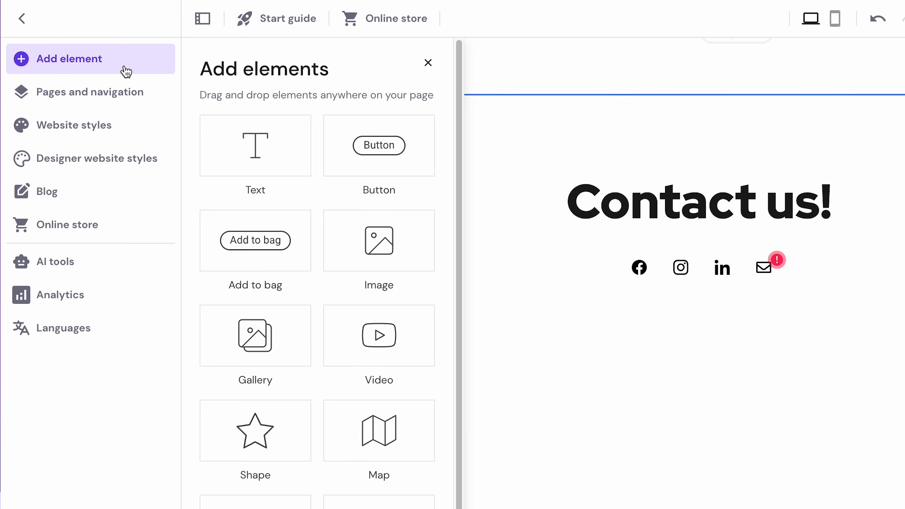
scroll("down", 3)
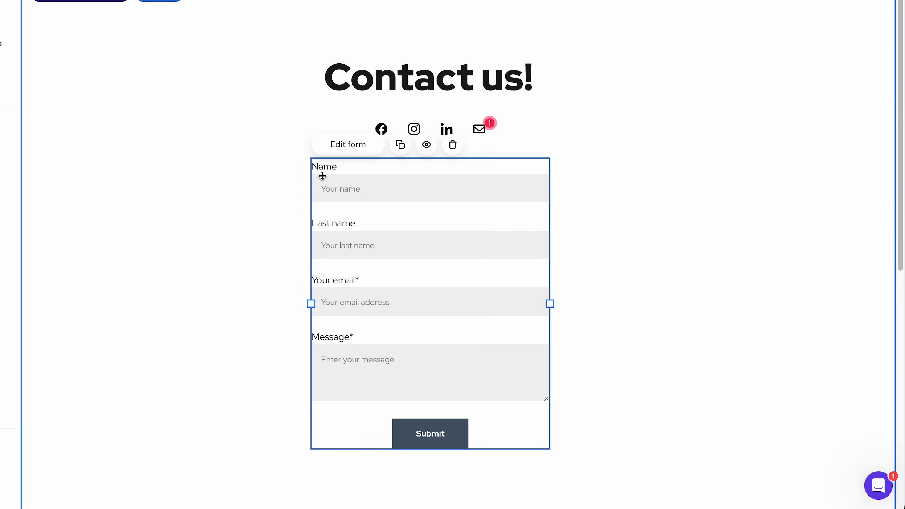
Rename the form's Name field label to 'Test' and add a Short answer field.
left_click(347, 144)
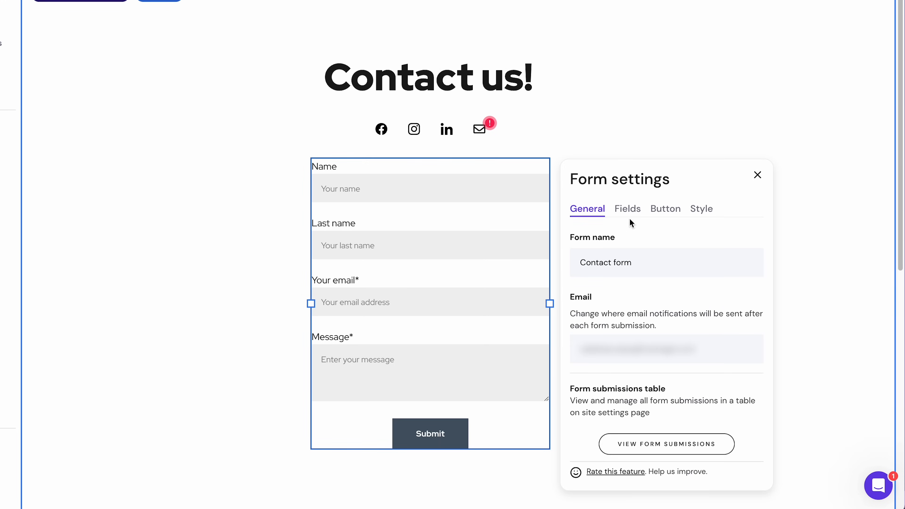
left_click(627, 208)
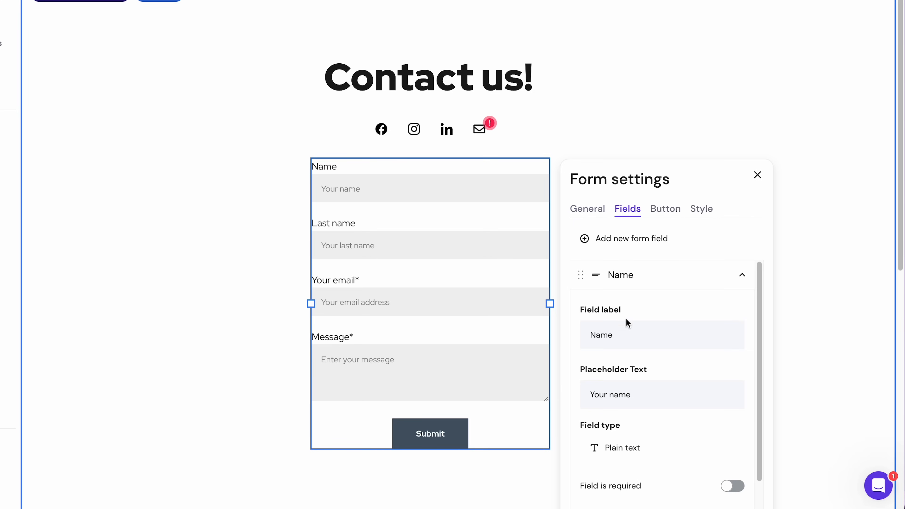
double_click(602, 335)
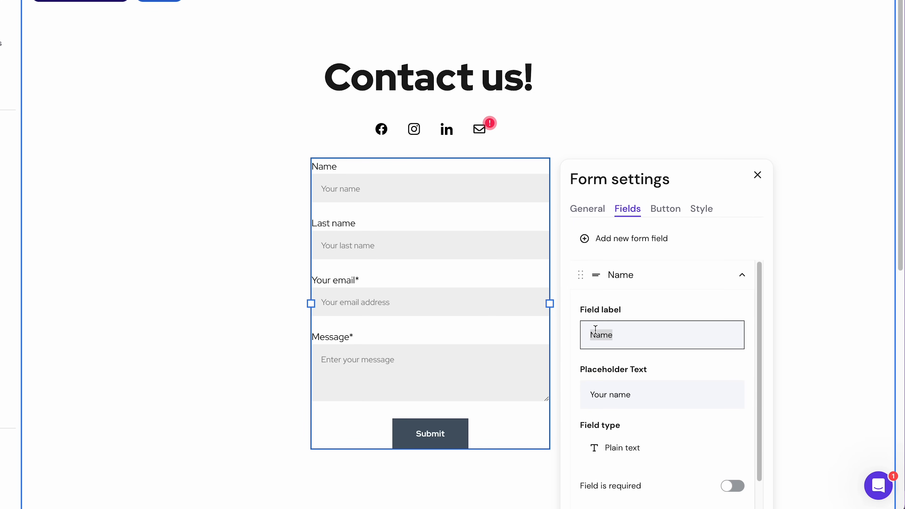
type("Test")
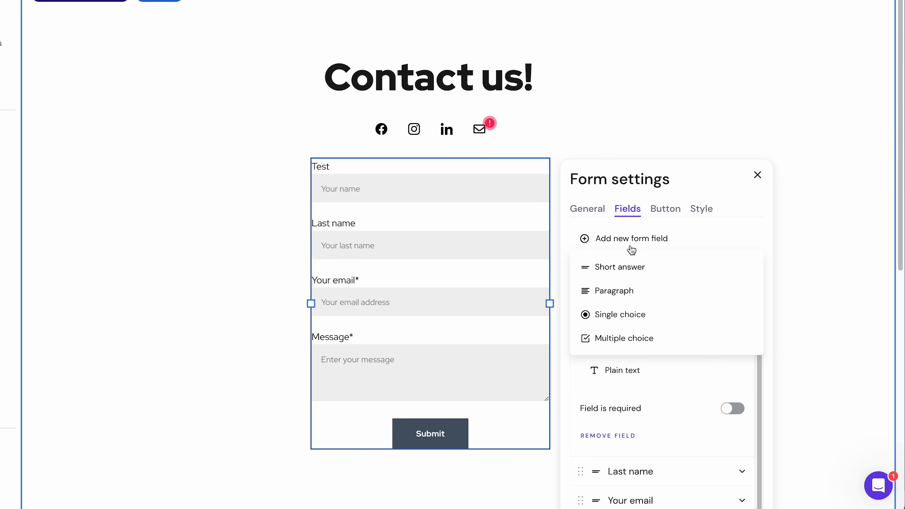
left_click(621, 267)
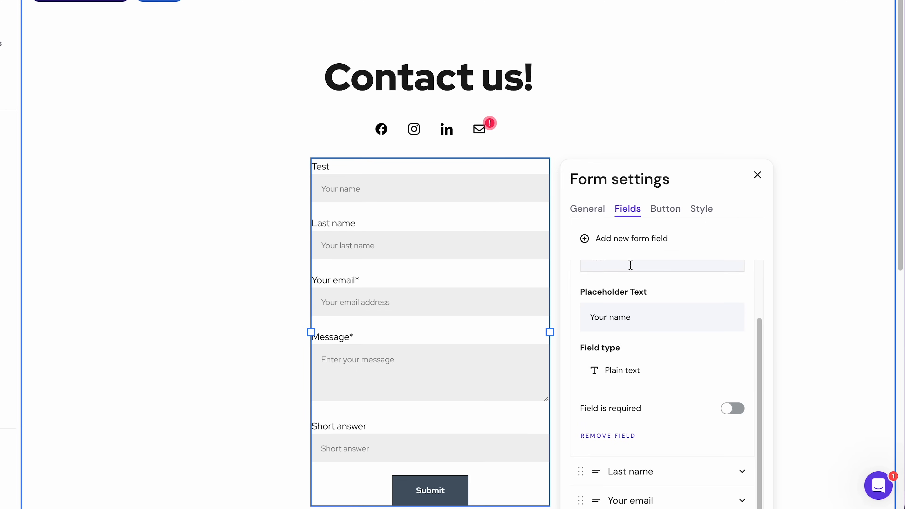
left_click(587, 208)
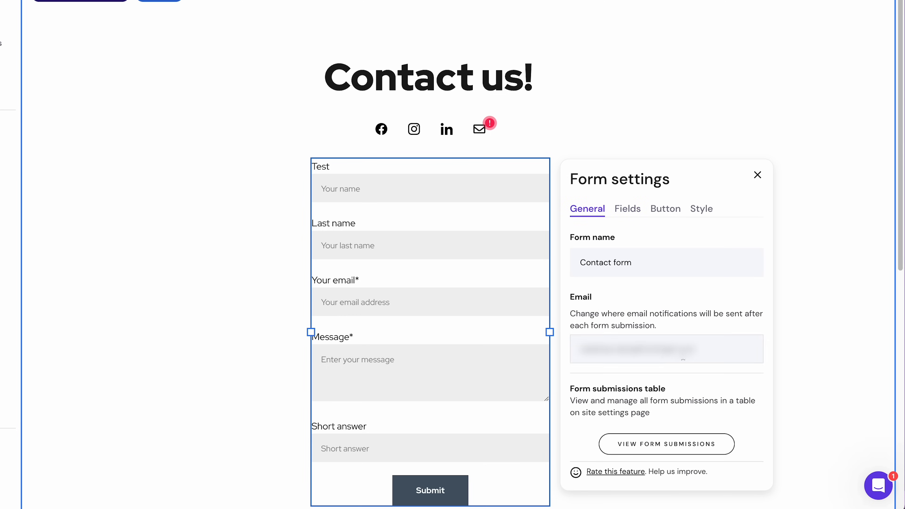
left_click(665, 349)
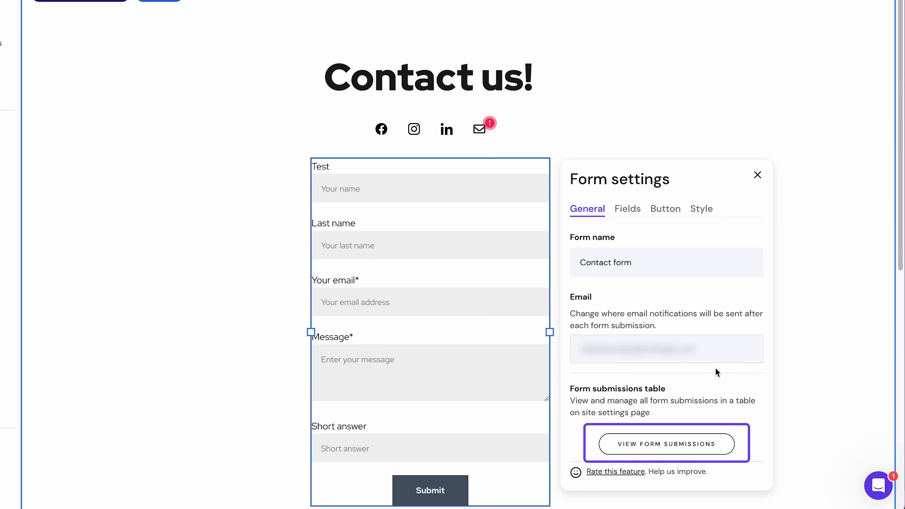
View form submissions, checking the Subscribe form's empty submission list.
left_click(666, 444)
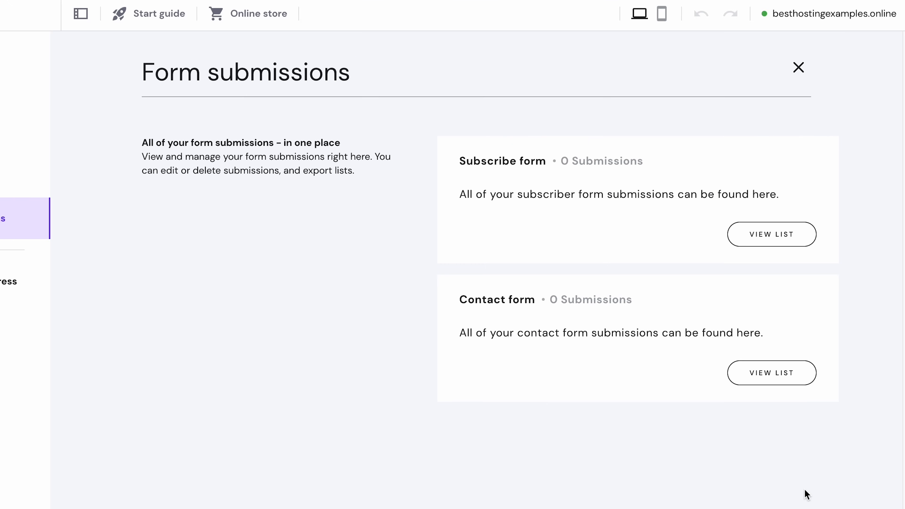
mouse_move(810, 296)
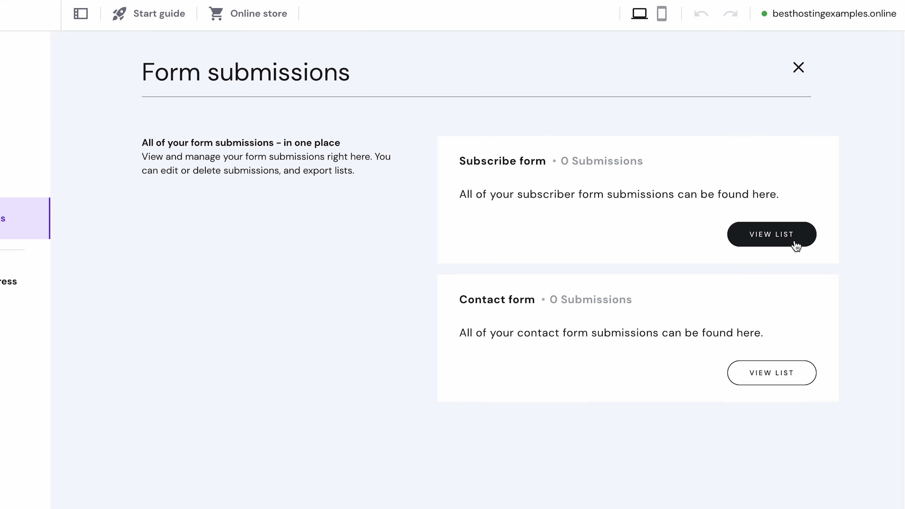
left_click(798, 67)
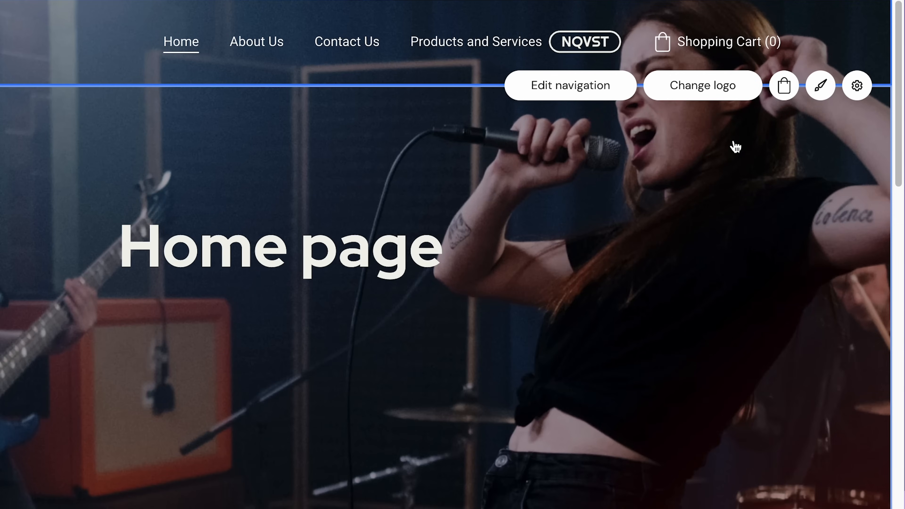
In Header settings, try the centred logo layout and keep menu right with 37 px spacing.
left_click(857, 85)
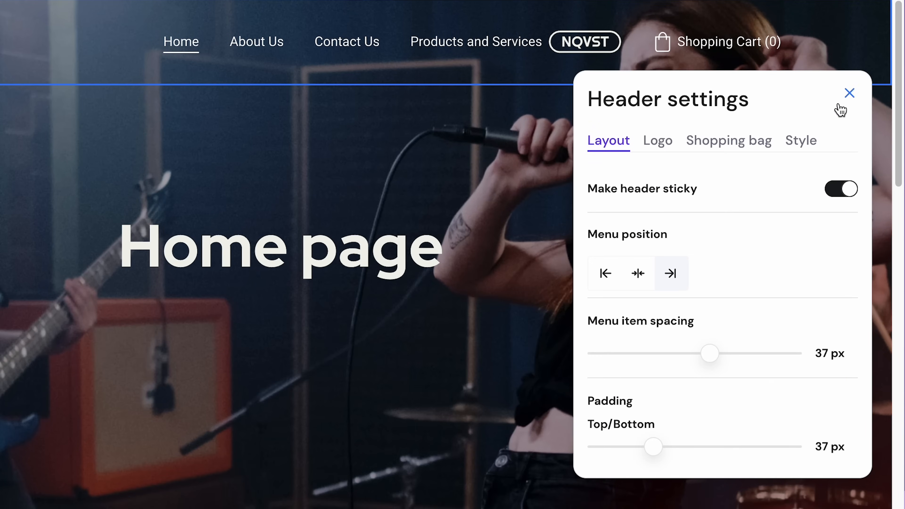
mouse_move(723, 258)
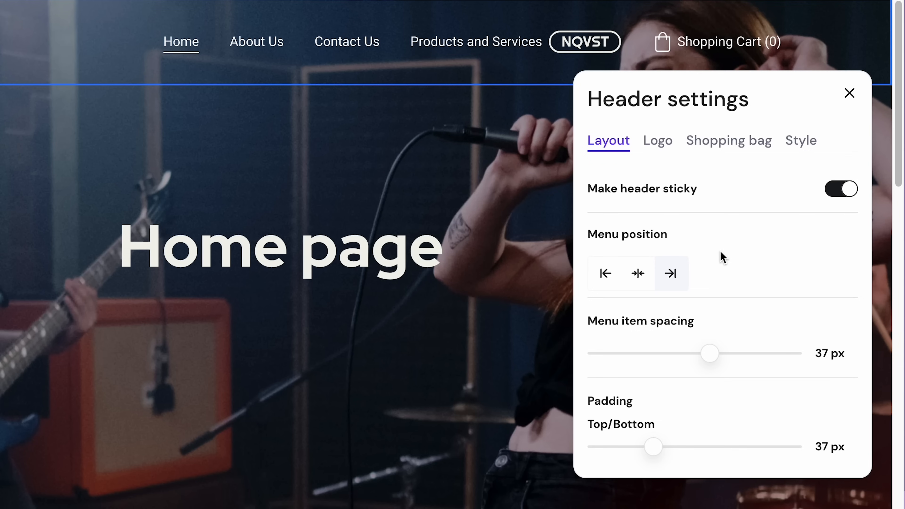
left_click(637, 273)
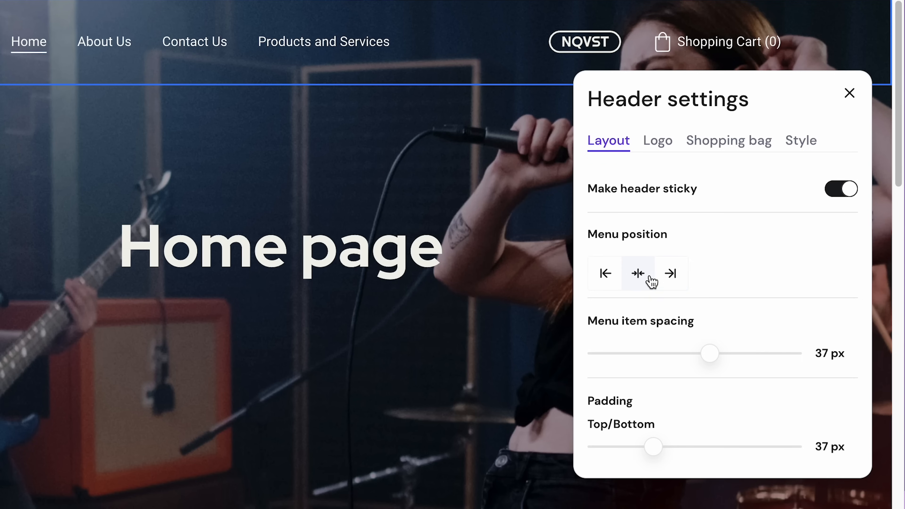
left_click(669, 273)
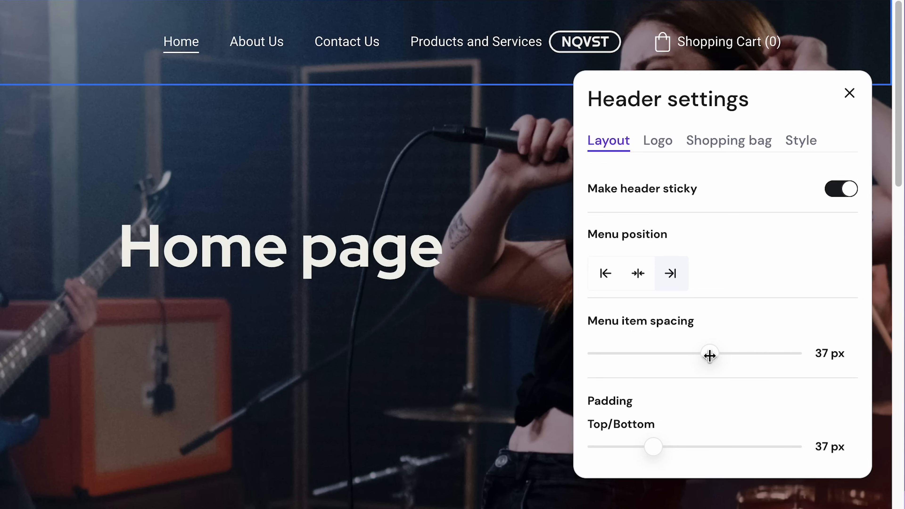
left_click_drag(710, 354, 707, 354)
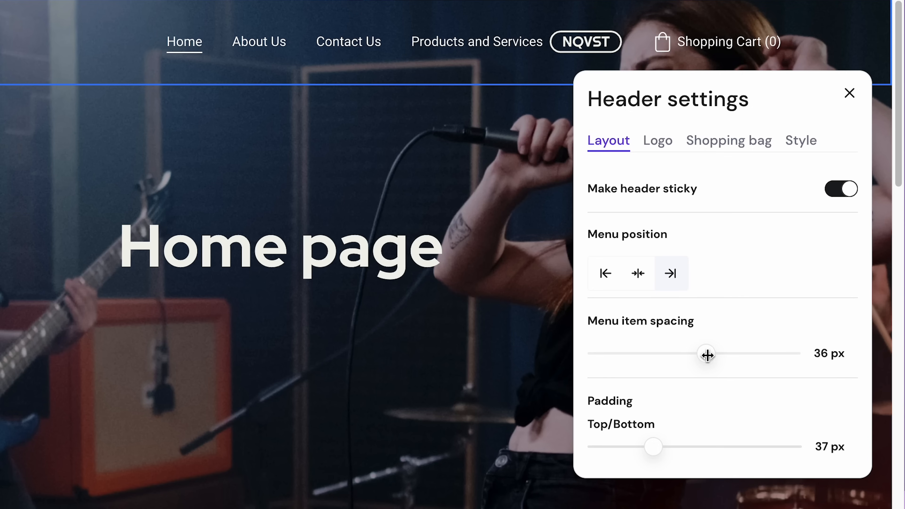
left_click_drag(706, 353, 709, 353)
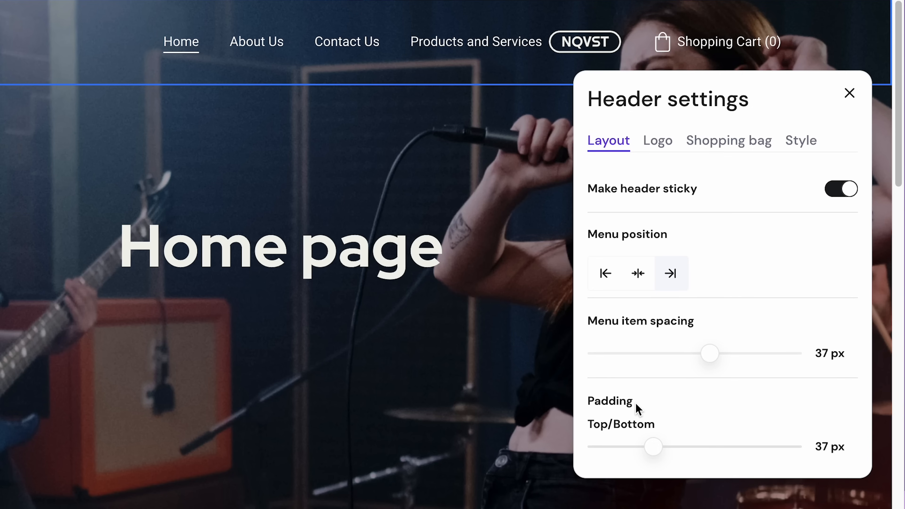
mouse_move(823, 465)
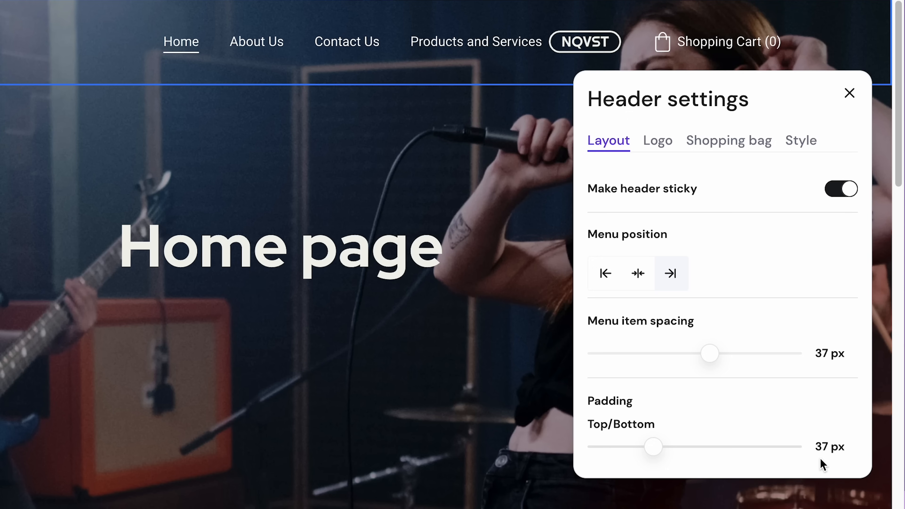
mouse_move(672, 162)
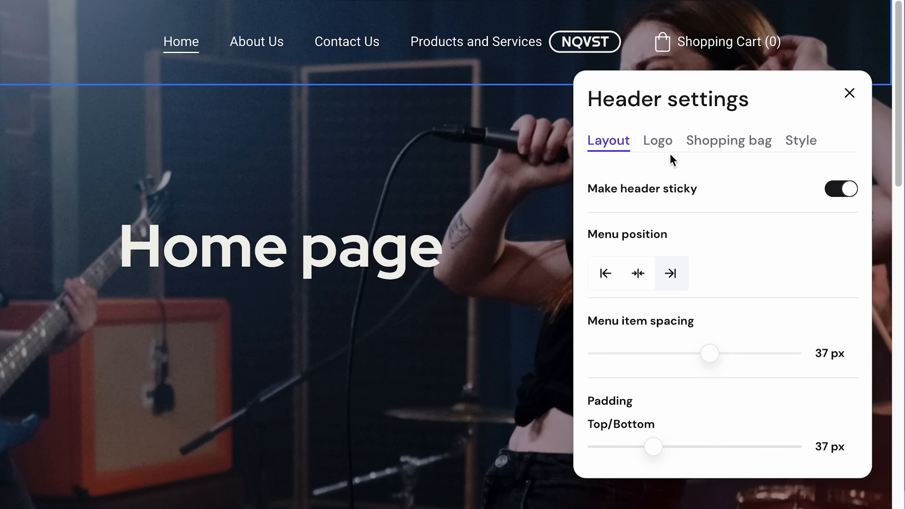
Close header settings, edit the site navigation, and review the header Style options.
left_click(850, 93)
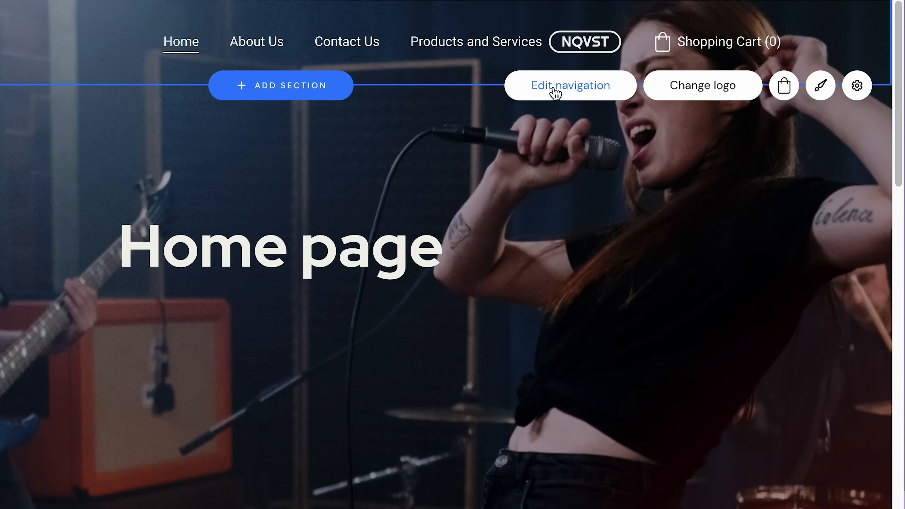
left_click(570, 85)
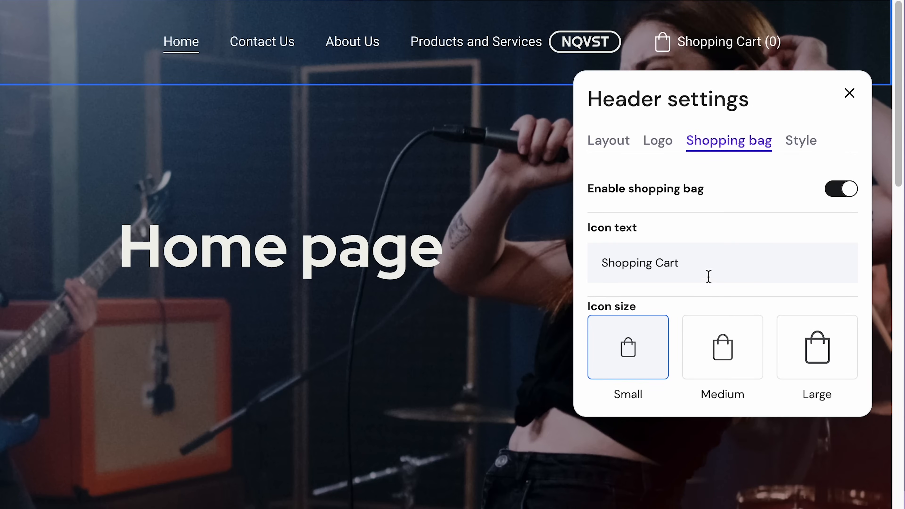
mouse_move(686, 153)
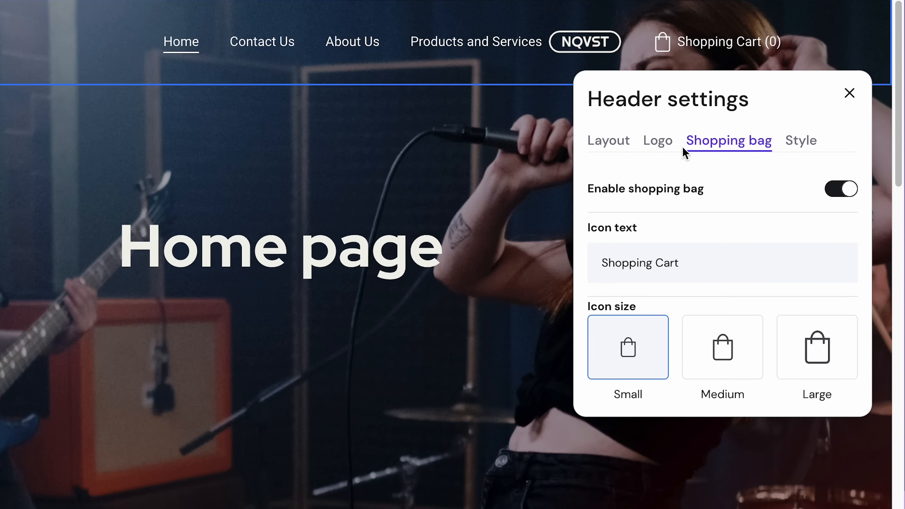
left_click(800, 140)
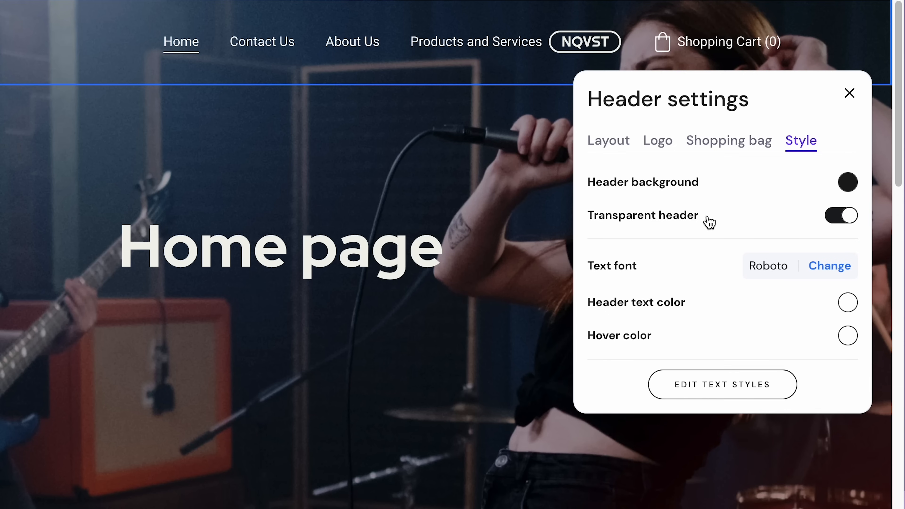
mouse_move(729, 209)
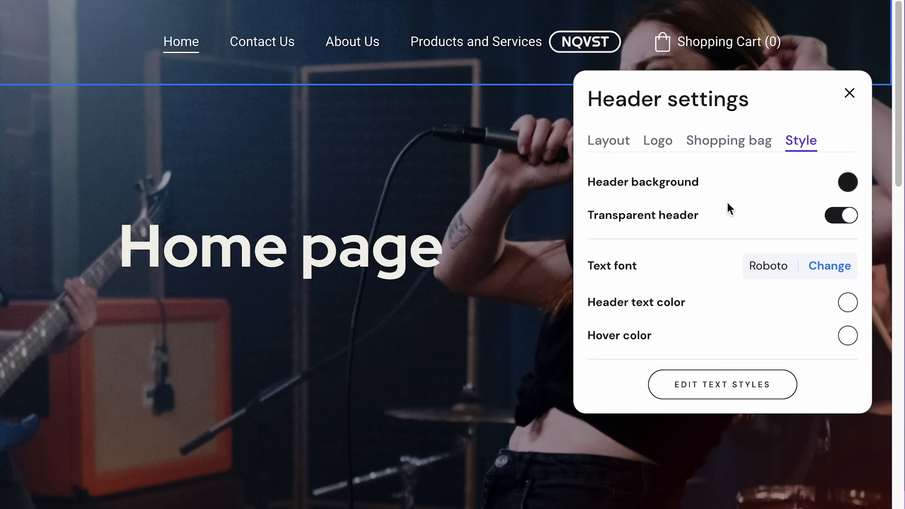
mouse_move(744, 206)
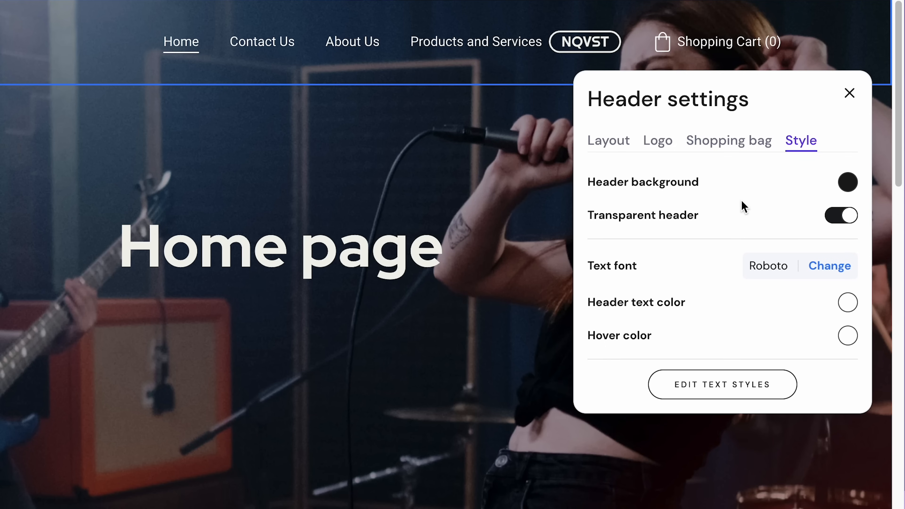
mouse_move(762, 324)
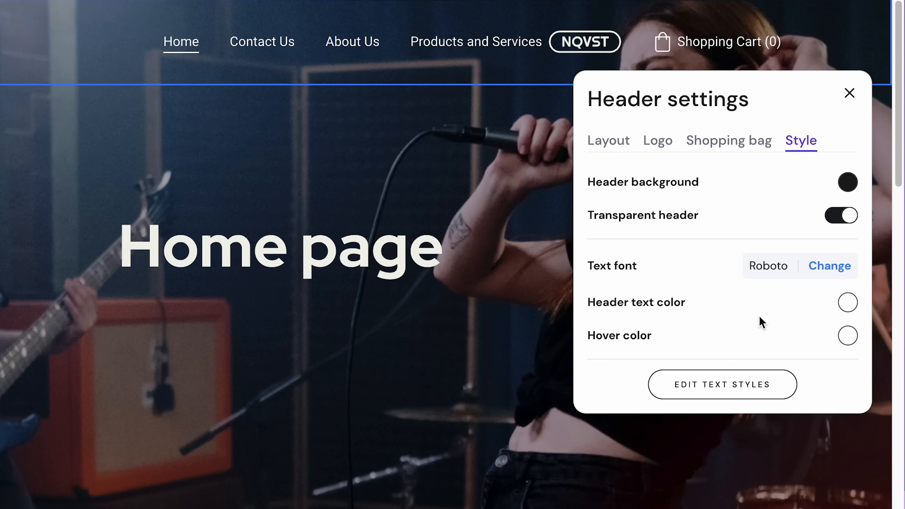
mouse_move(783, 319)
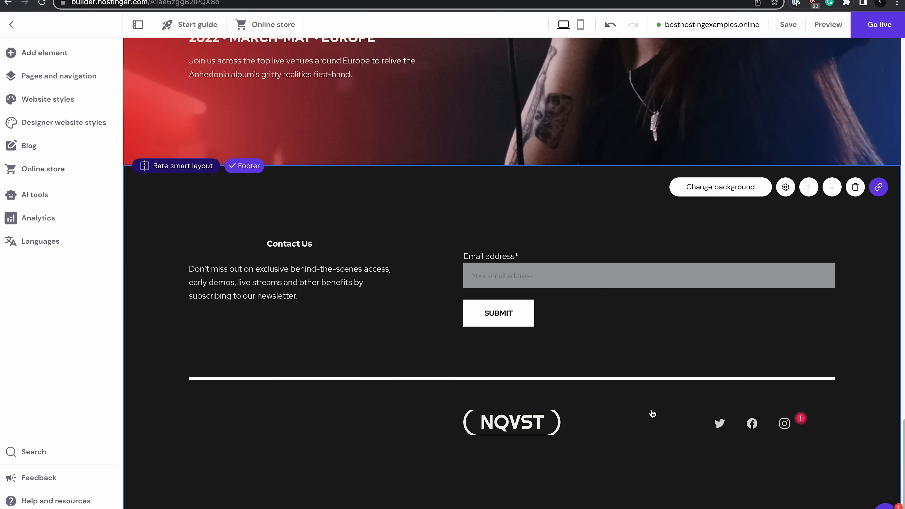
scroll("down", 3)
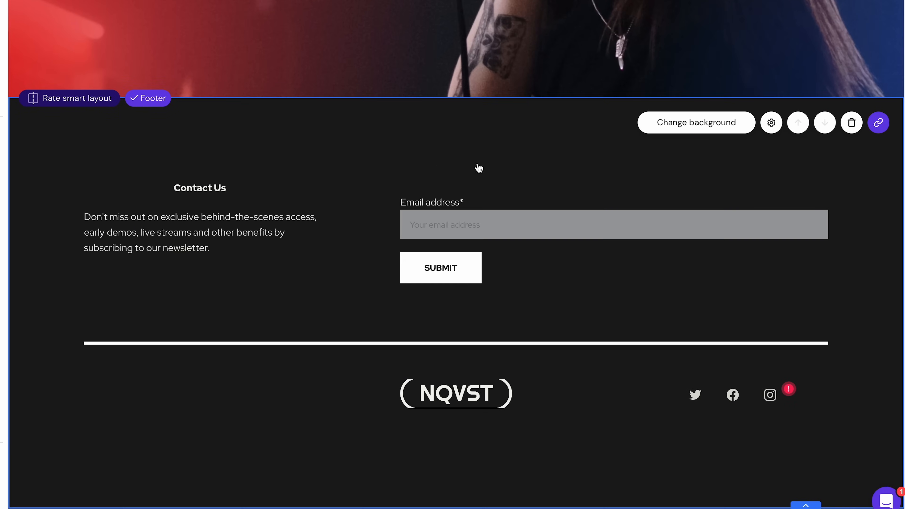
mouse_move(392, 166)
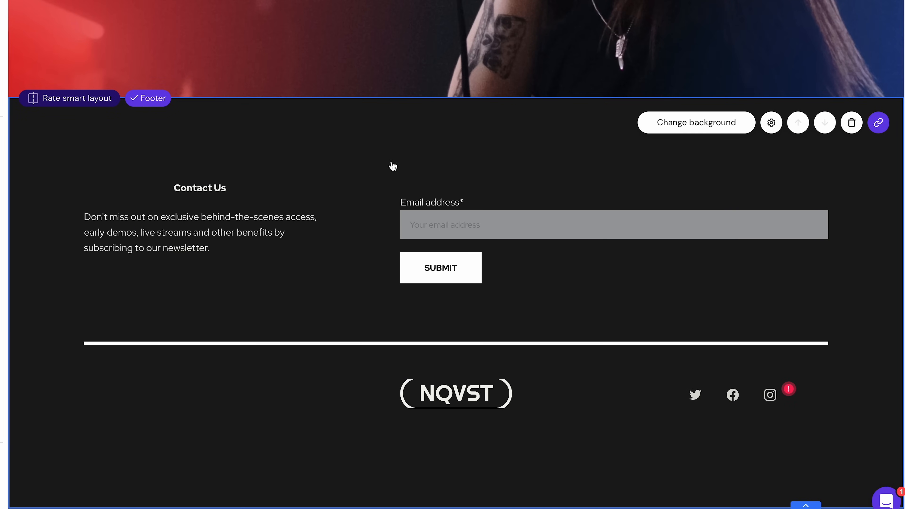
mouse_move(341, 167)
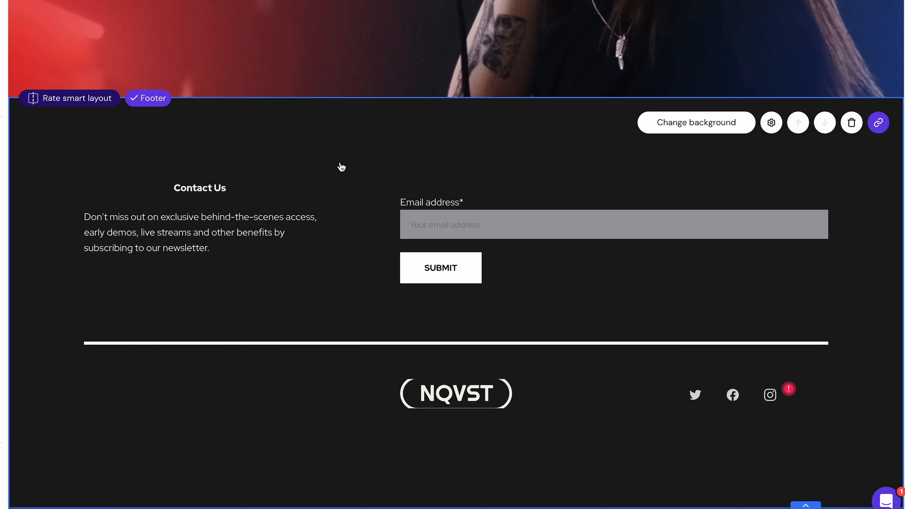
mouse_move(350, 165)
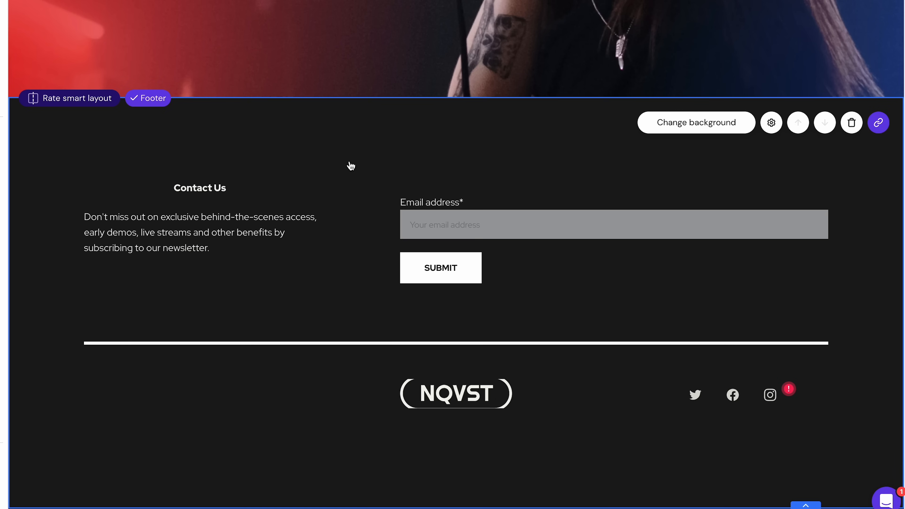
mouse_move(853, 405)
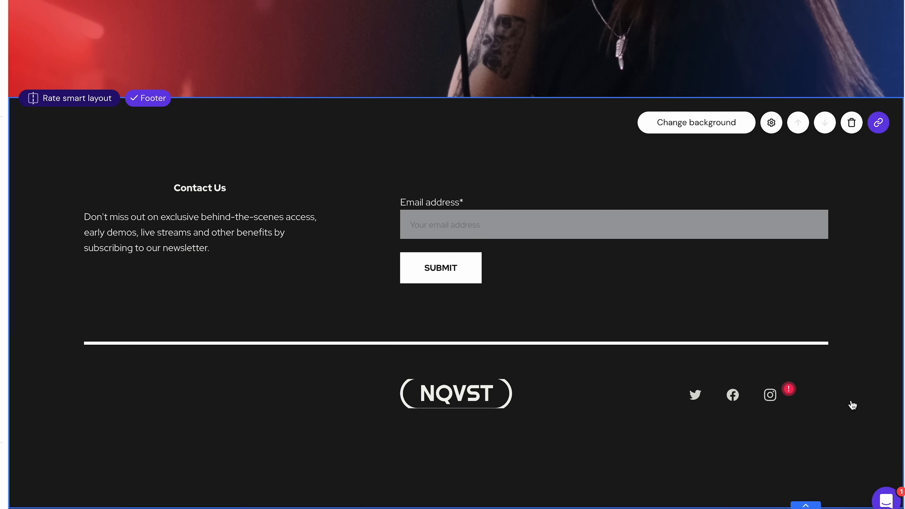
mouse_move(839, 188)
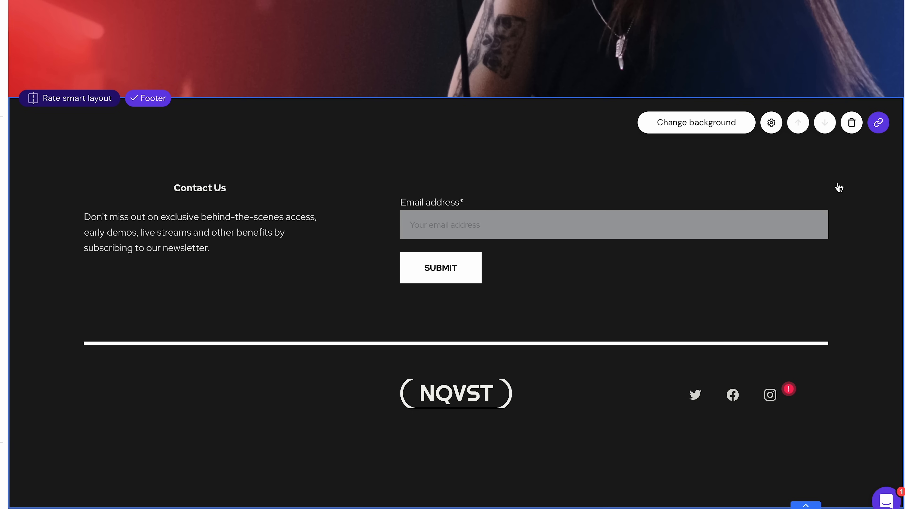
mouse_move(229, 201)
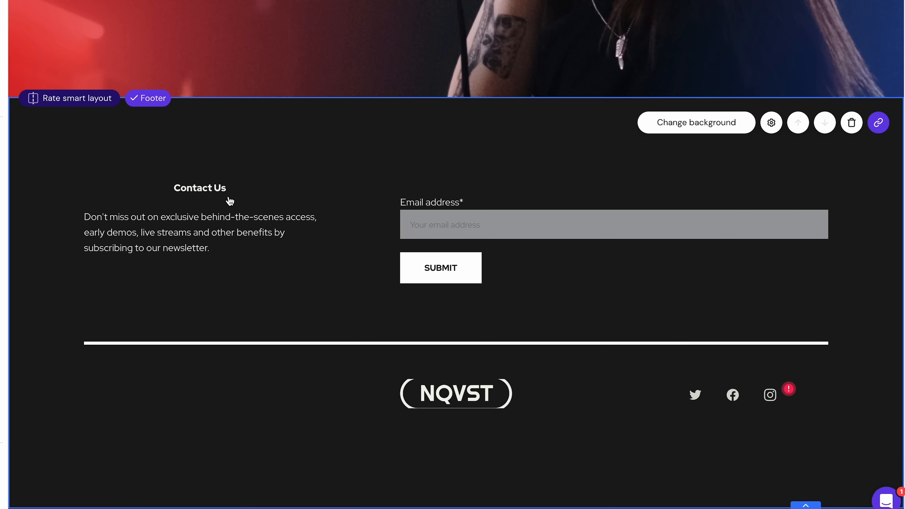
left_click(200, 188)
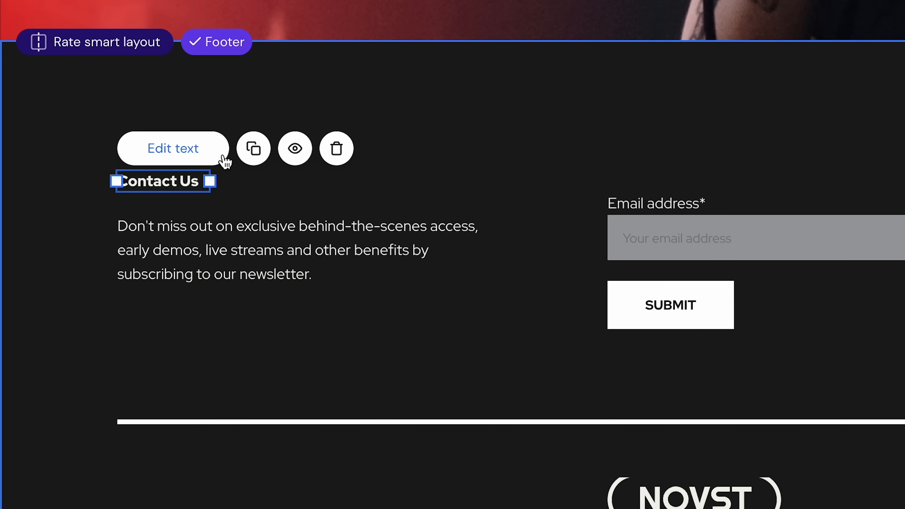
left_click(418, 148)
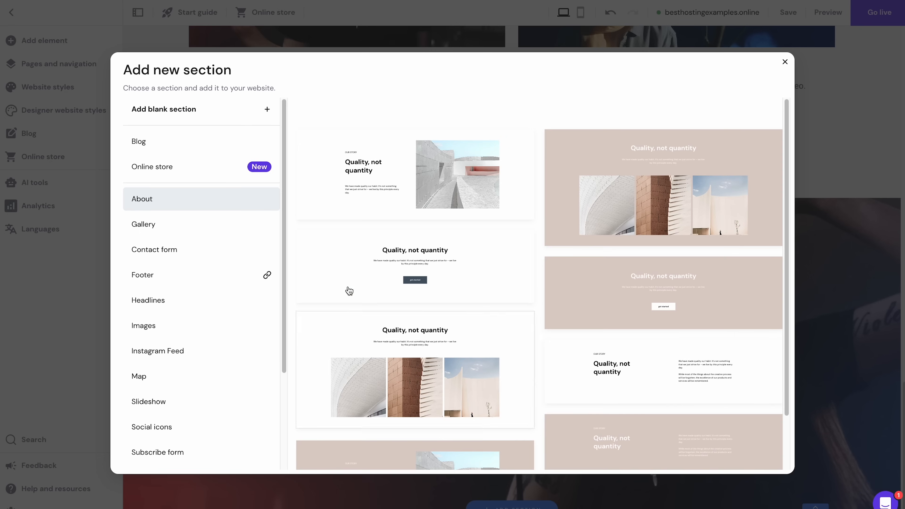
Pick a footer template from the Footer category and add it to all pages.
left_click(142, 274)
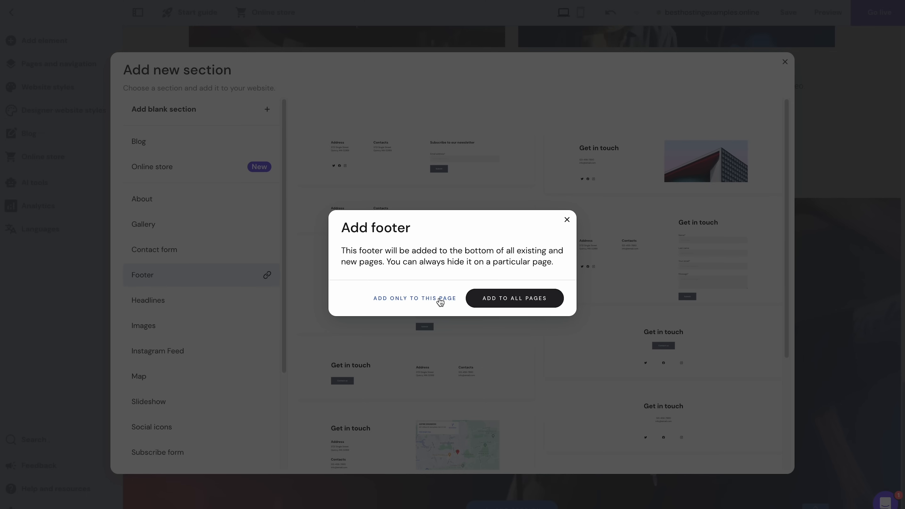
mouse_move(512, 298)
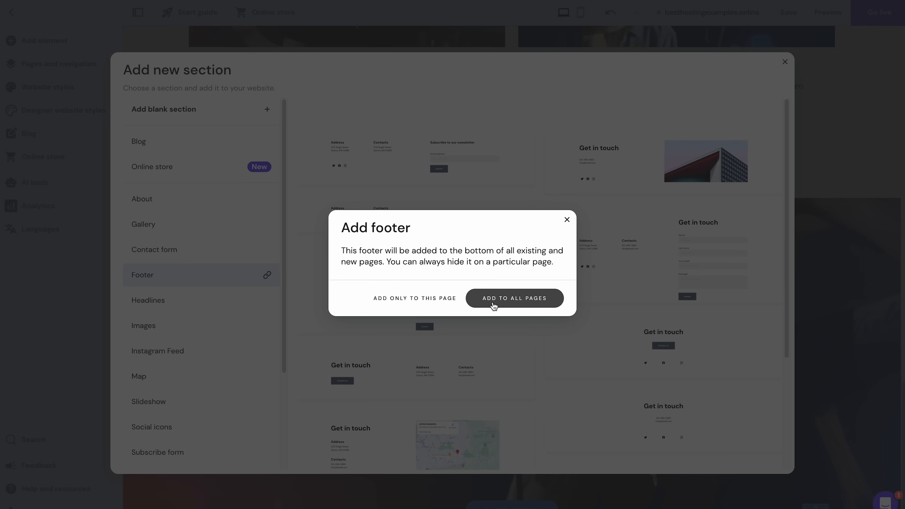
left_click(514, 298)
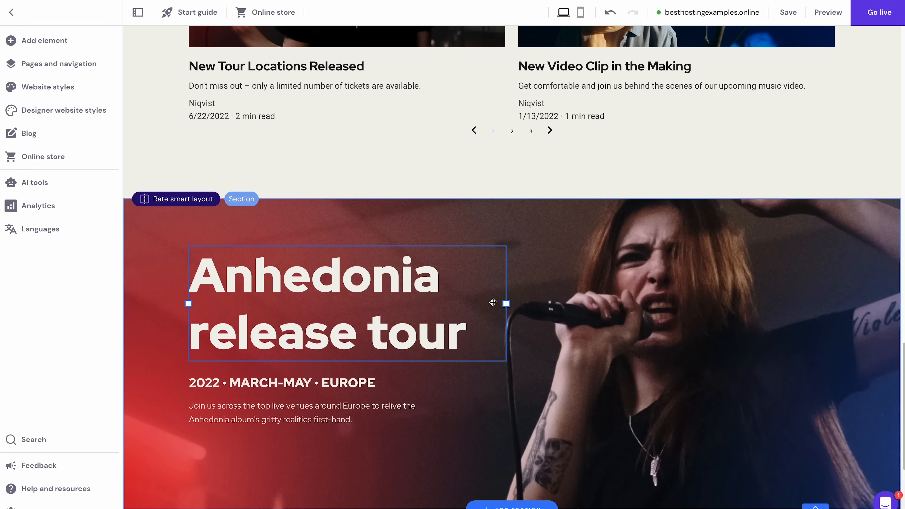
Scroll to the About Us footer and select the 'Subscribe to our newsletter' heading.
scroll("down", 3)
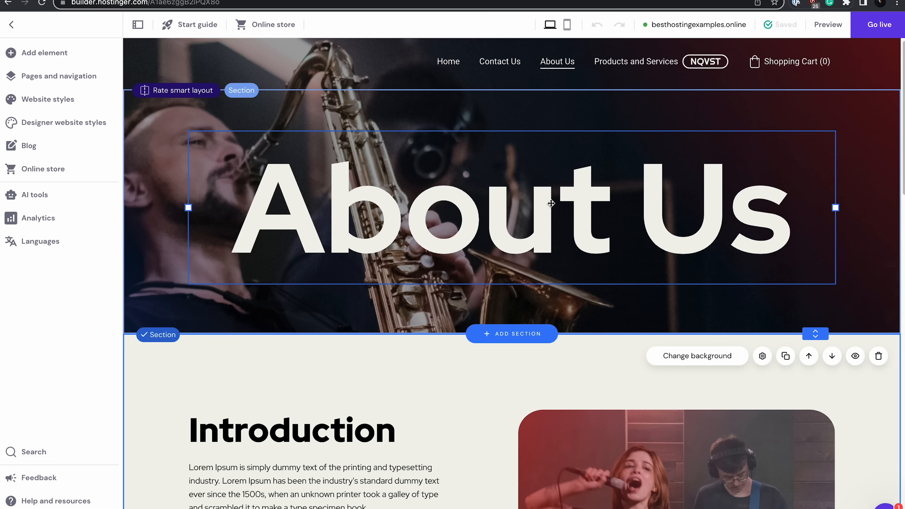
scroll("down", 3)
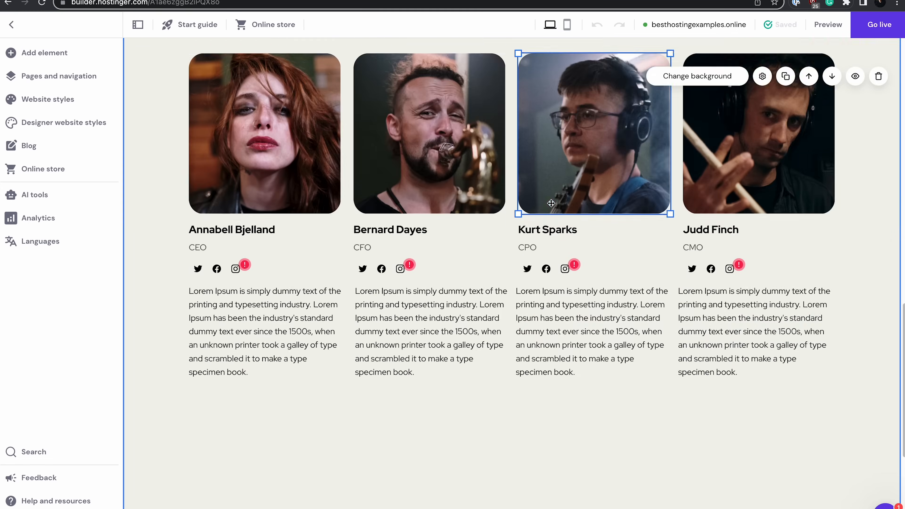
scroll("down", 3)
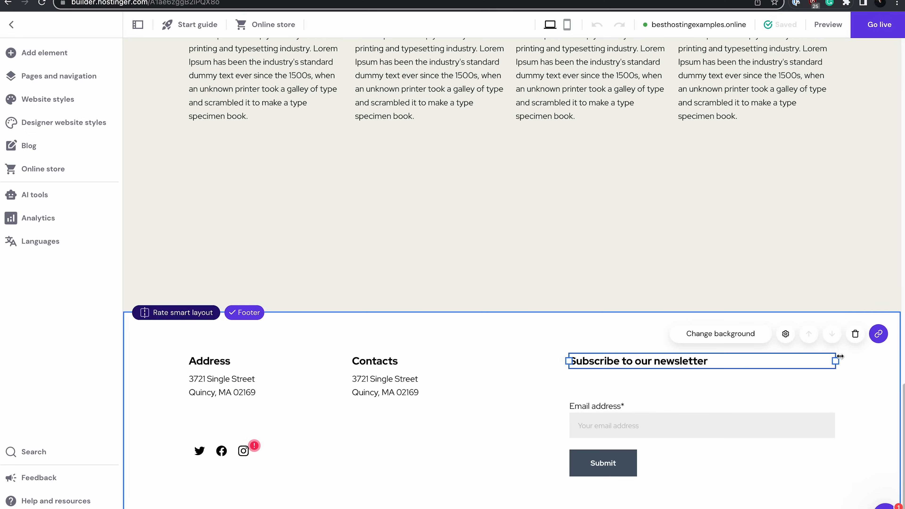
left_click(878, 333)
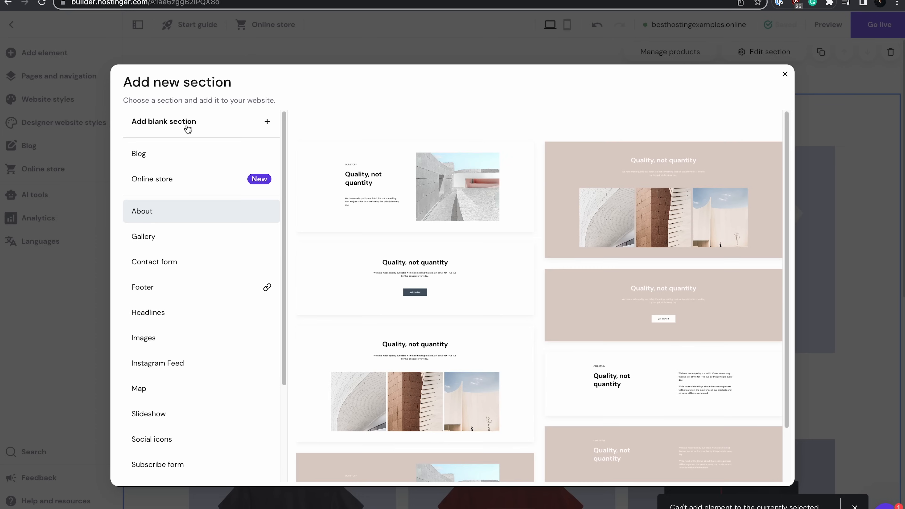
Add a blank section above the product cards and place an image in it with its settings shown.
left_click(785, 74)
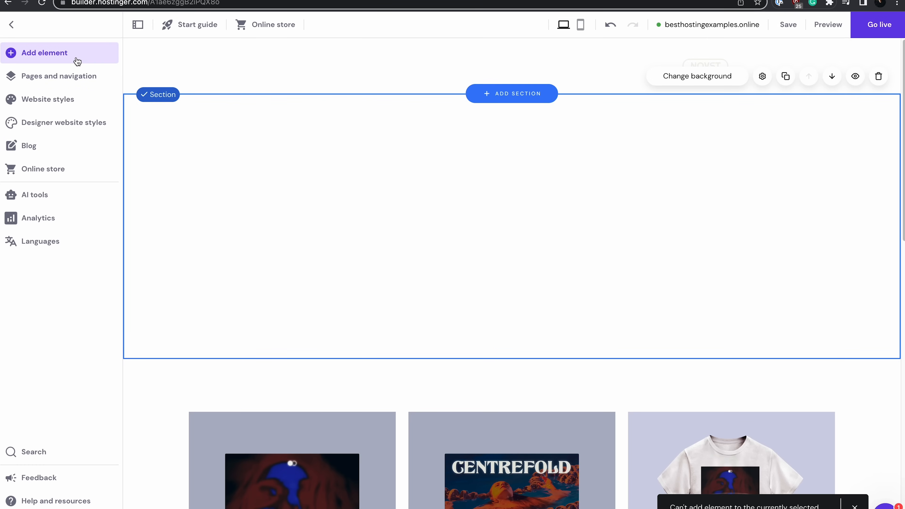
left_click(44, 52)
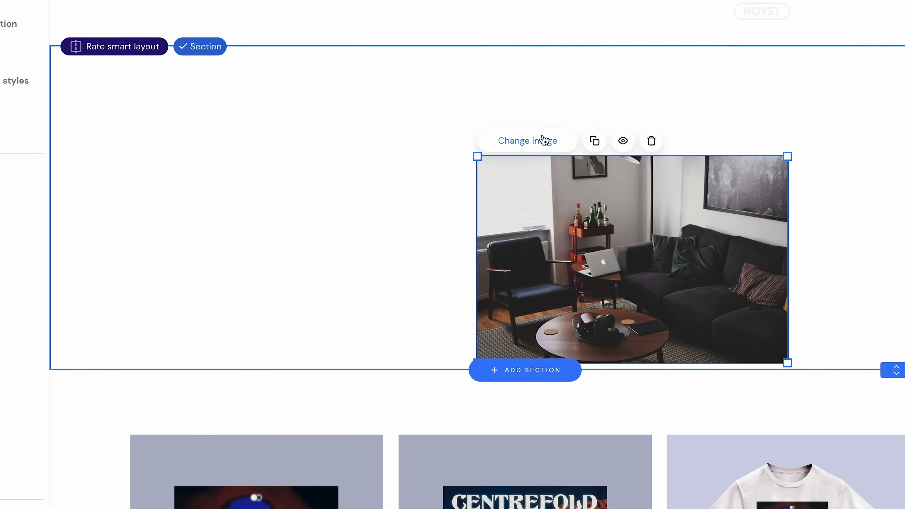
left_click(526, 141)
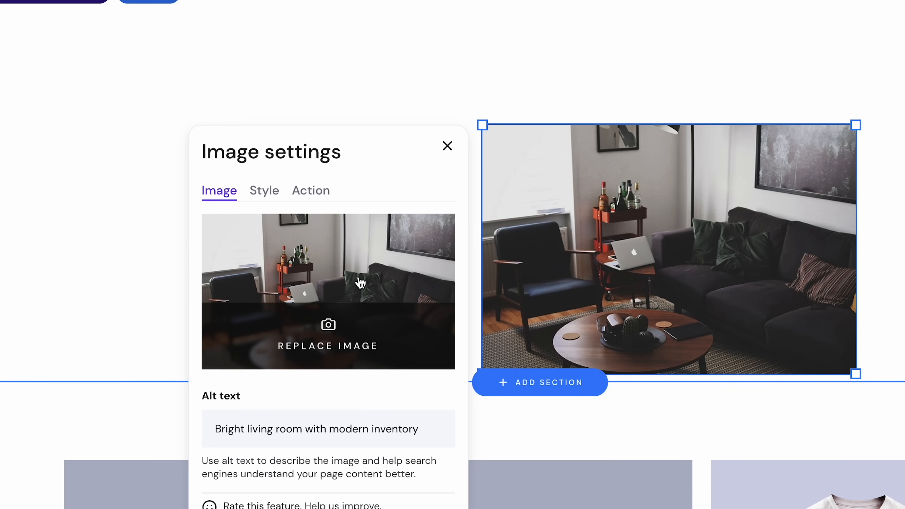
scroll("down", 3)
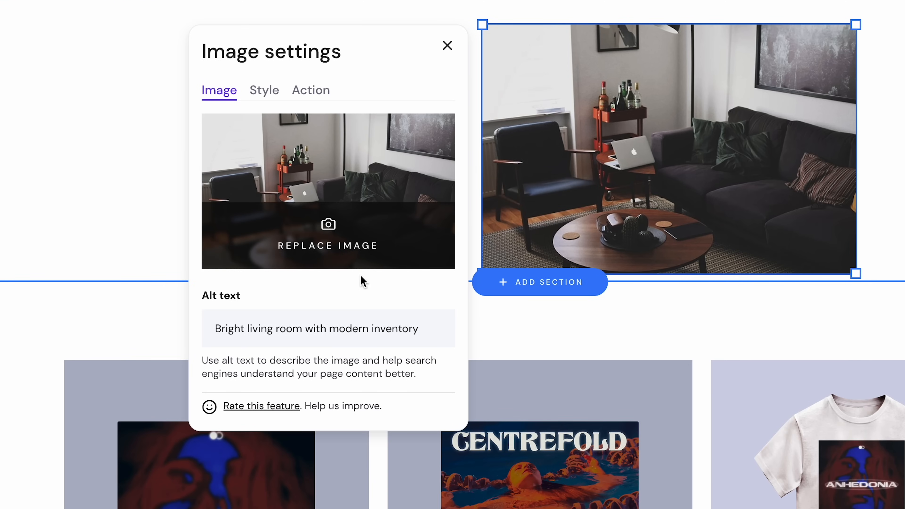
mouse_move(264, 90)
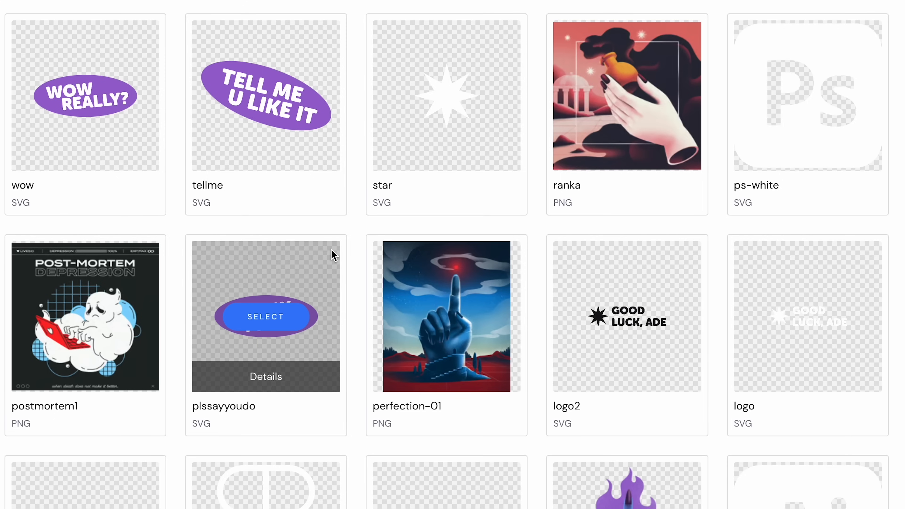
mouse_move(627, 95)
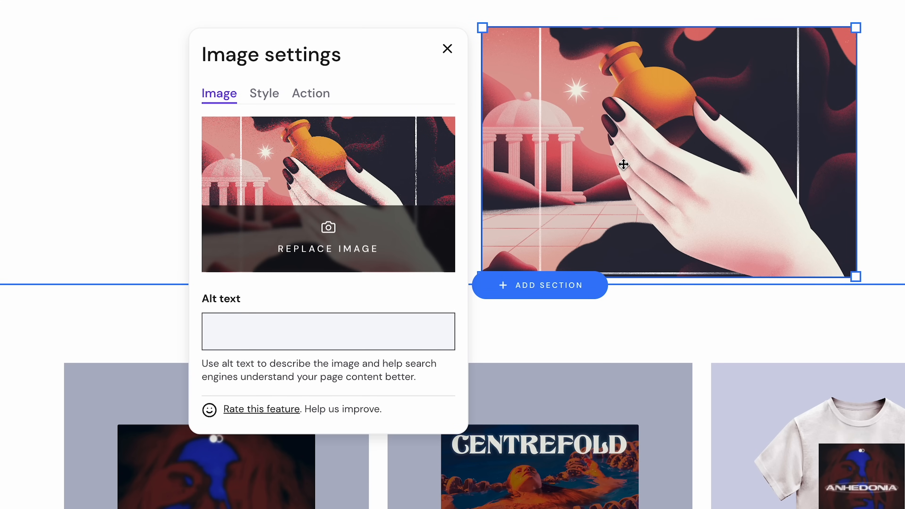
Reset the vase illustration to its original uncropped proportions in Style.
left_click(264, 94)
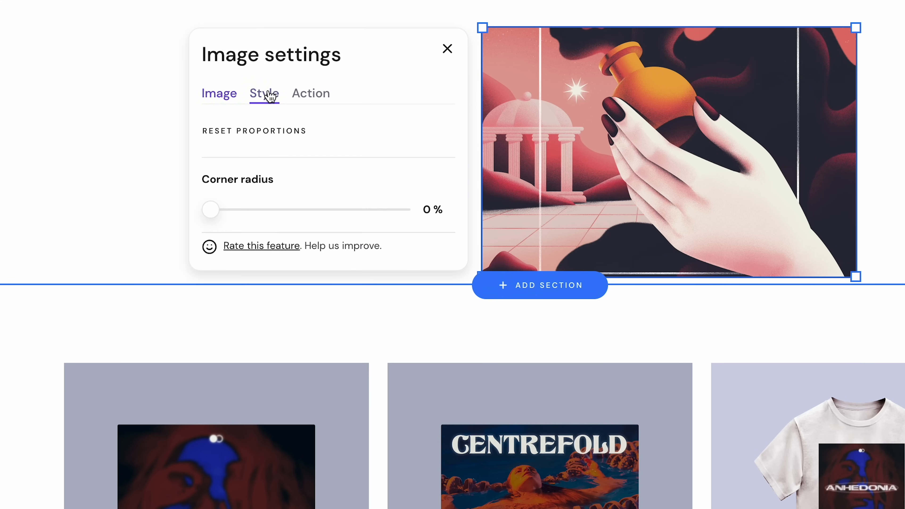
left_click(264, 93)
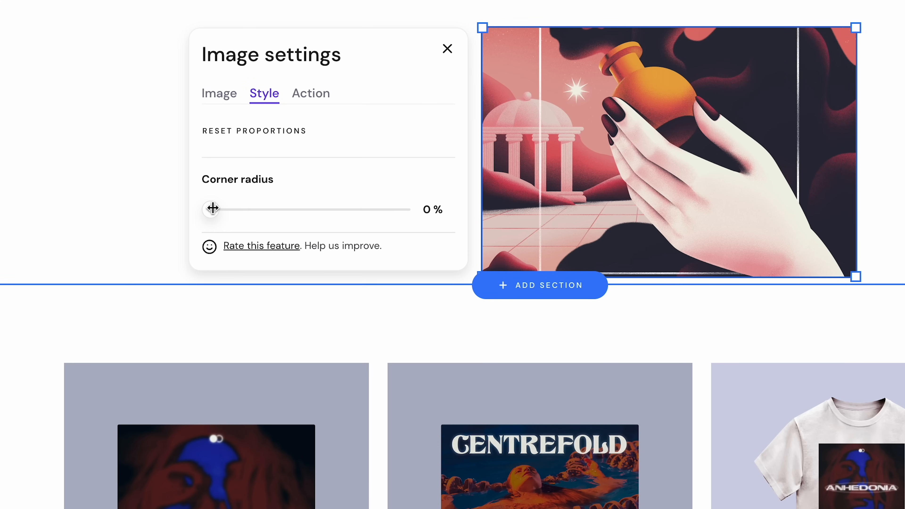
left_click(254, 131)
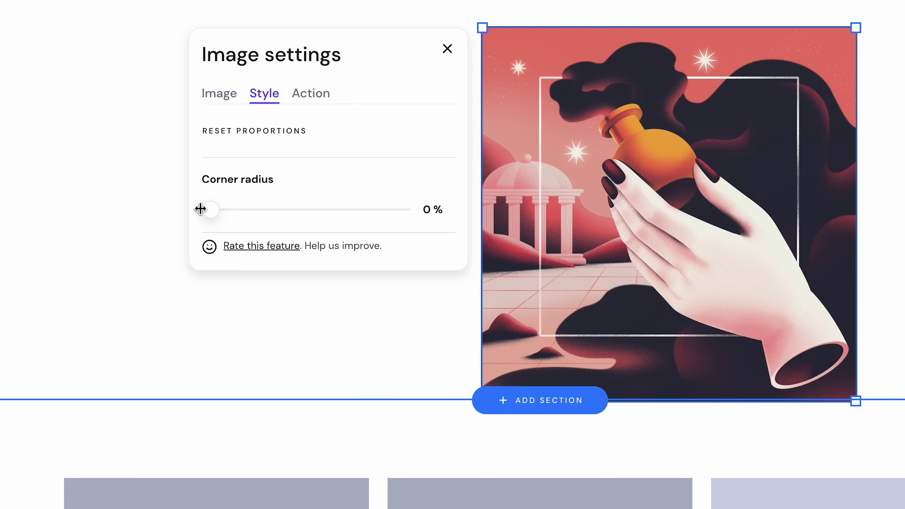
Keep the image's On click action as Nothing and close its settings.
left_click(310, 93)
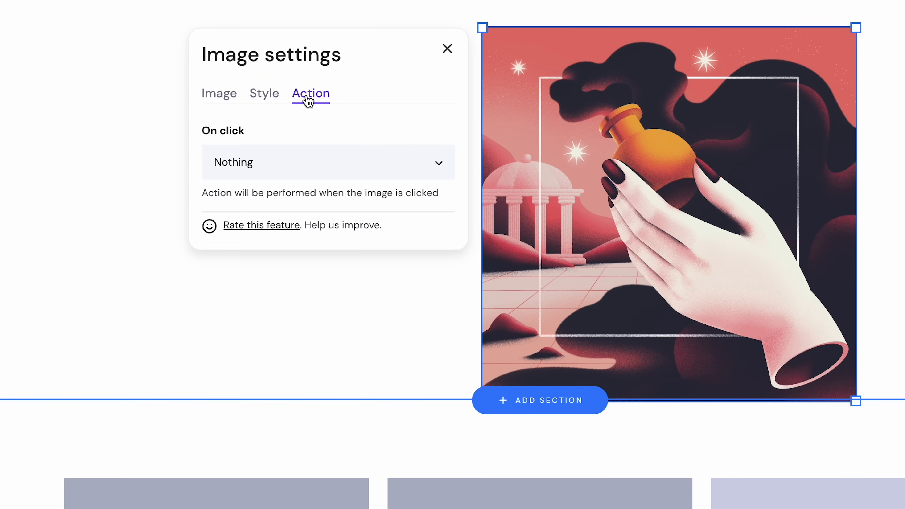
left_click(328, 162)
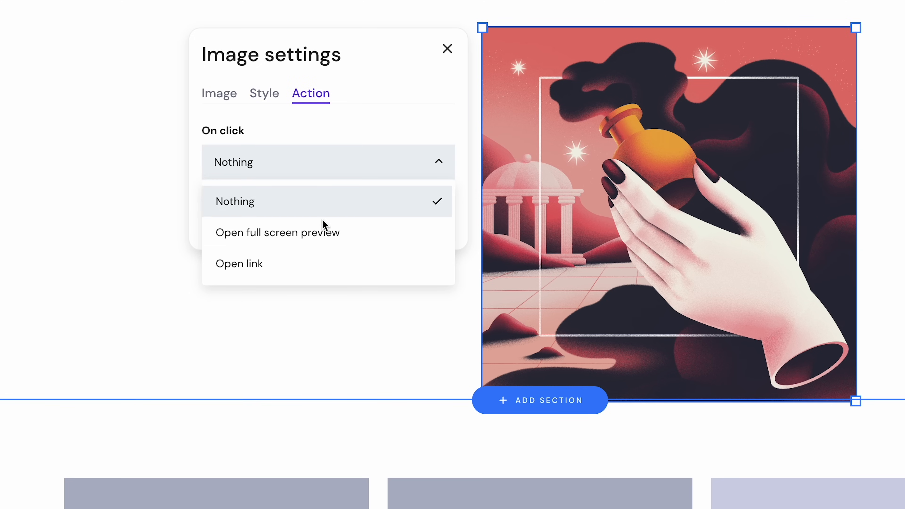
mouse_move(424, 275)
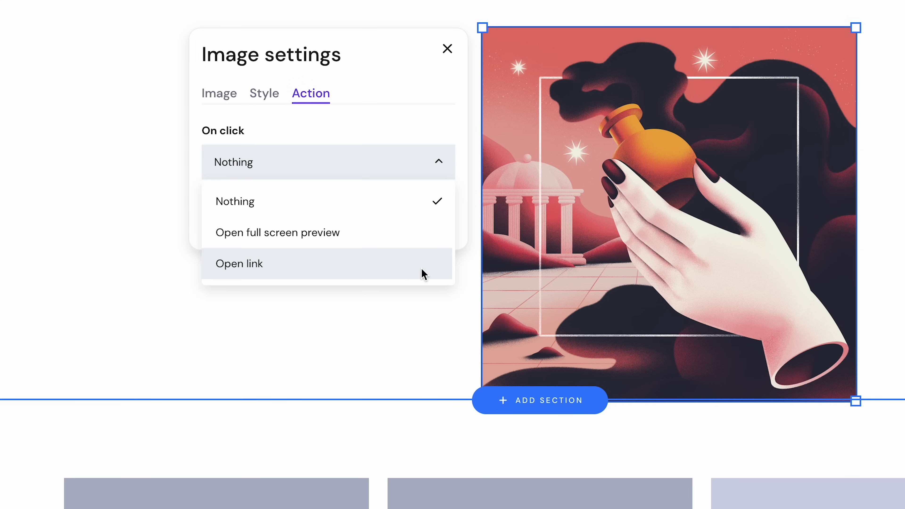
mouse_move(421, 232)
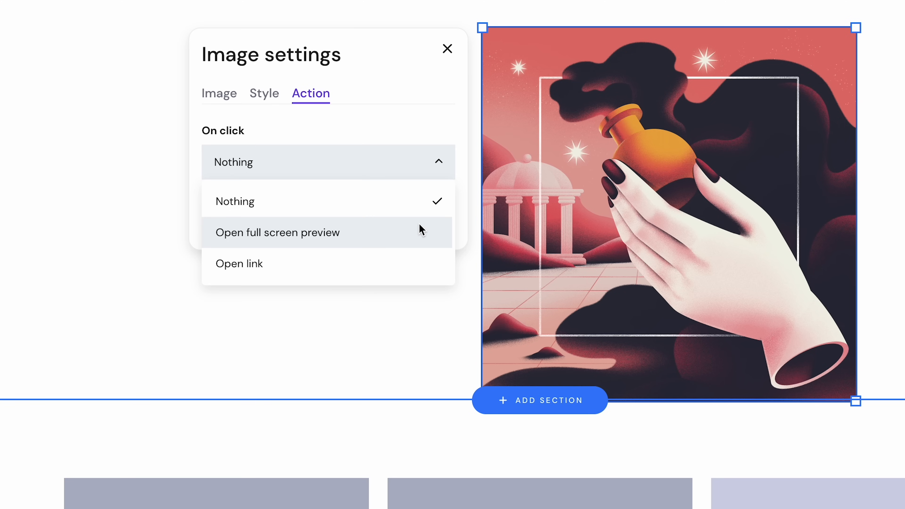
left_click(328, 162)
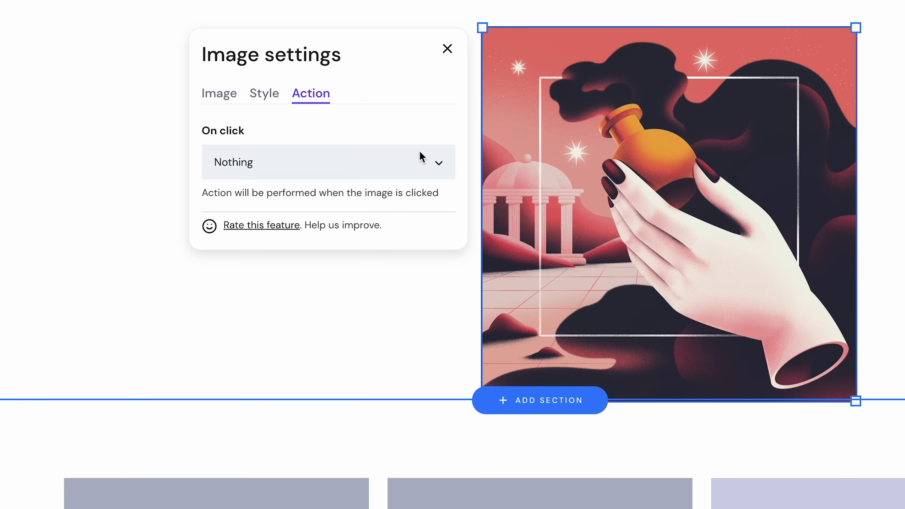
left_click(447, 49)
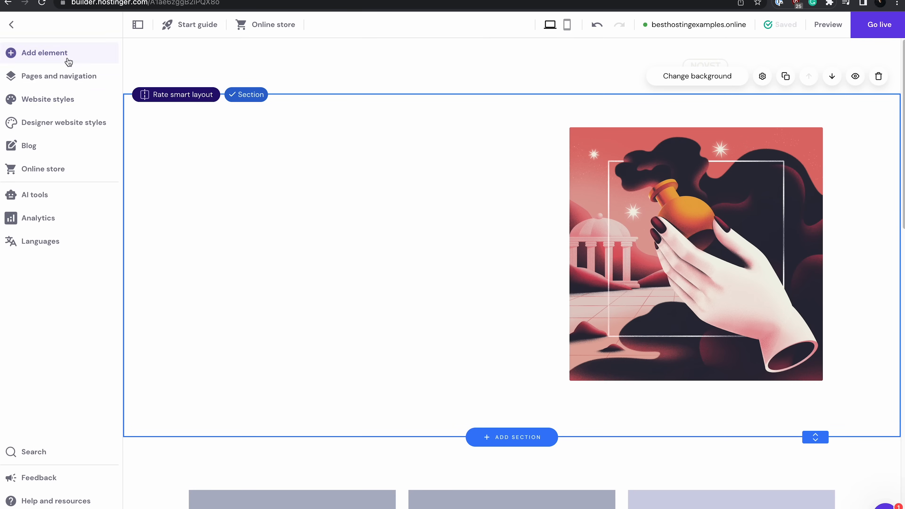
Drag a Video element into the section, left of the vase illustration.
left_click(44, 52)
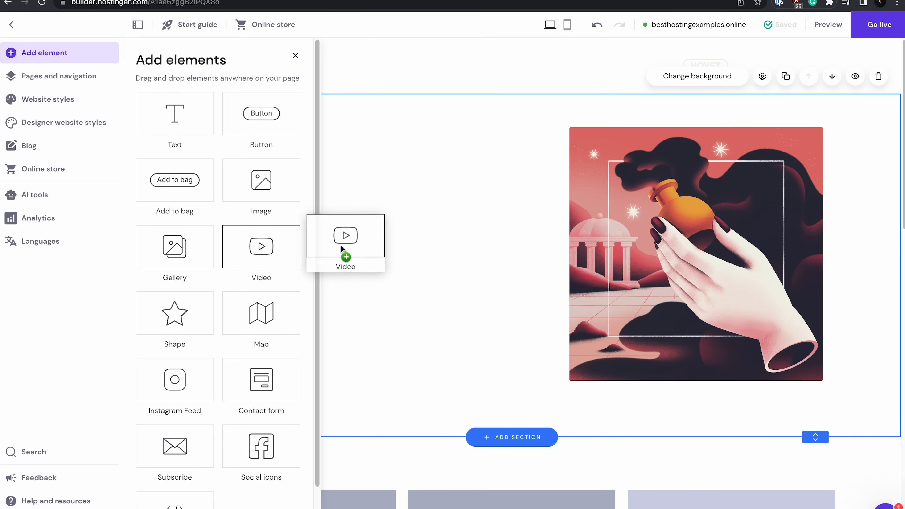
left_click_drag(345, 247, 497, 312)
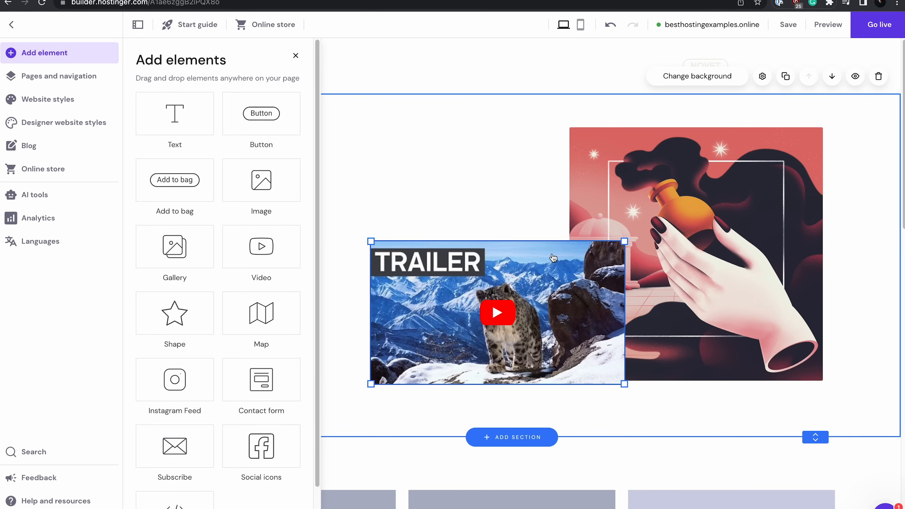
left_click(296, 56)
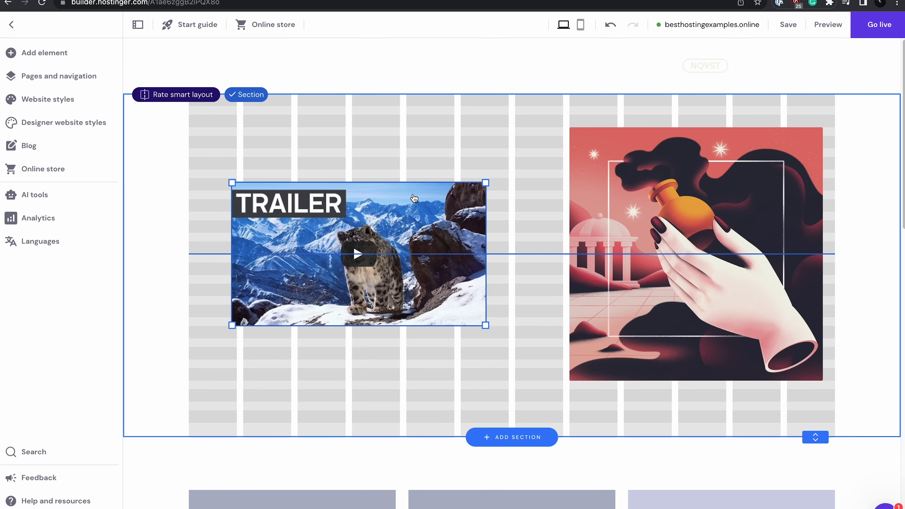
left_click(357, 254)
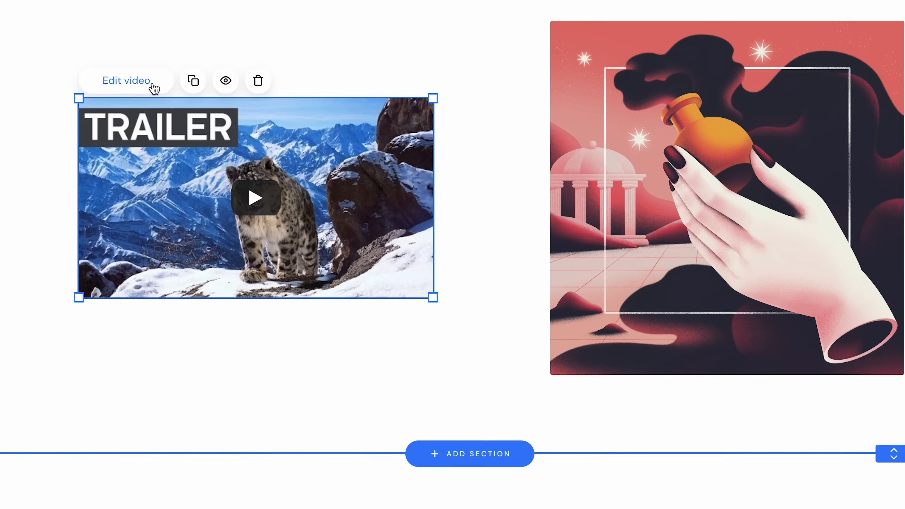
left_click(126, 81)
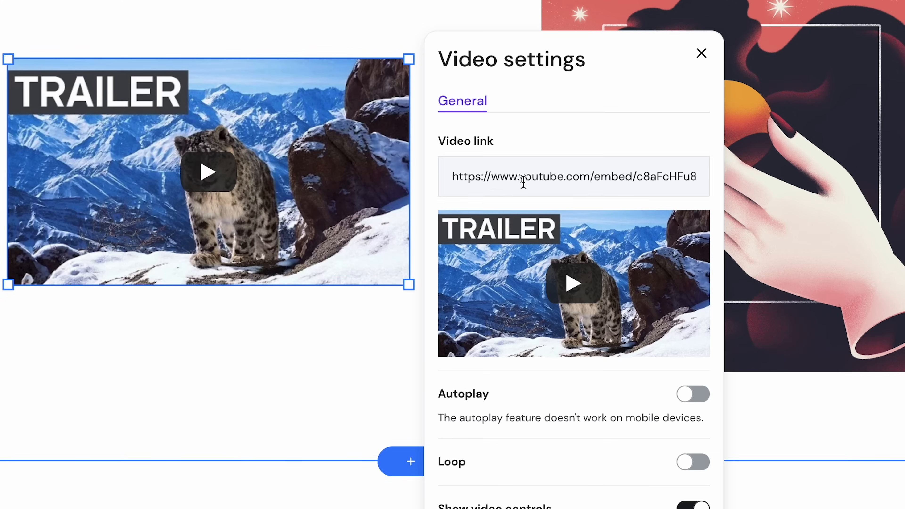
type("https://www.youtube.com/watch?v=kvg-OHYOJzQ")
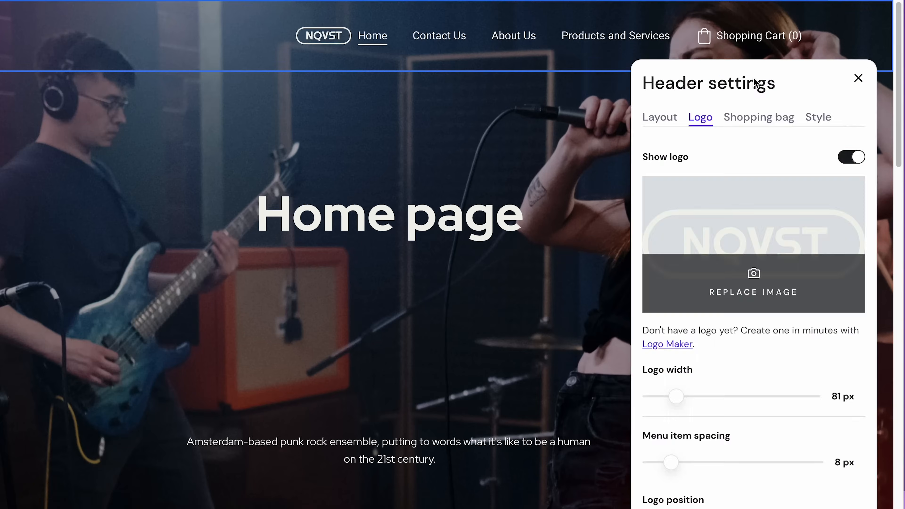
Replace the header logo with the black triangle mark and widen it to 134 px.
left_click(753, 292)
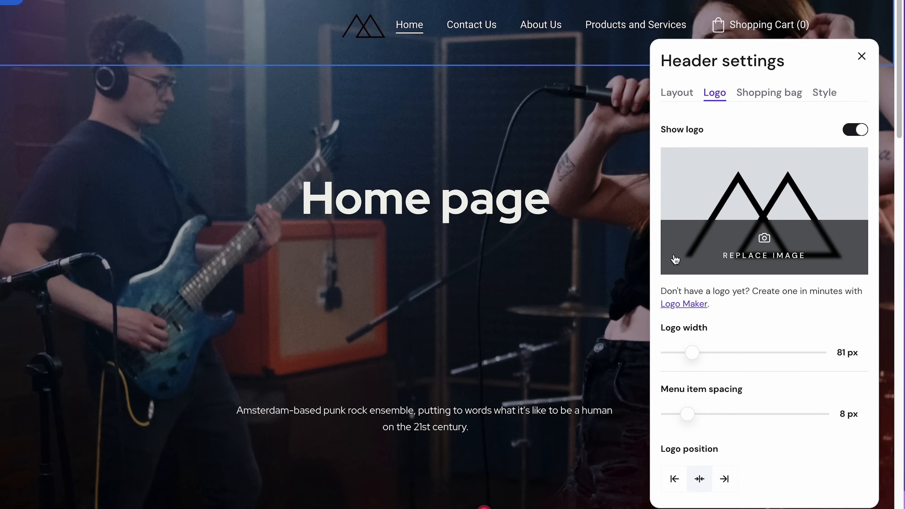
left_click_drag(692, 352, 640, 396)
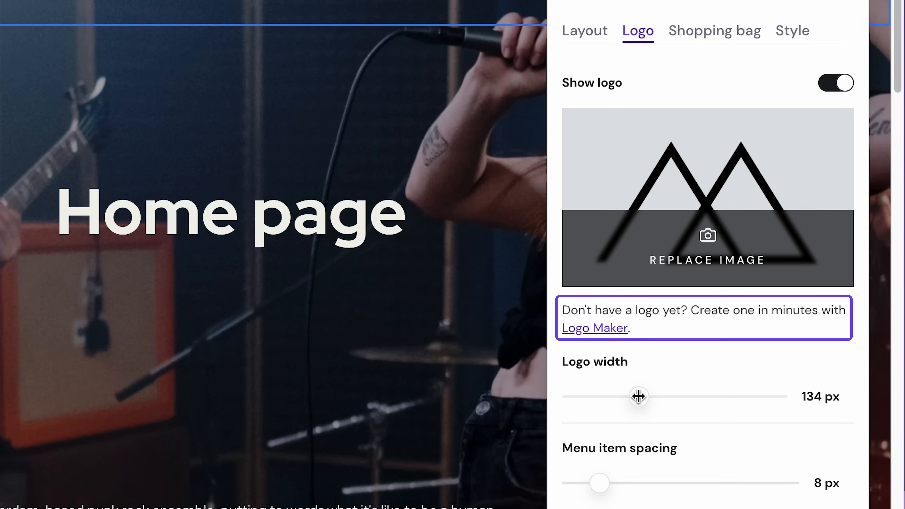
left_click(594, 328)
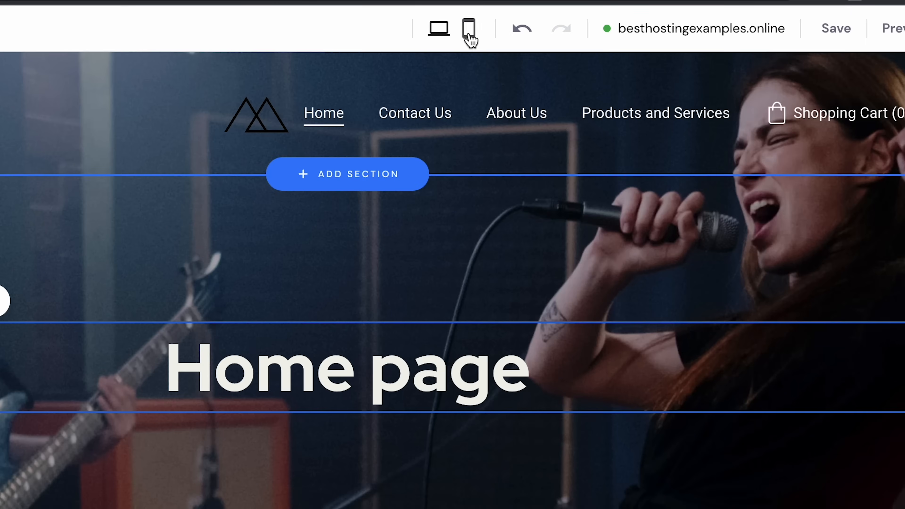
left_click(469, 29)
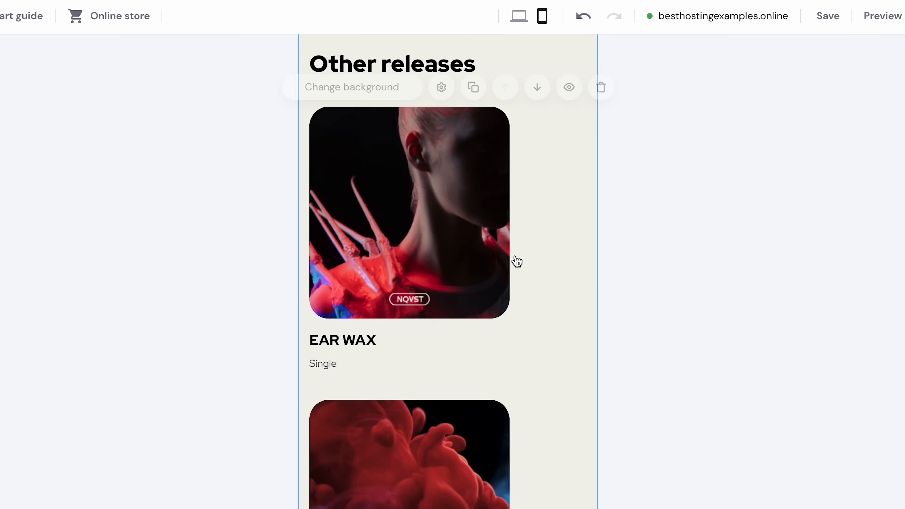
scroll("down", 3)
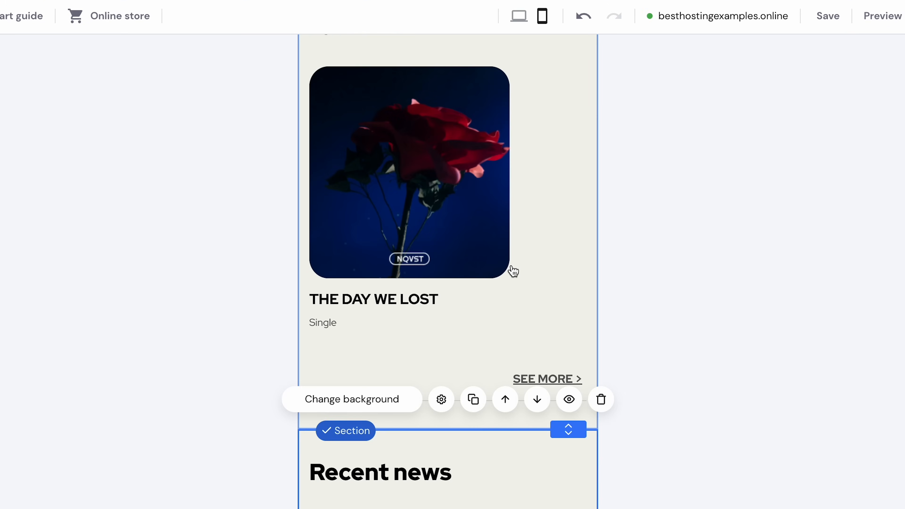
scroll("down", 3)
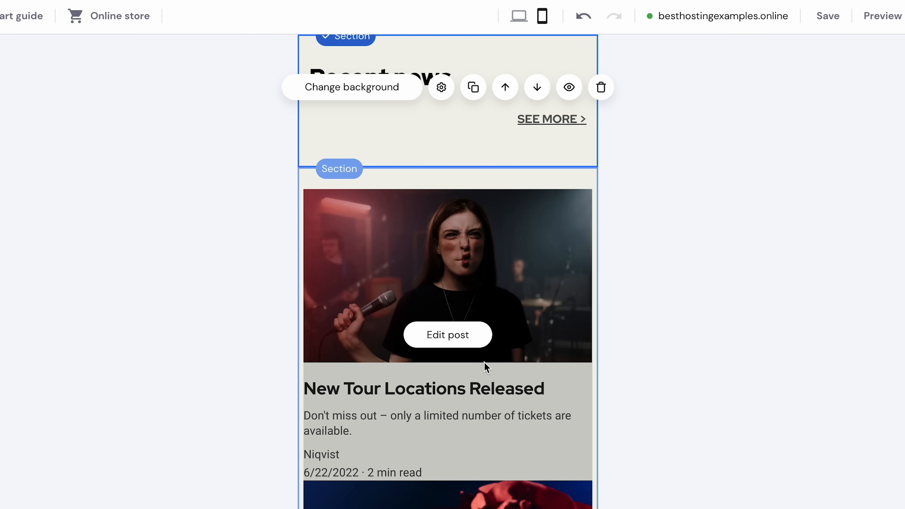
scroll("down", 3)
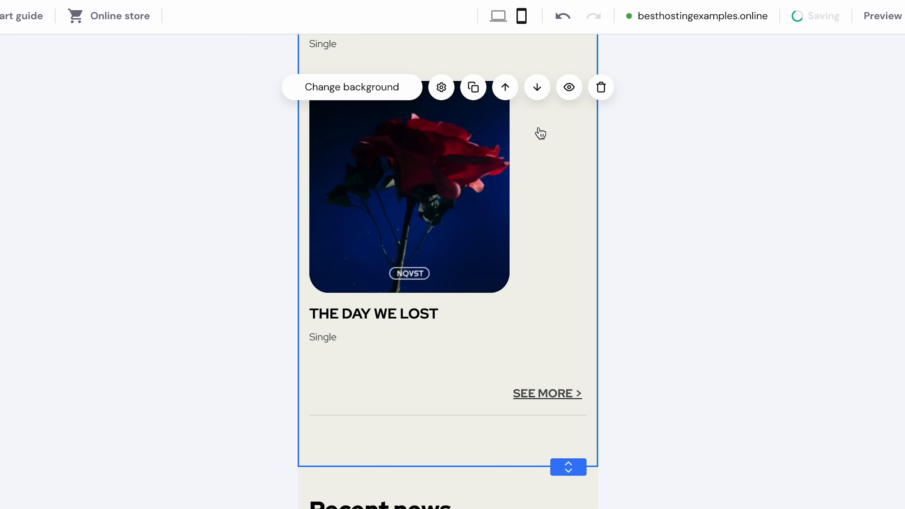
left_click(505, 87)
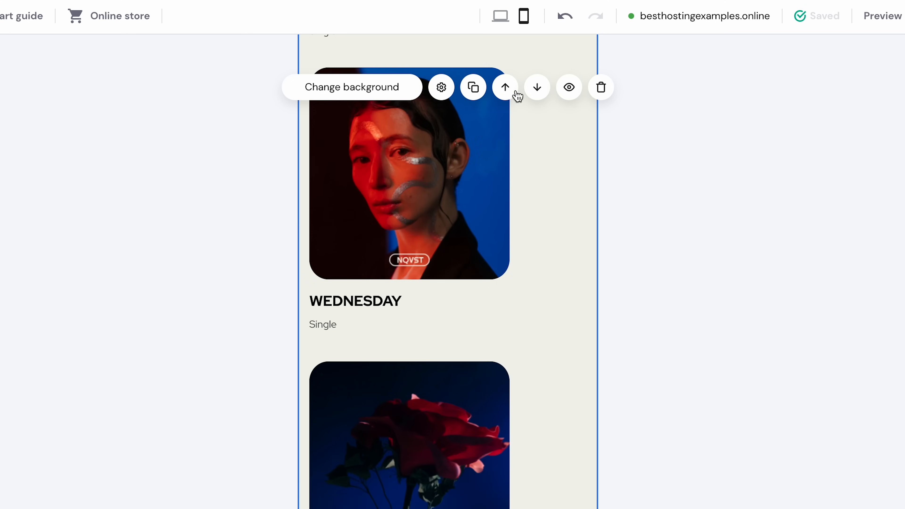
scroll("down", 3)
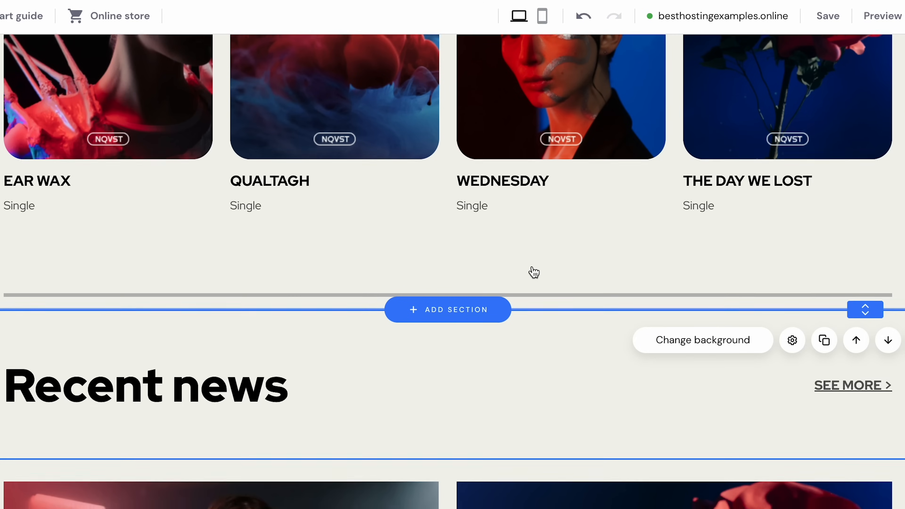